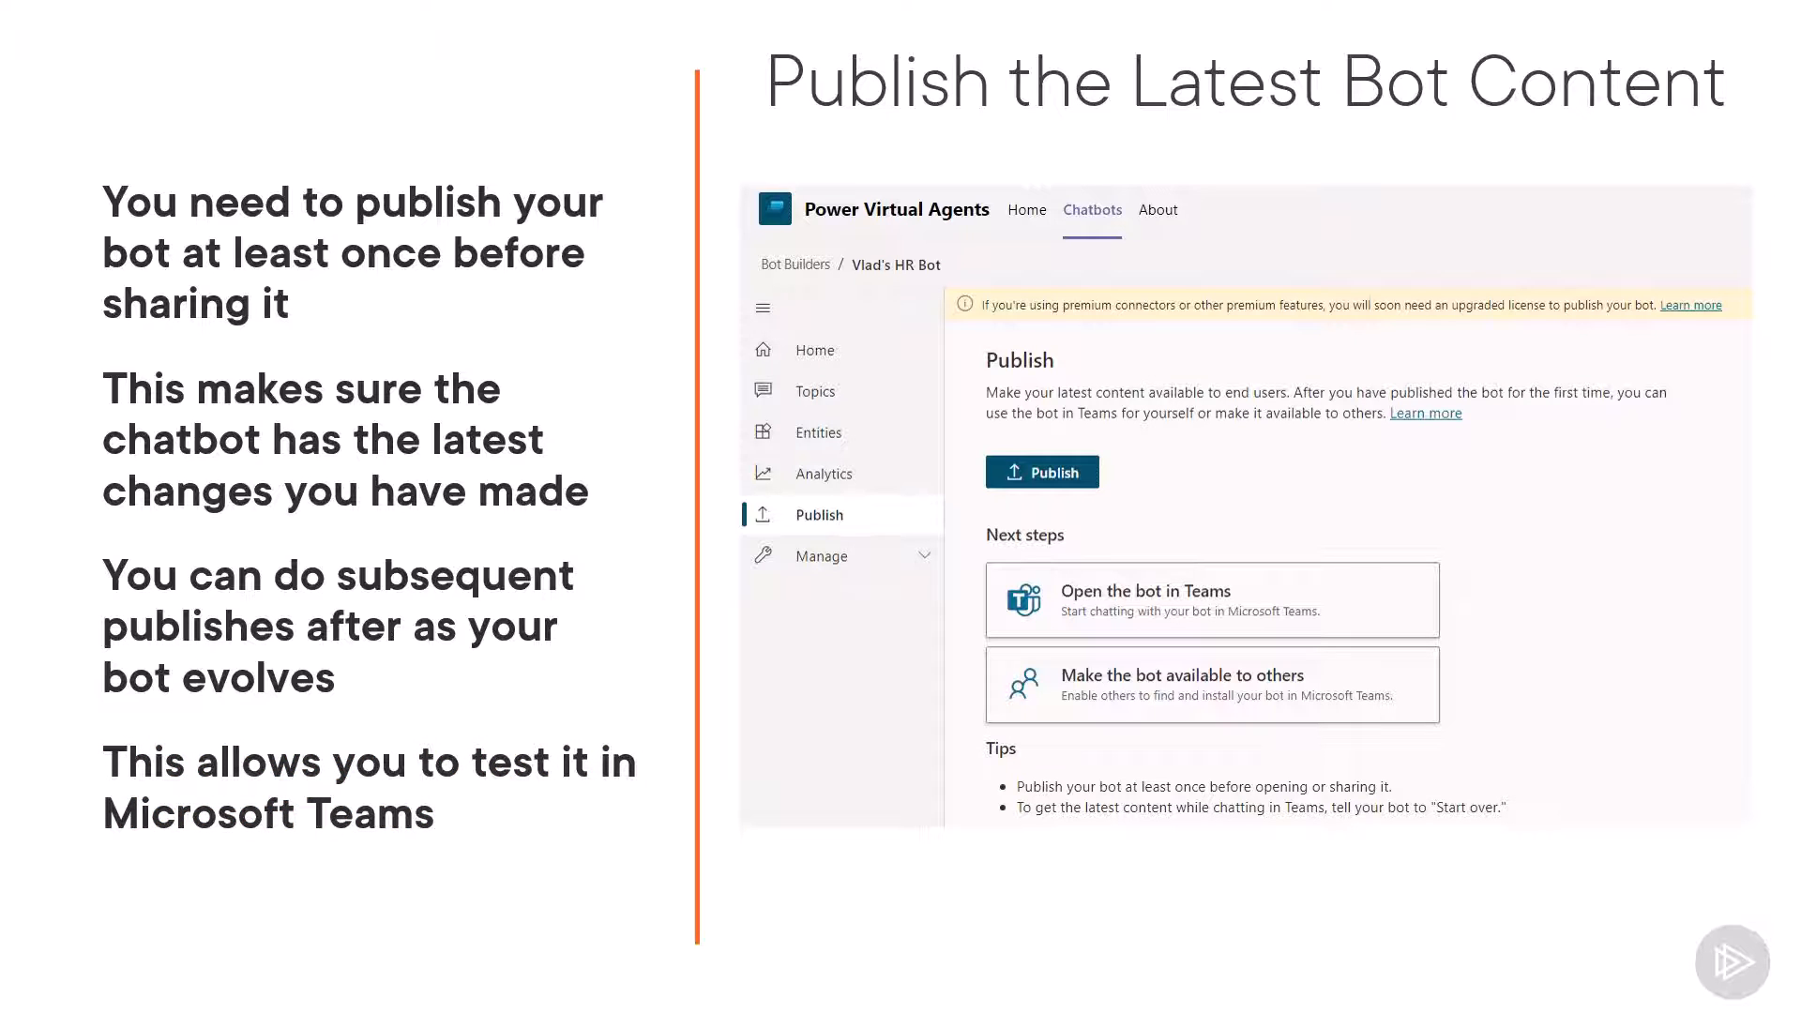
- Publish the Globomantics HR Bot's latest content from the Publish page and confirm
click(1211, 685)
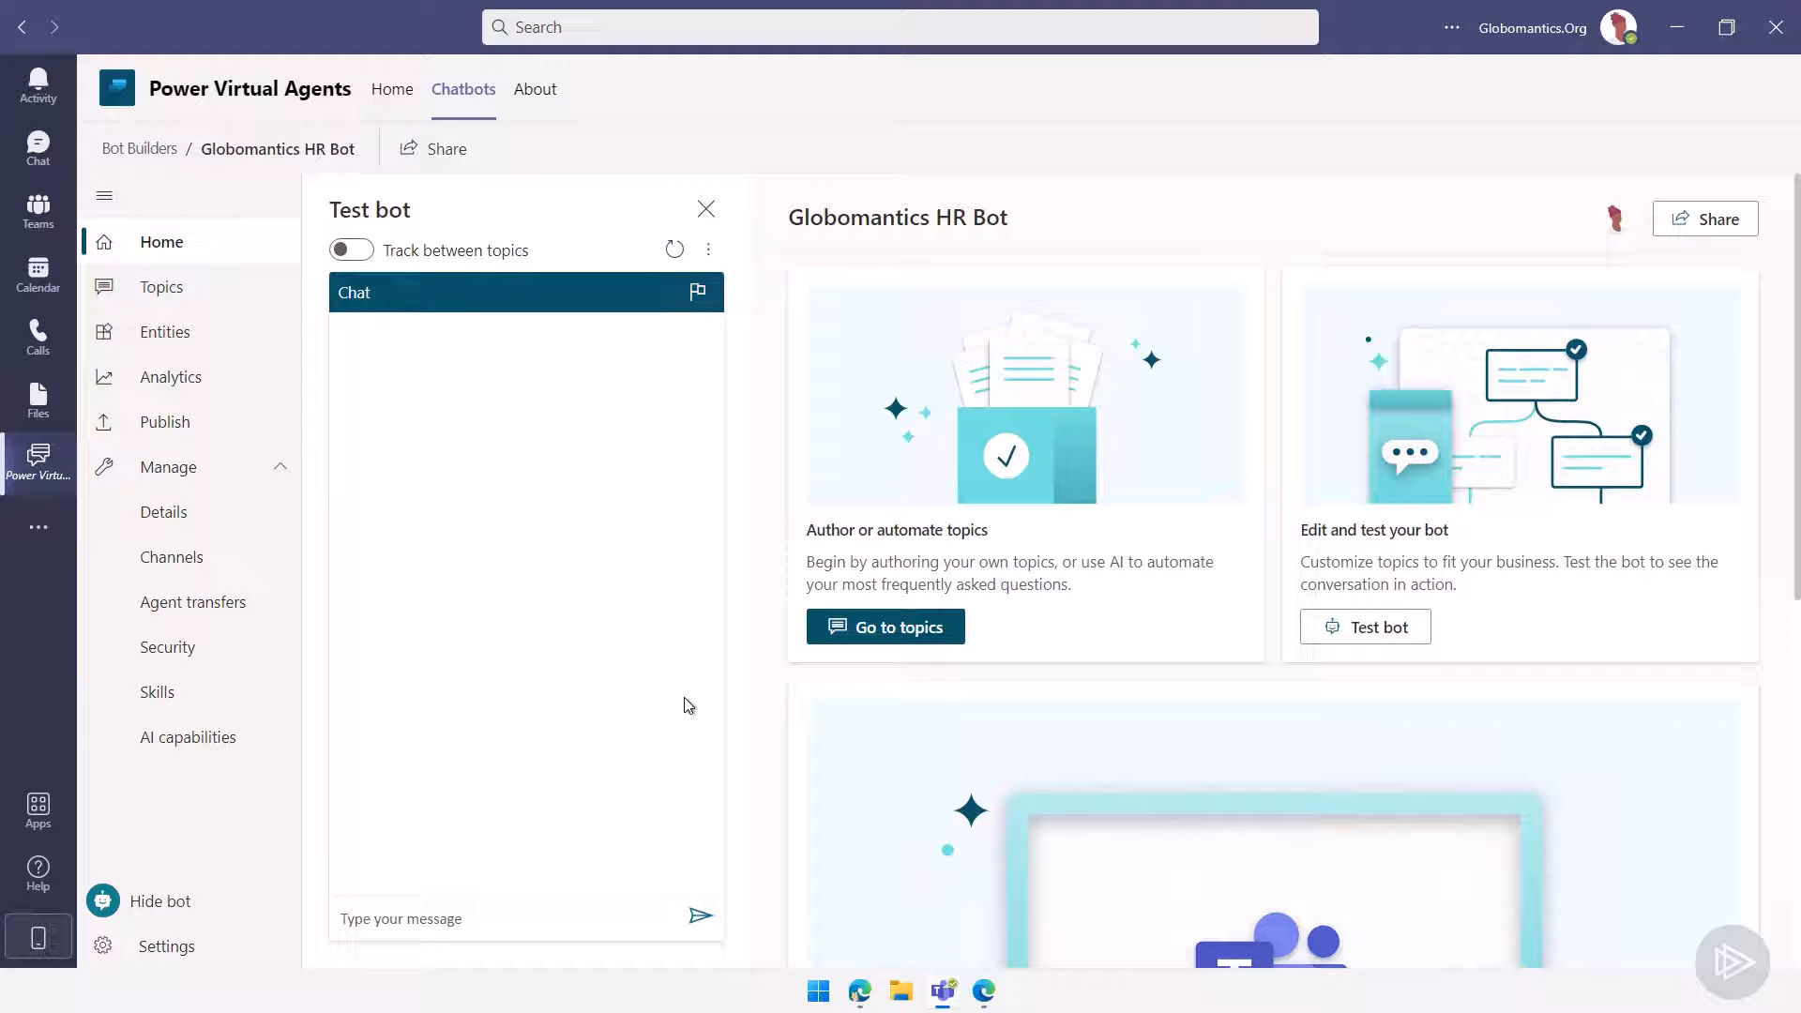
mouse_move(681, 726)
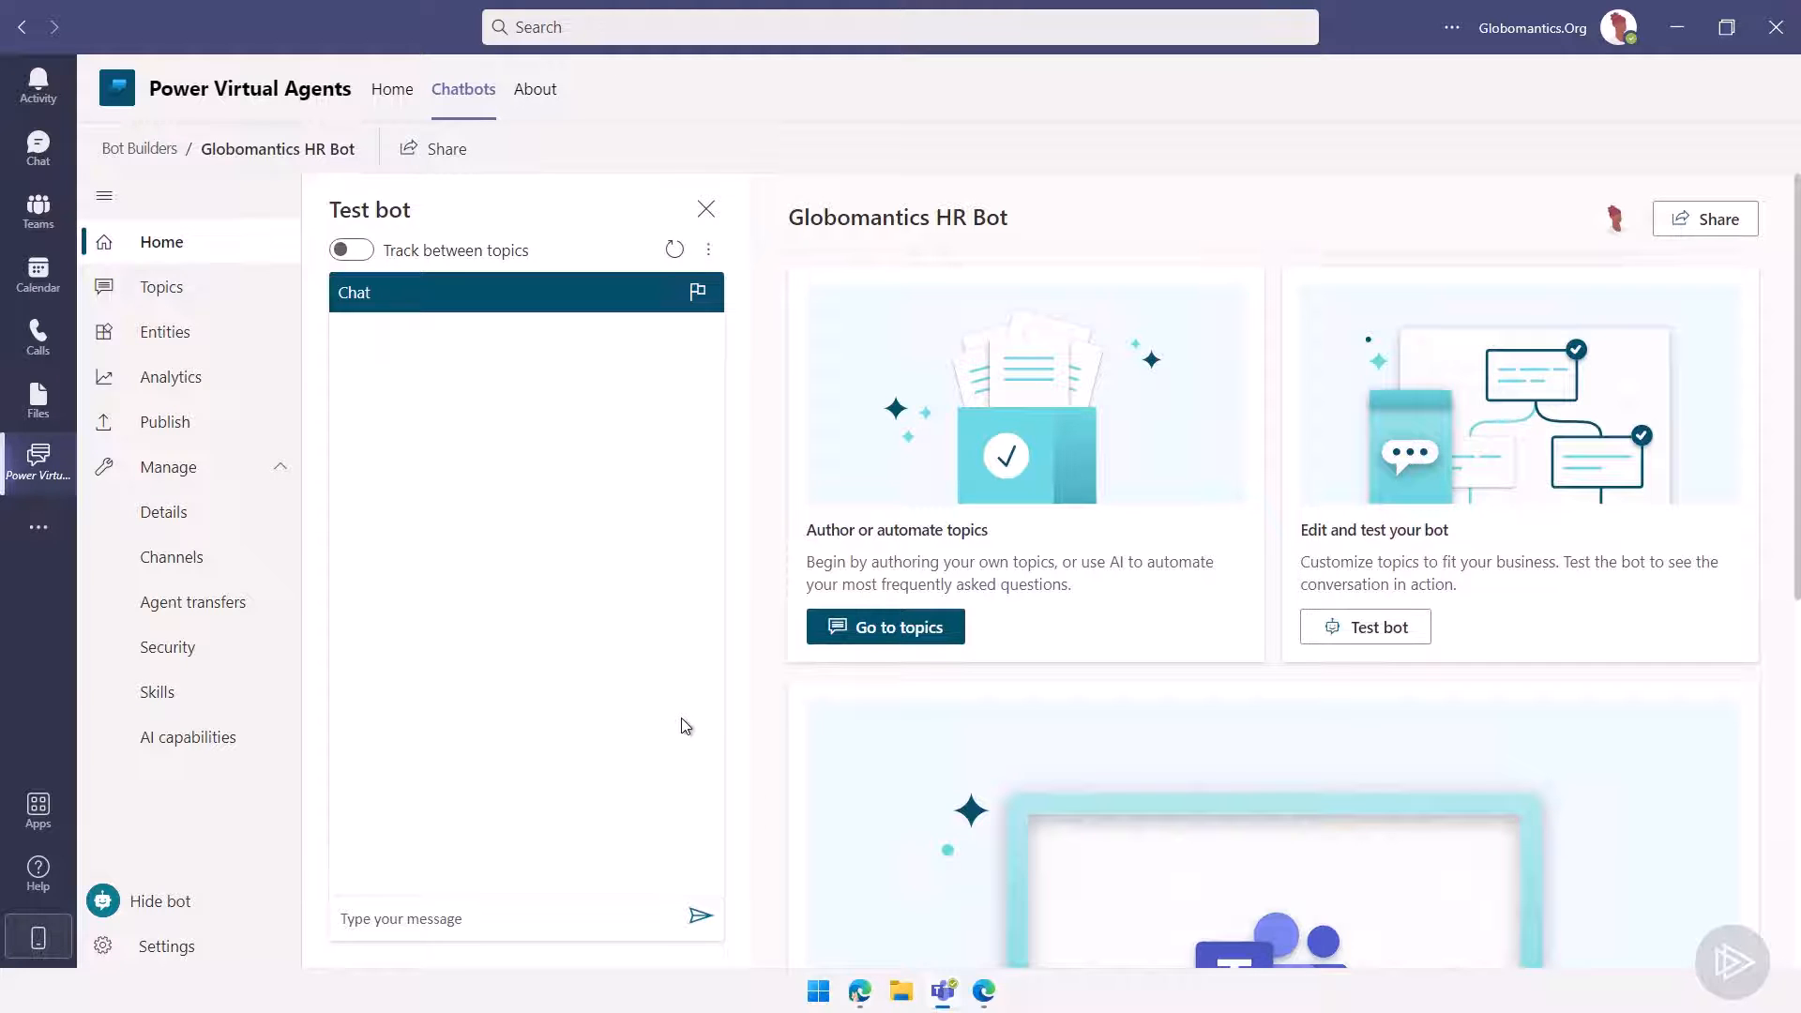
click(165, 422)
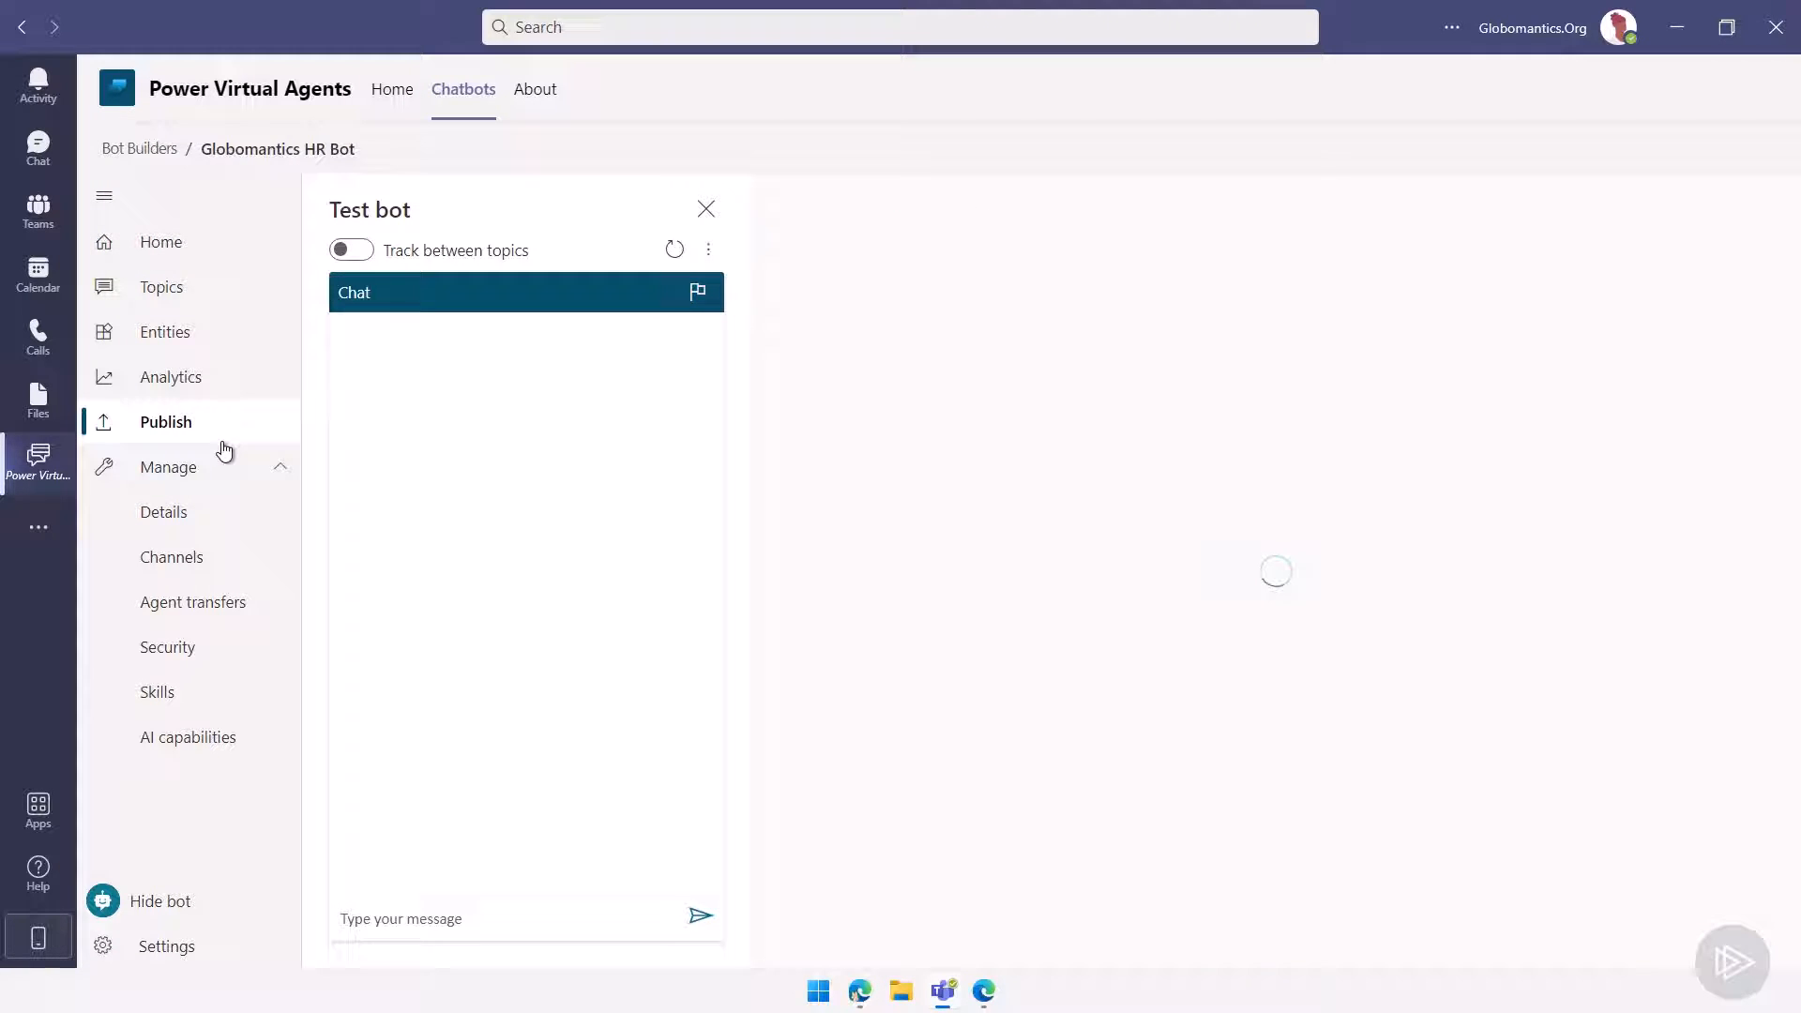
click(165, 422)
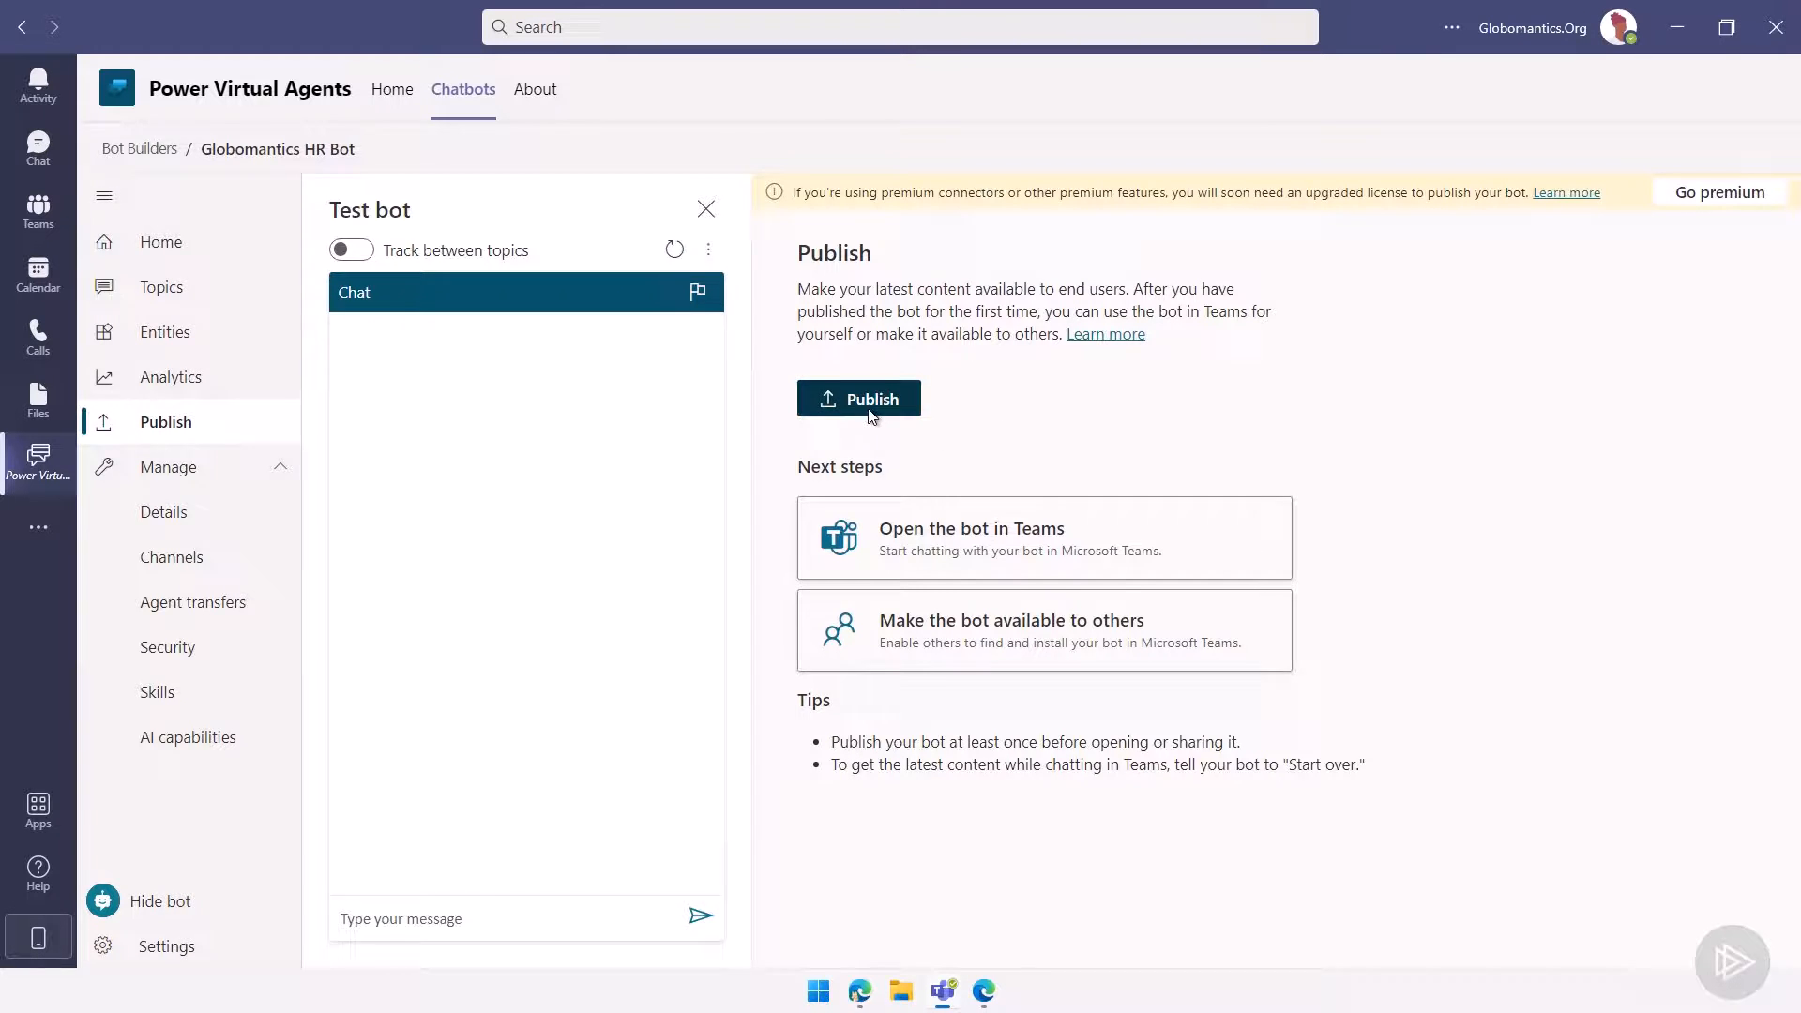
click(859, 399)
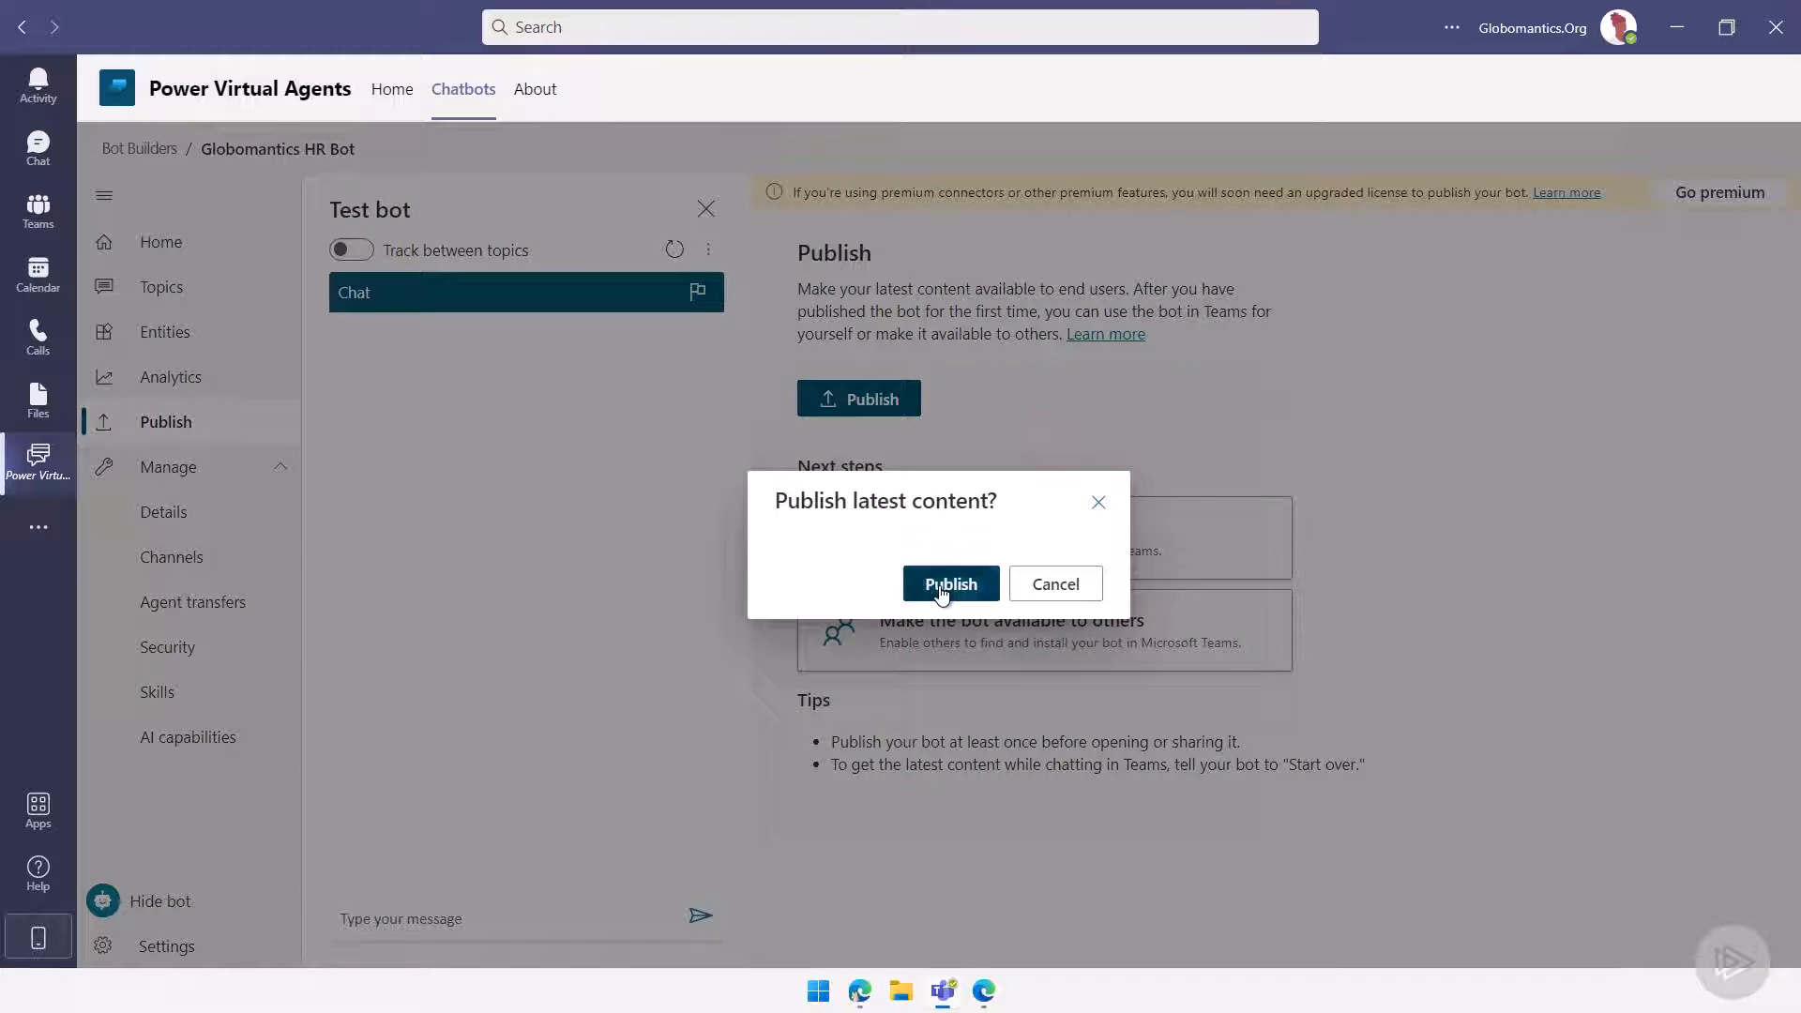
click(948, 583)
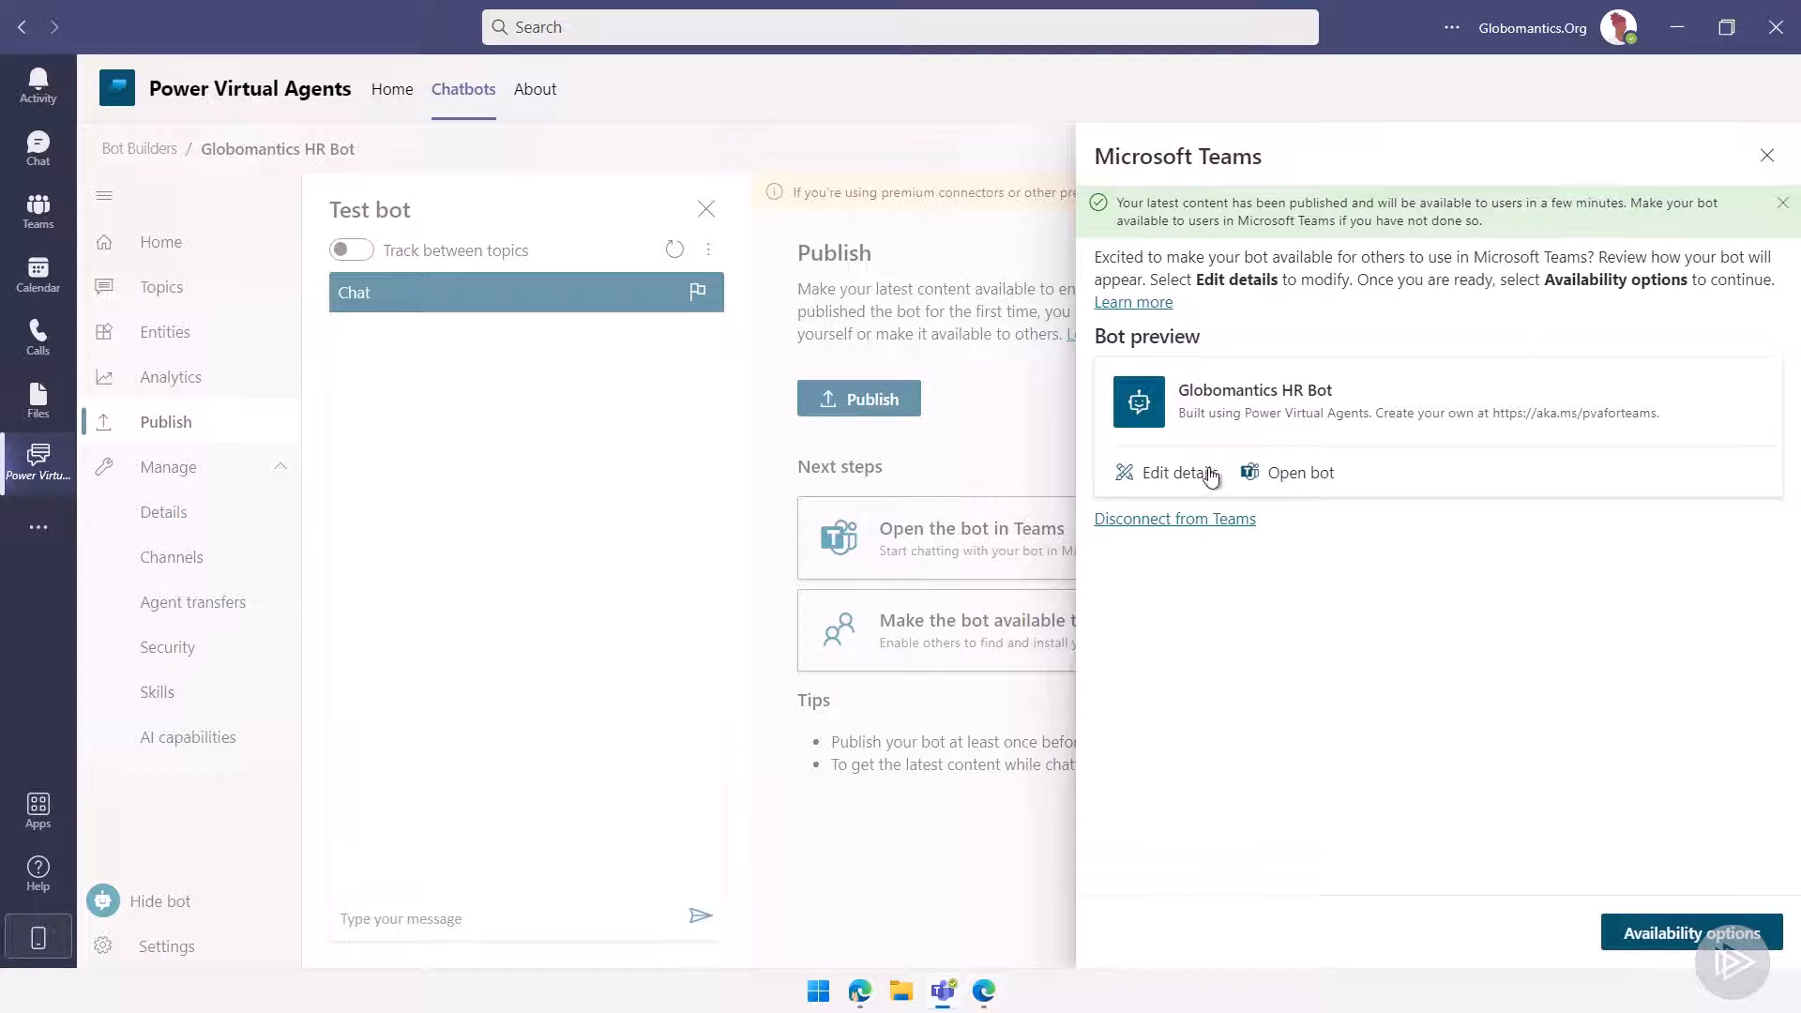
- Change the bot's Teams icon background colour to orange and save the details
click(1177, 472)
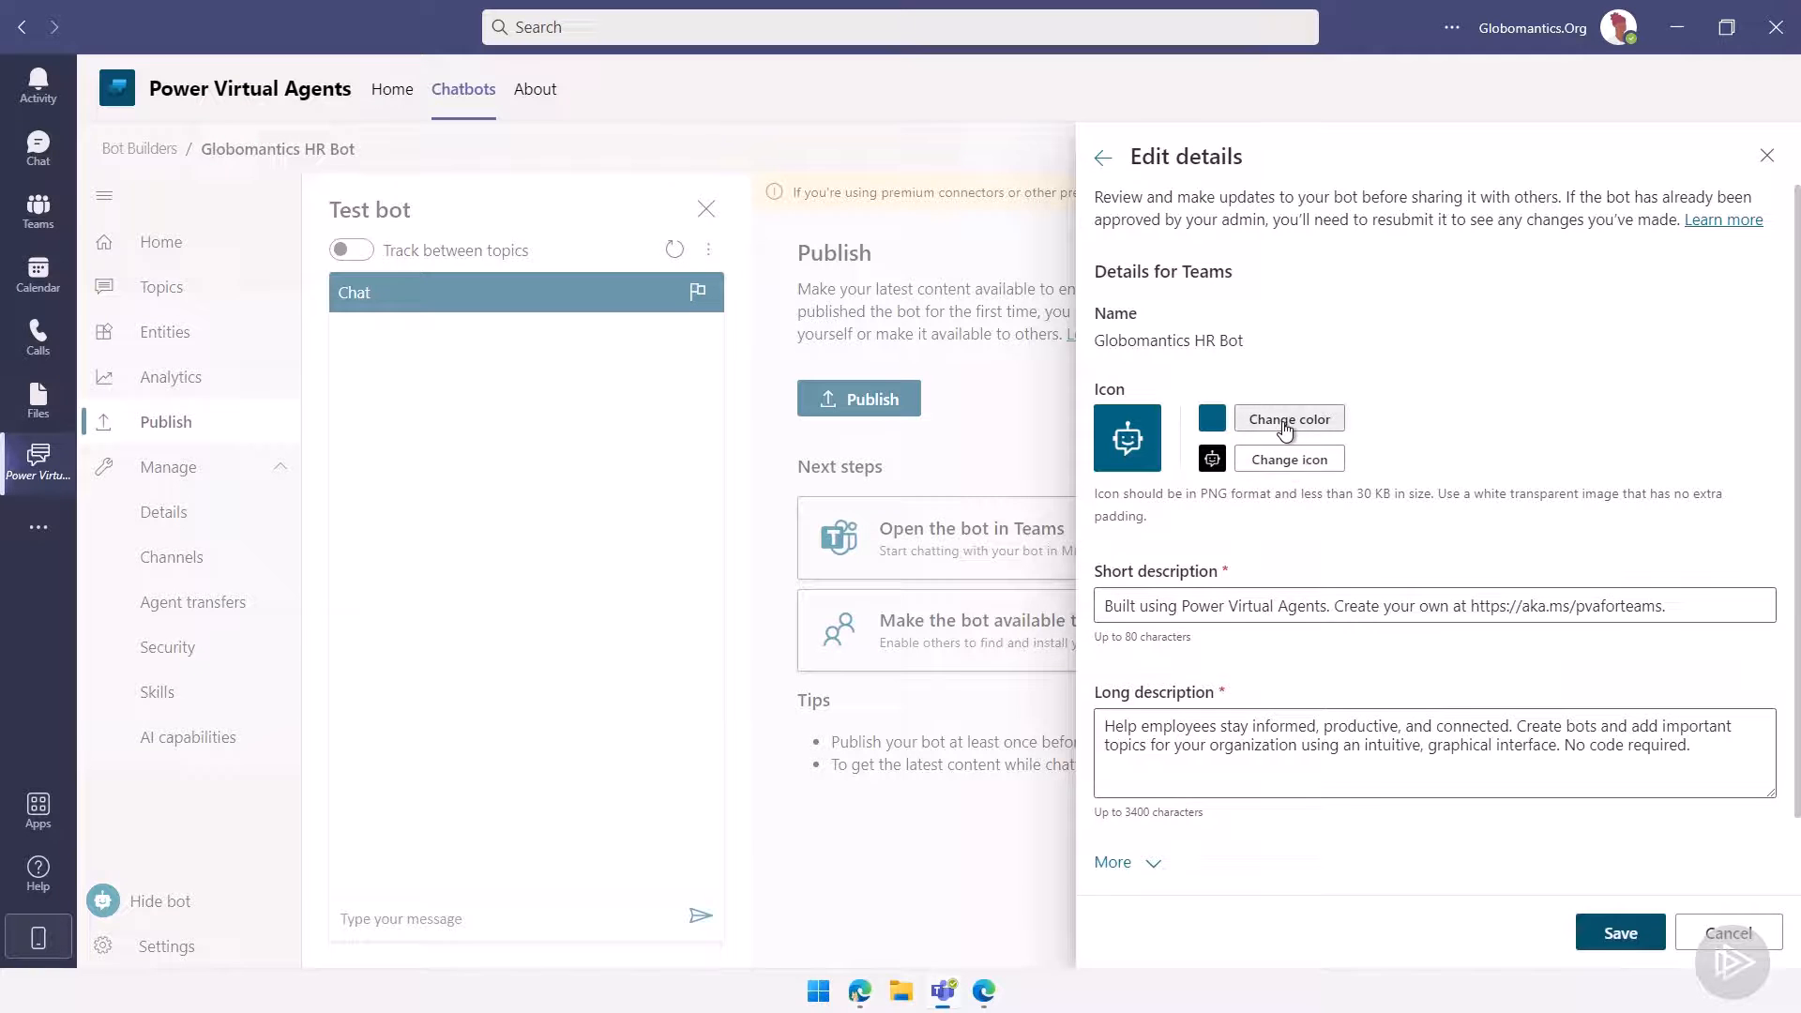
click(1288, 417)
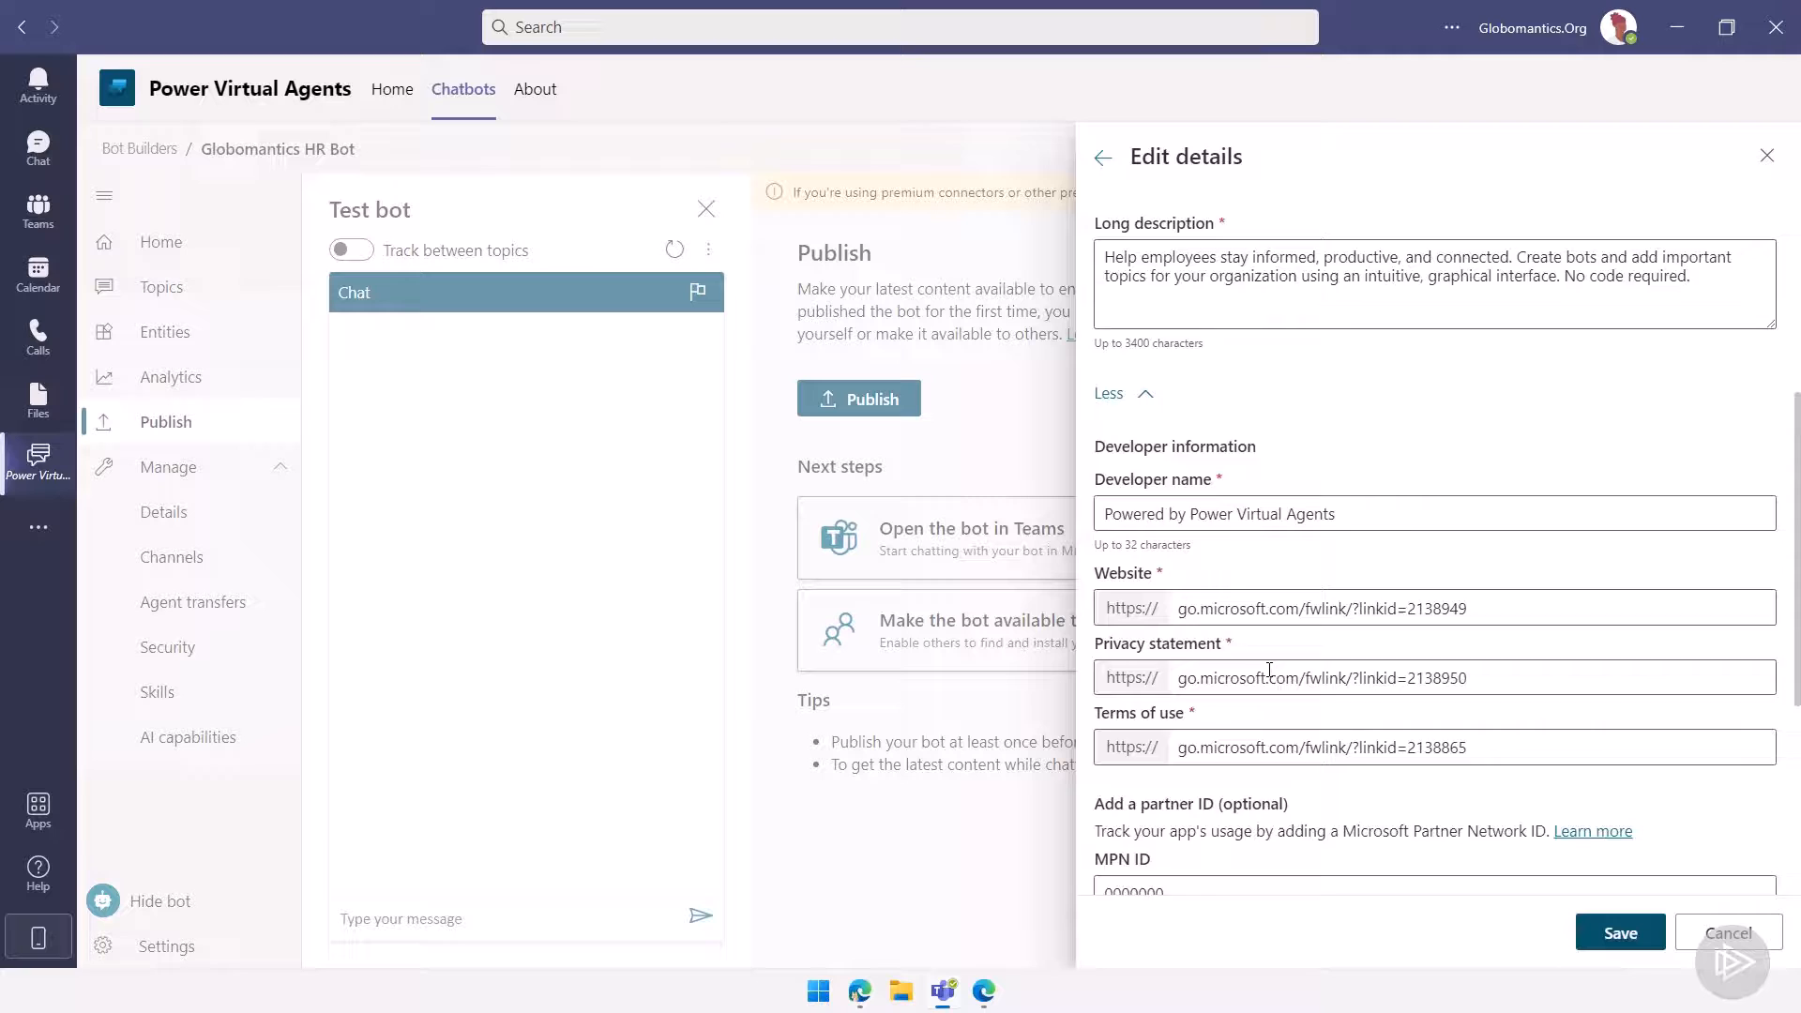
scroll(down, 3)
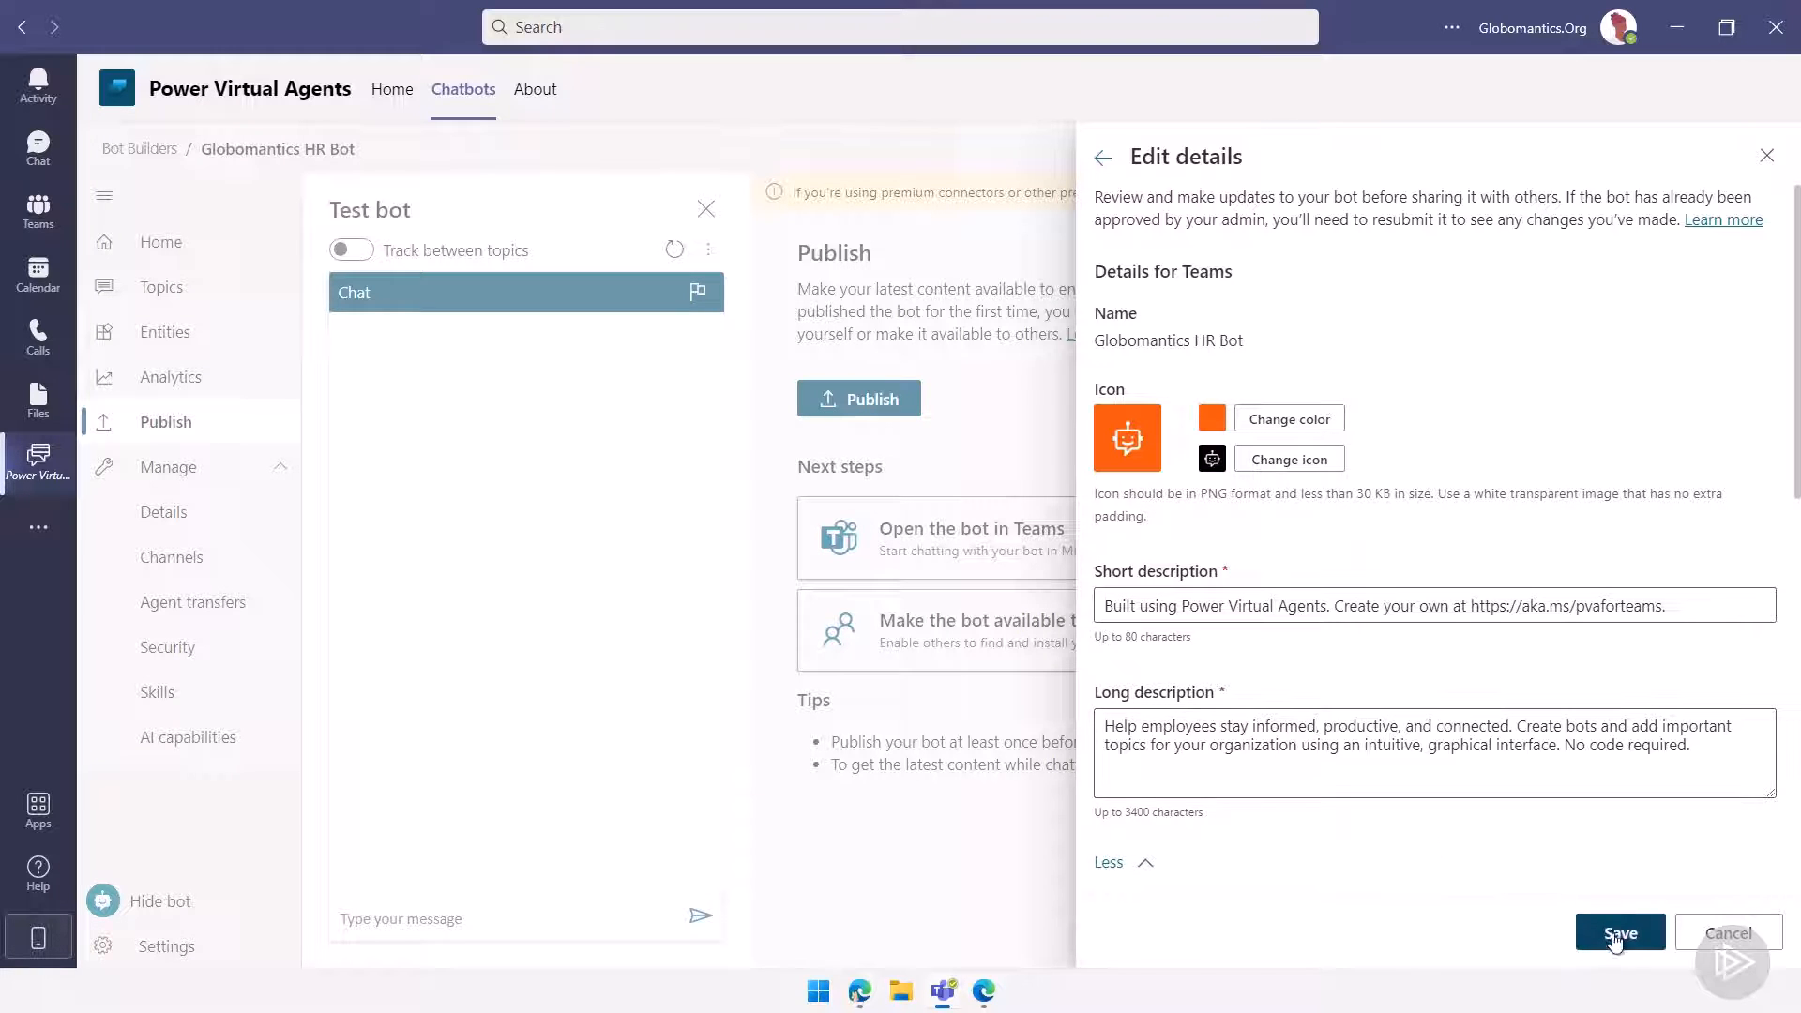
click(1618, 931)
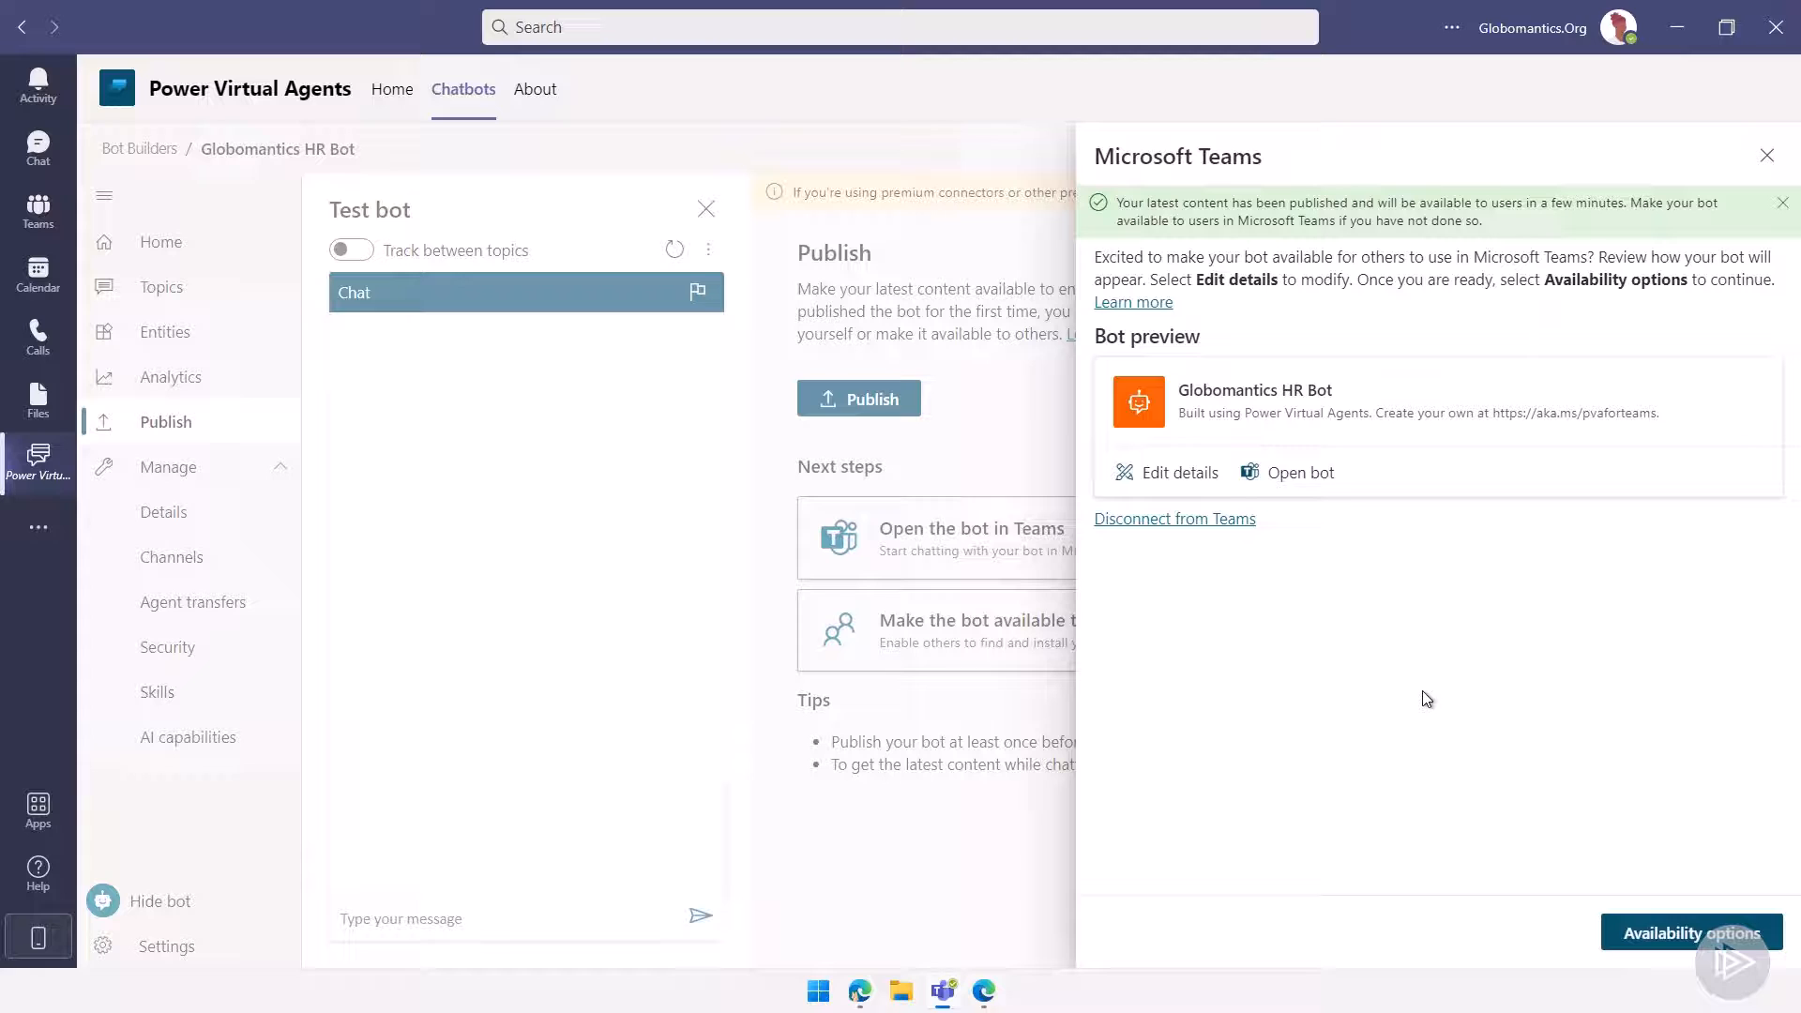
- Search security groups for 'hr' and select HR Bot Testers under Show to my teammates
click(1691, 933)
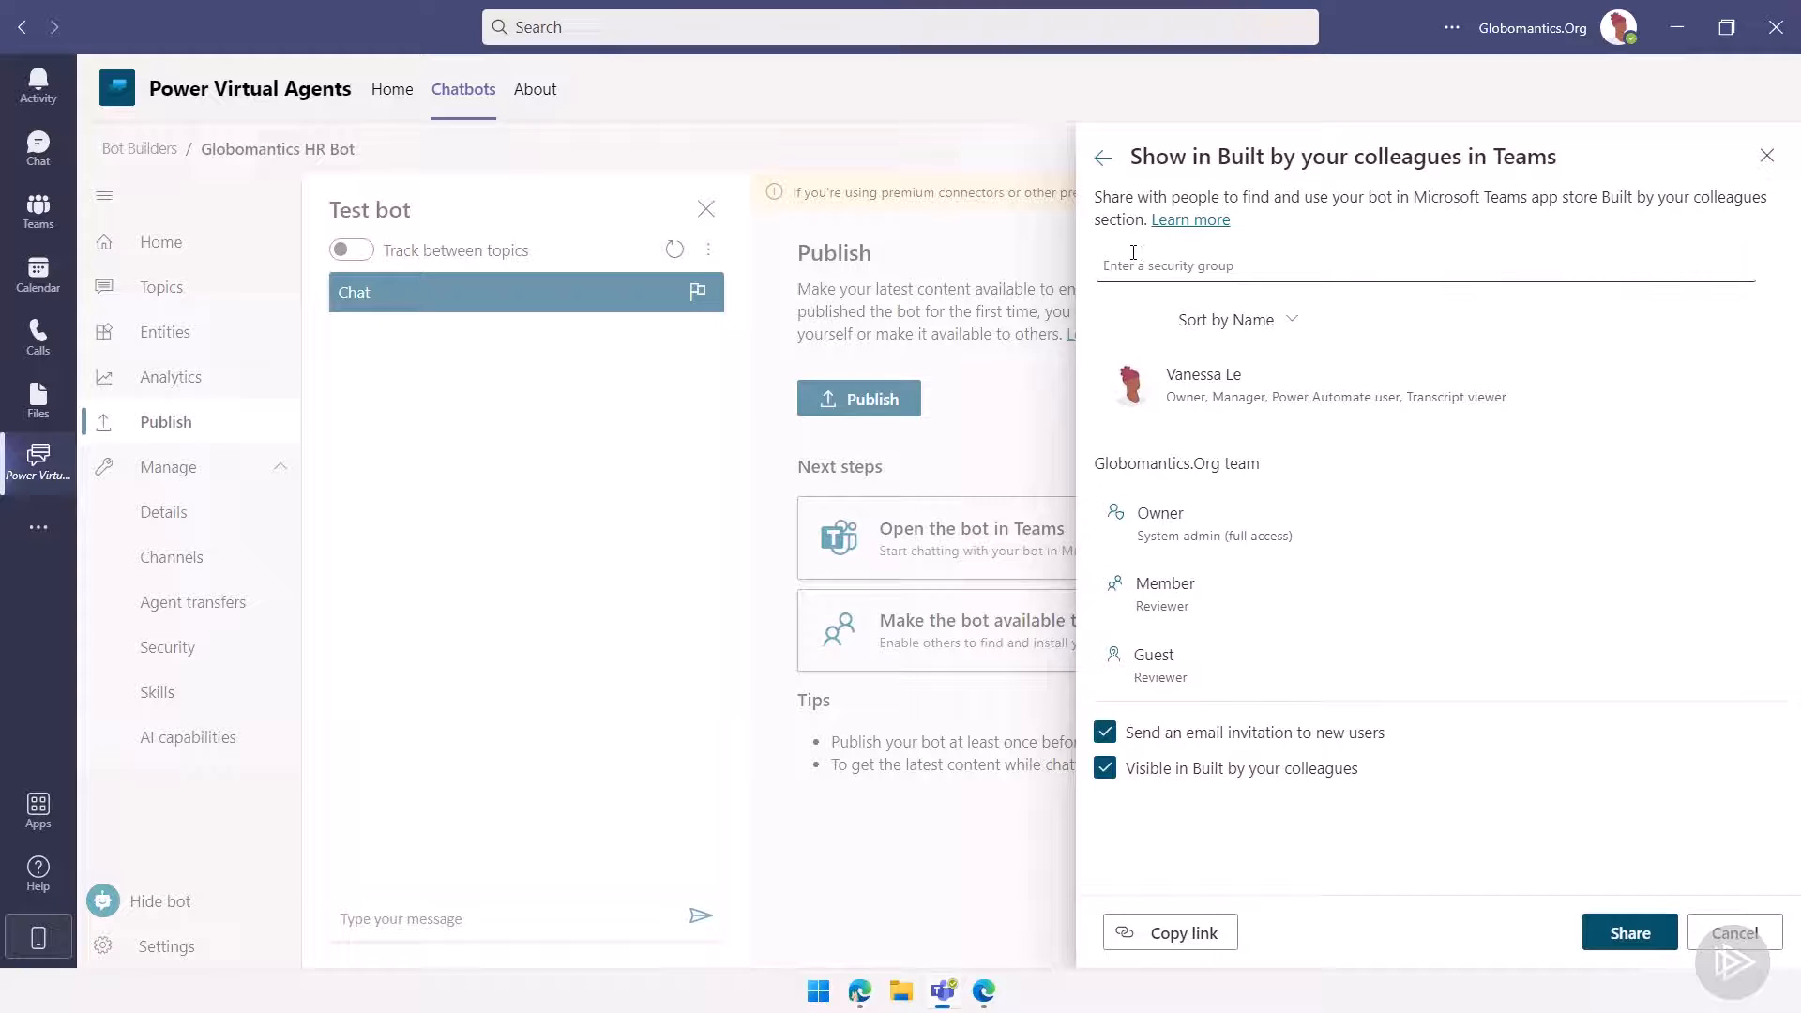
text(hr b)
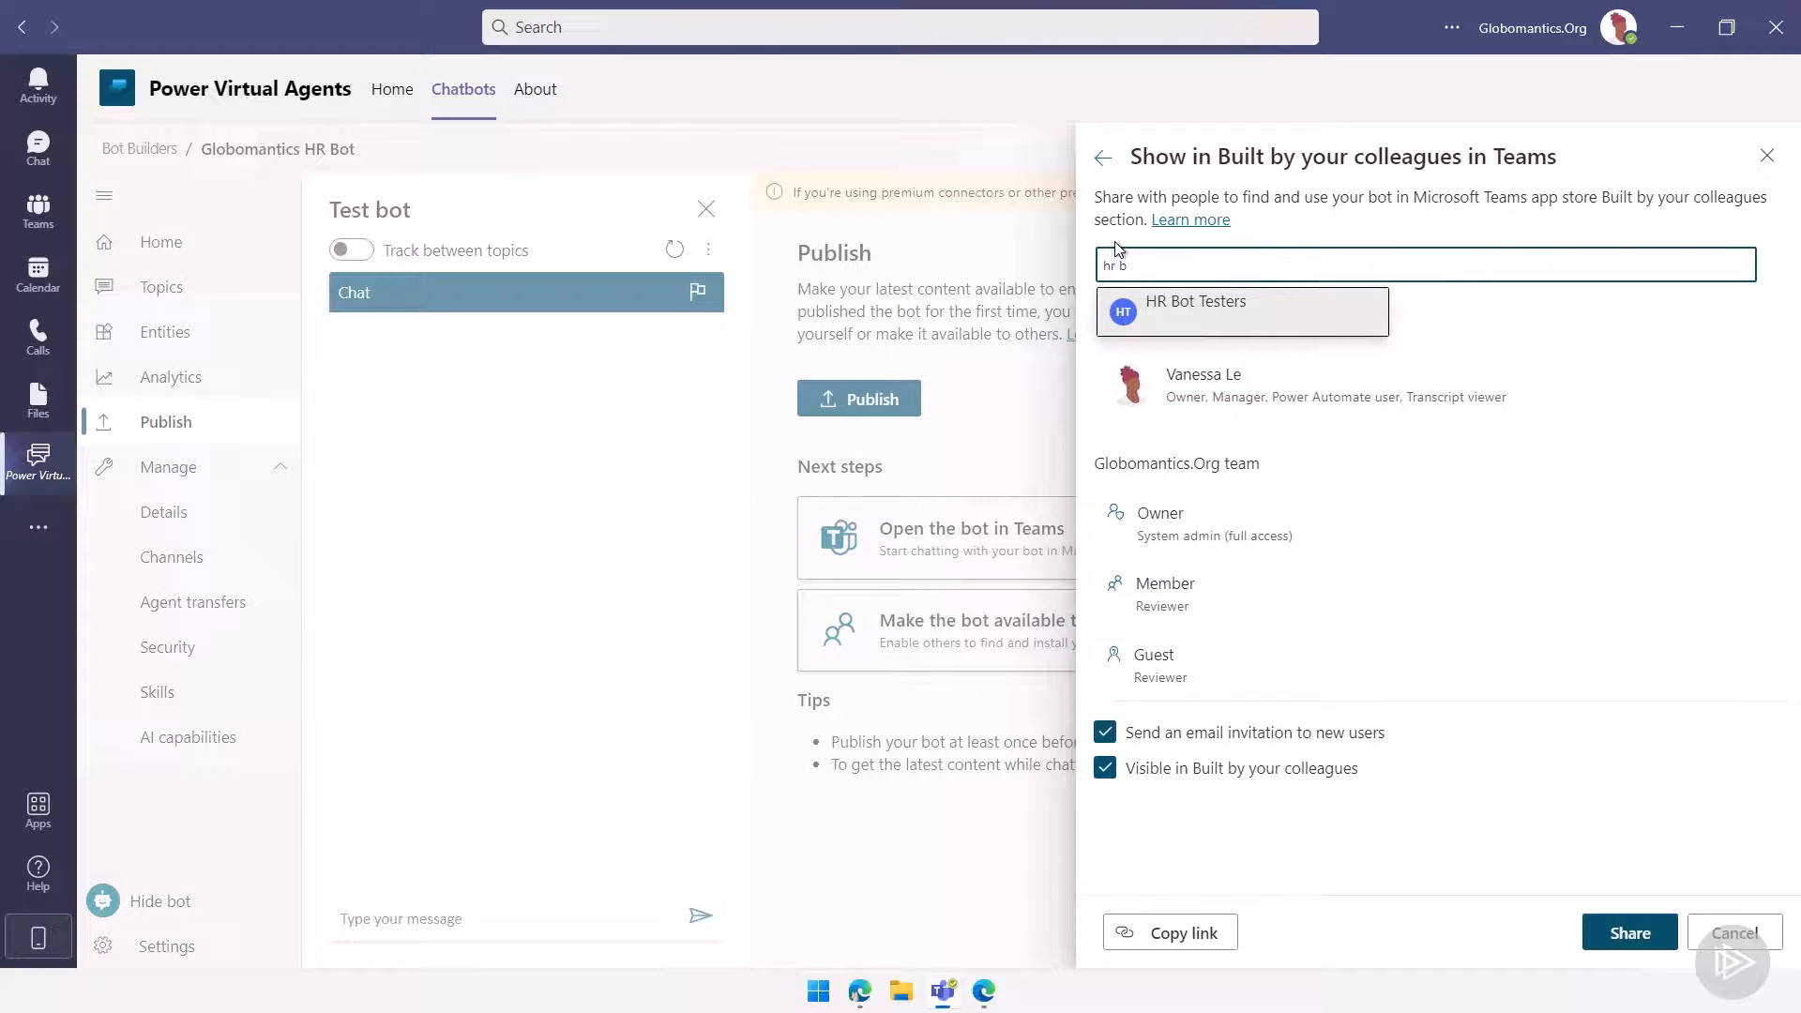
click(1101, 157)
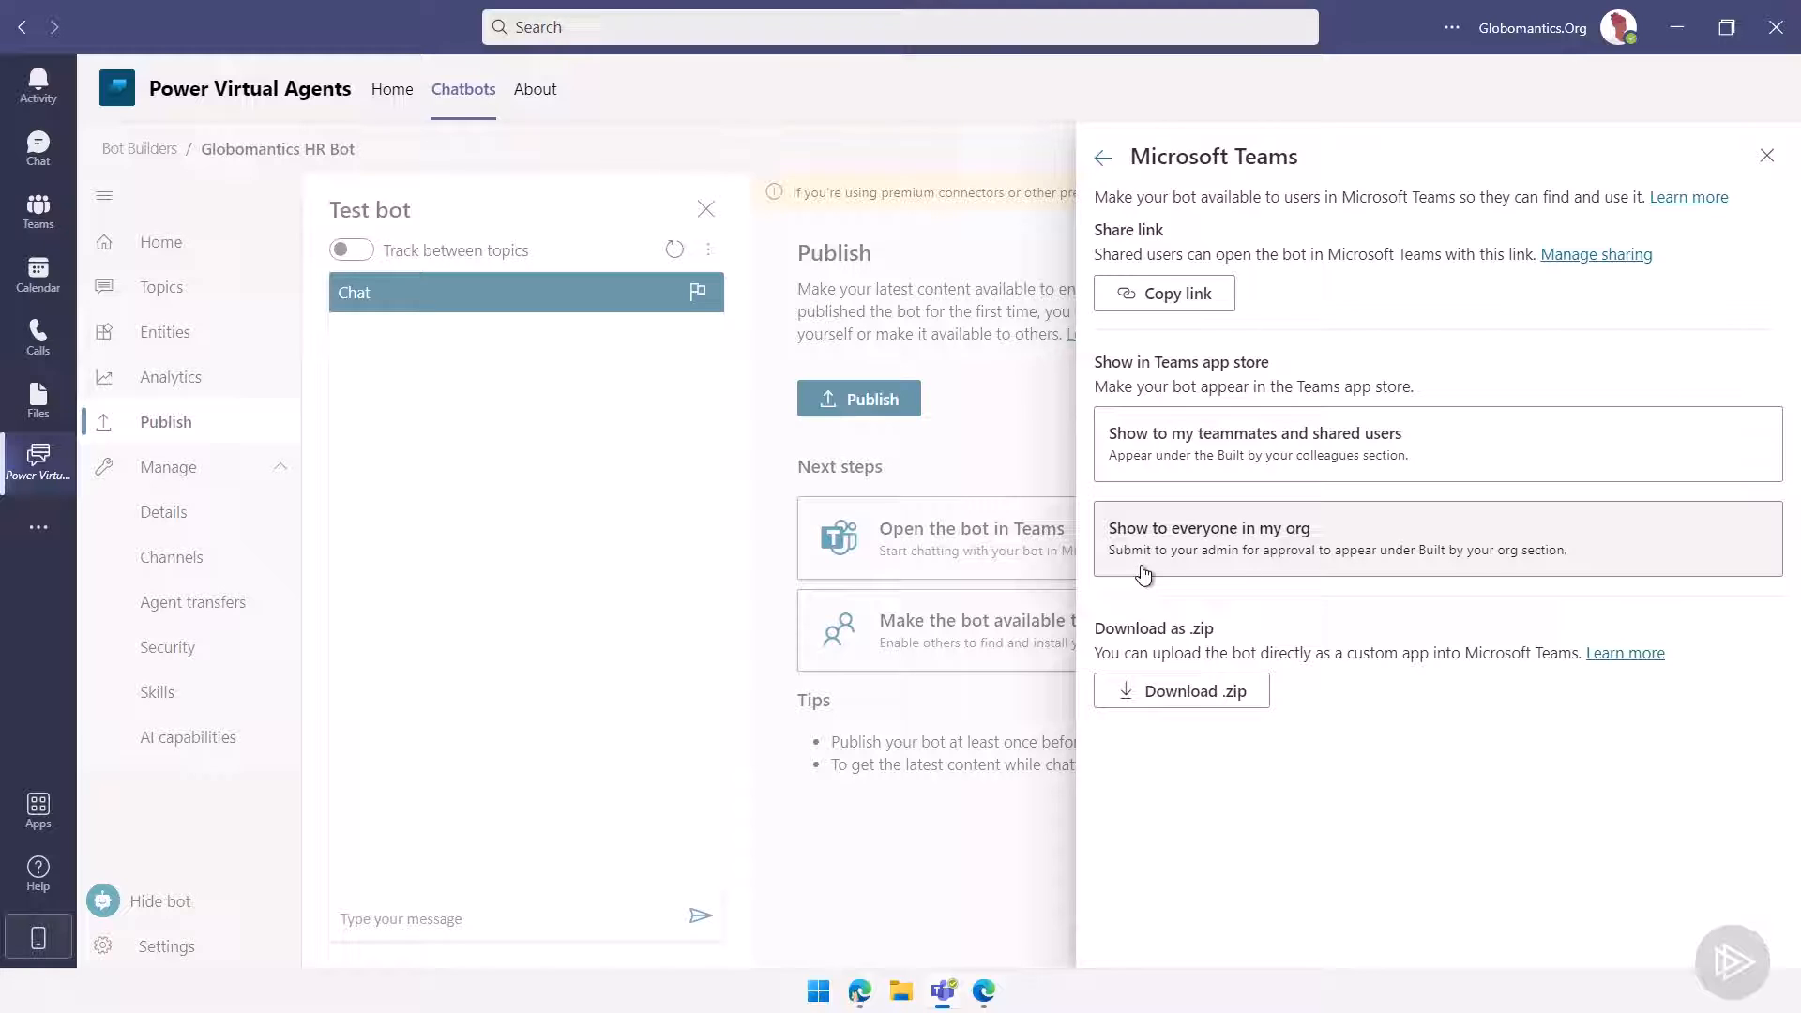
mouse_move(1227, 710)
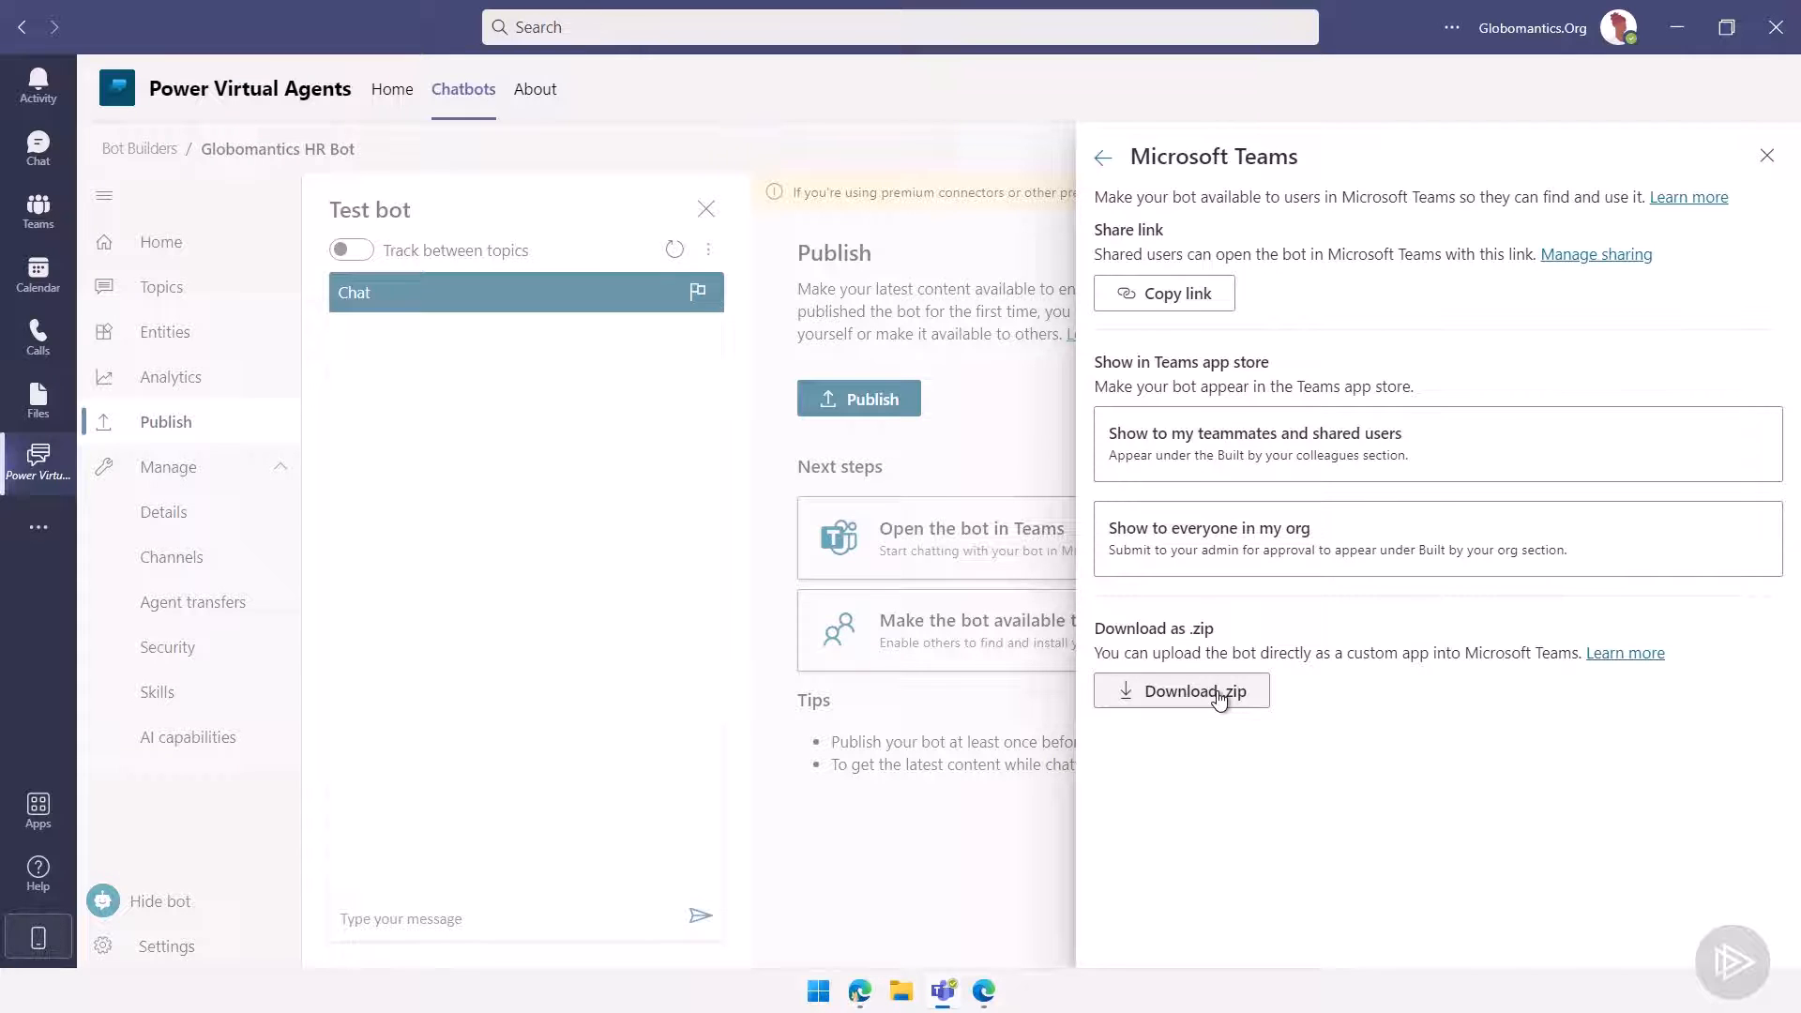
click(1208, 527)
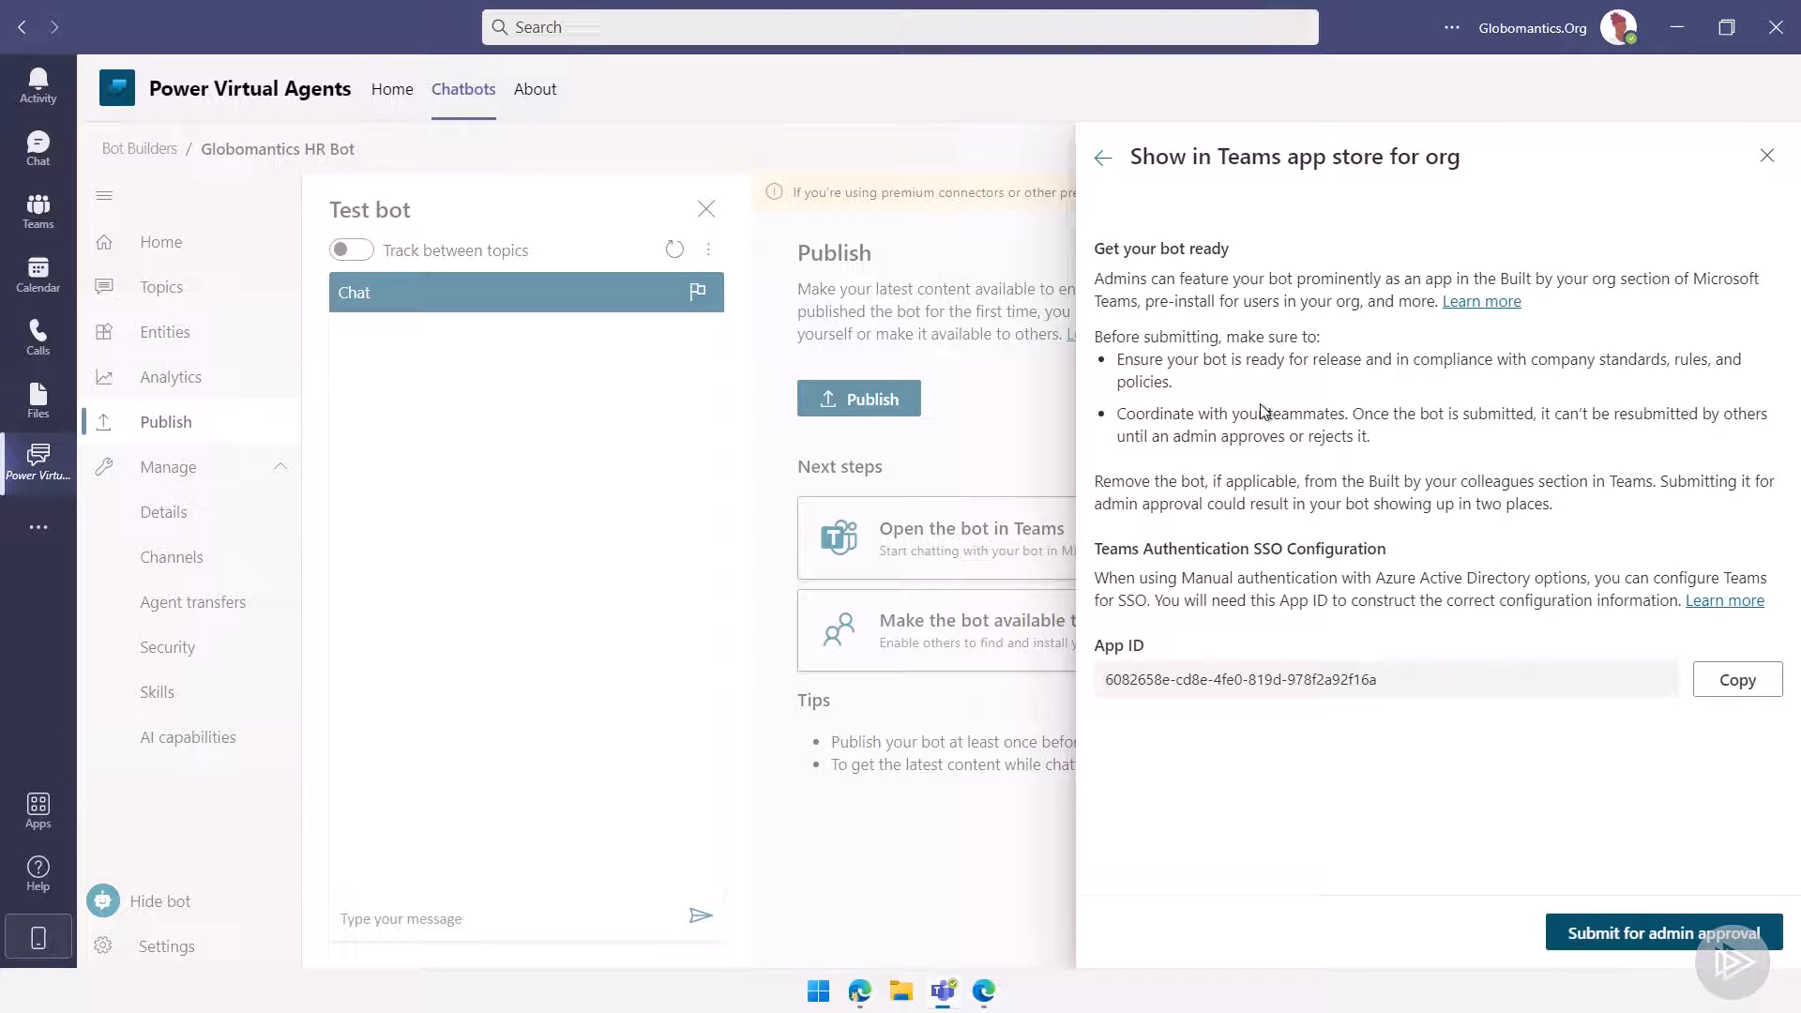
mouse_move(1218, 394)
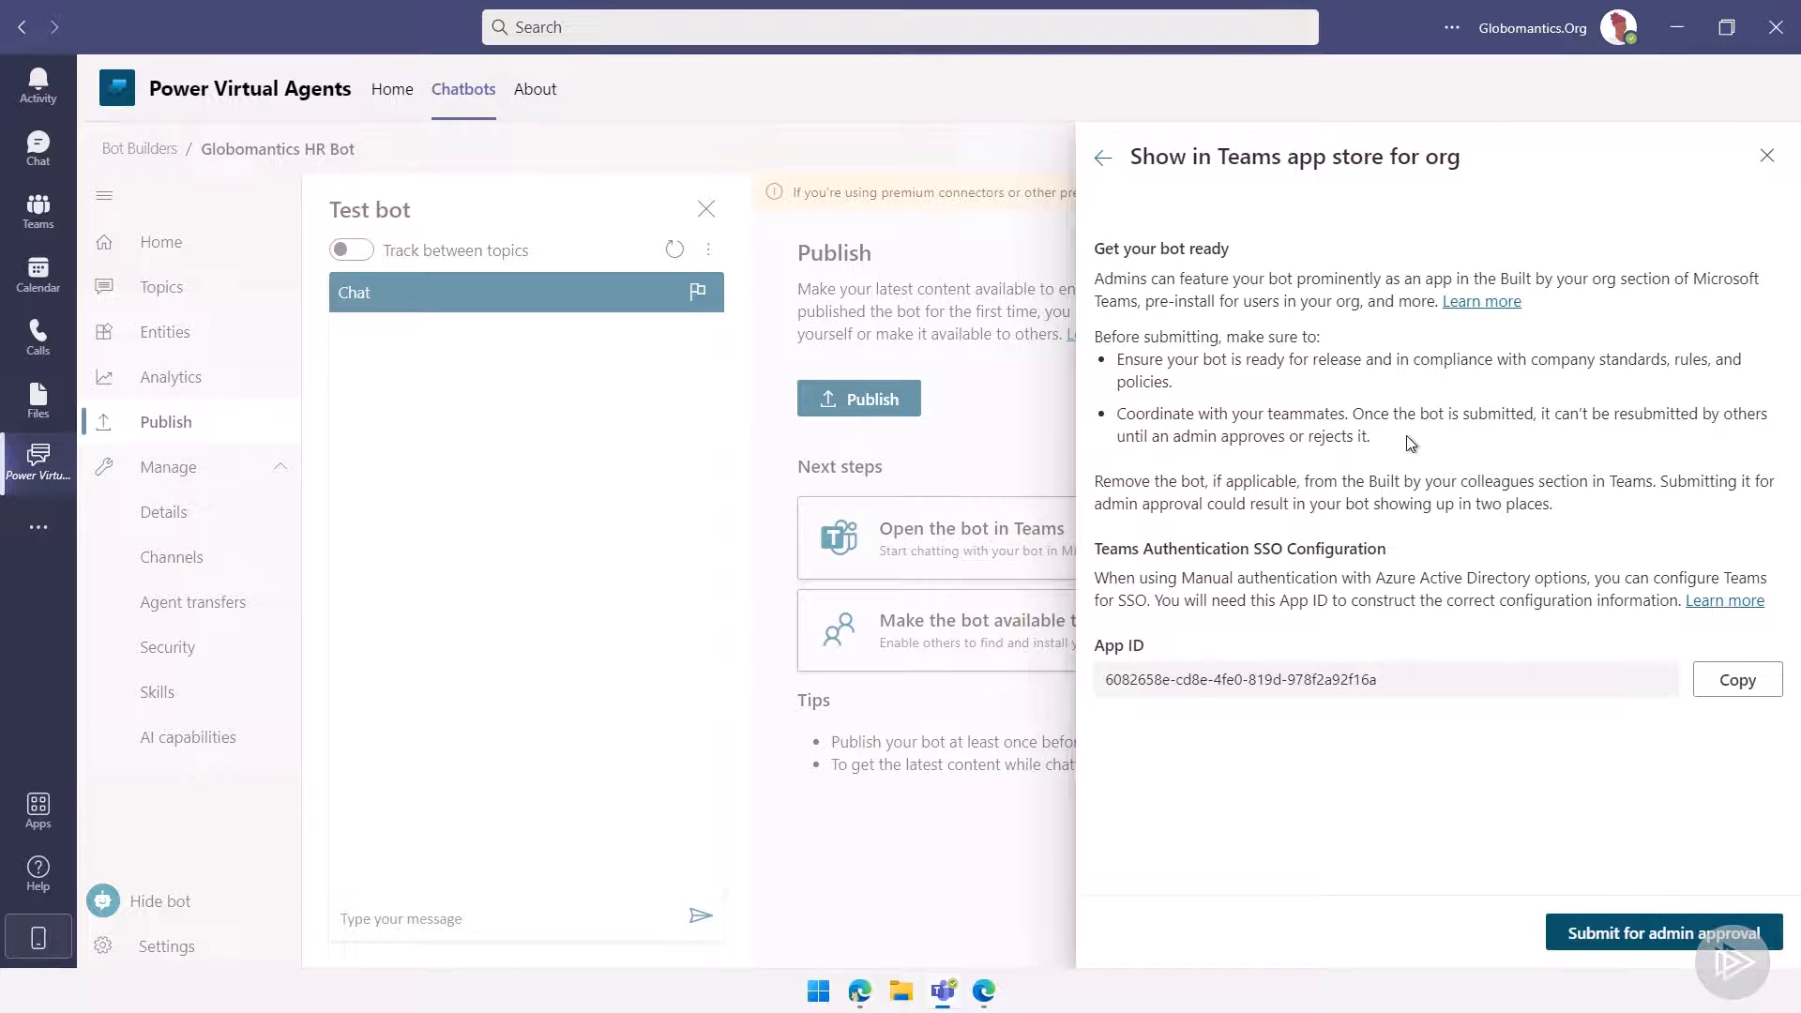
mouse_move(1403, 460)
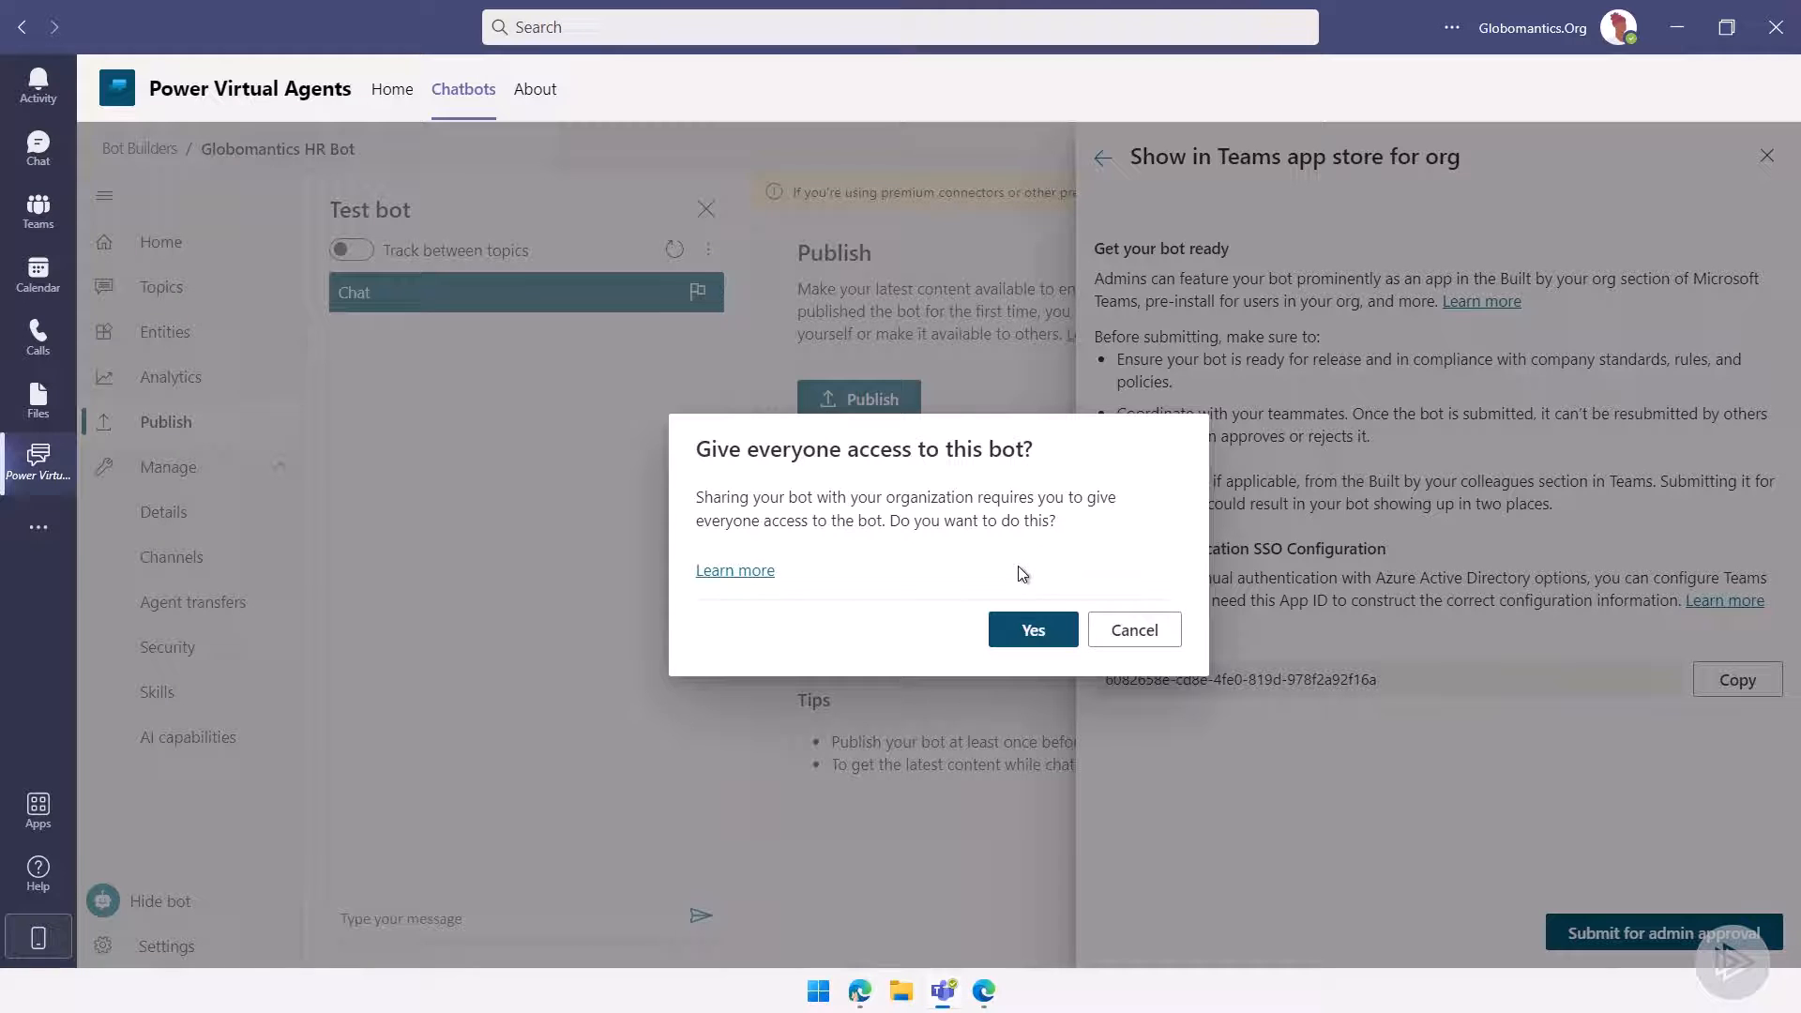
mouse_move(1040, 616)
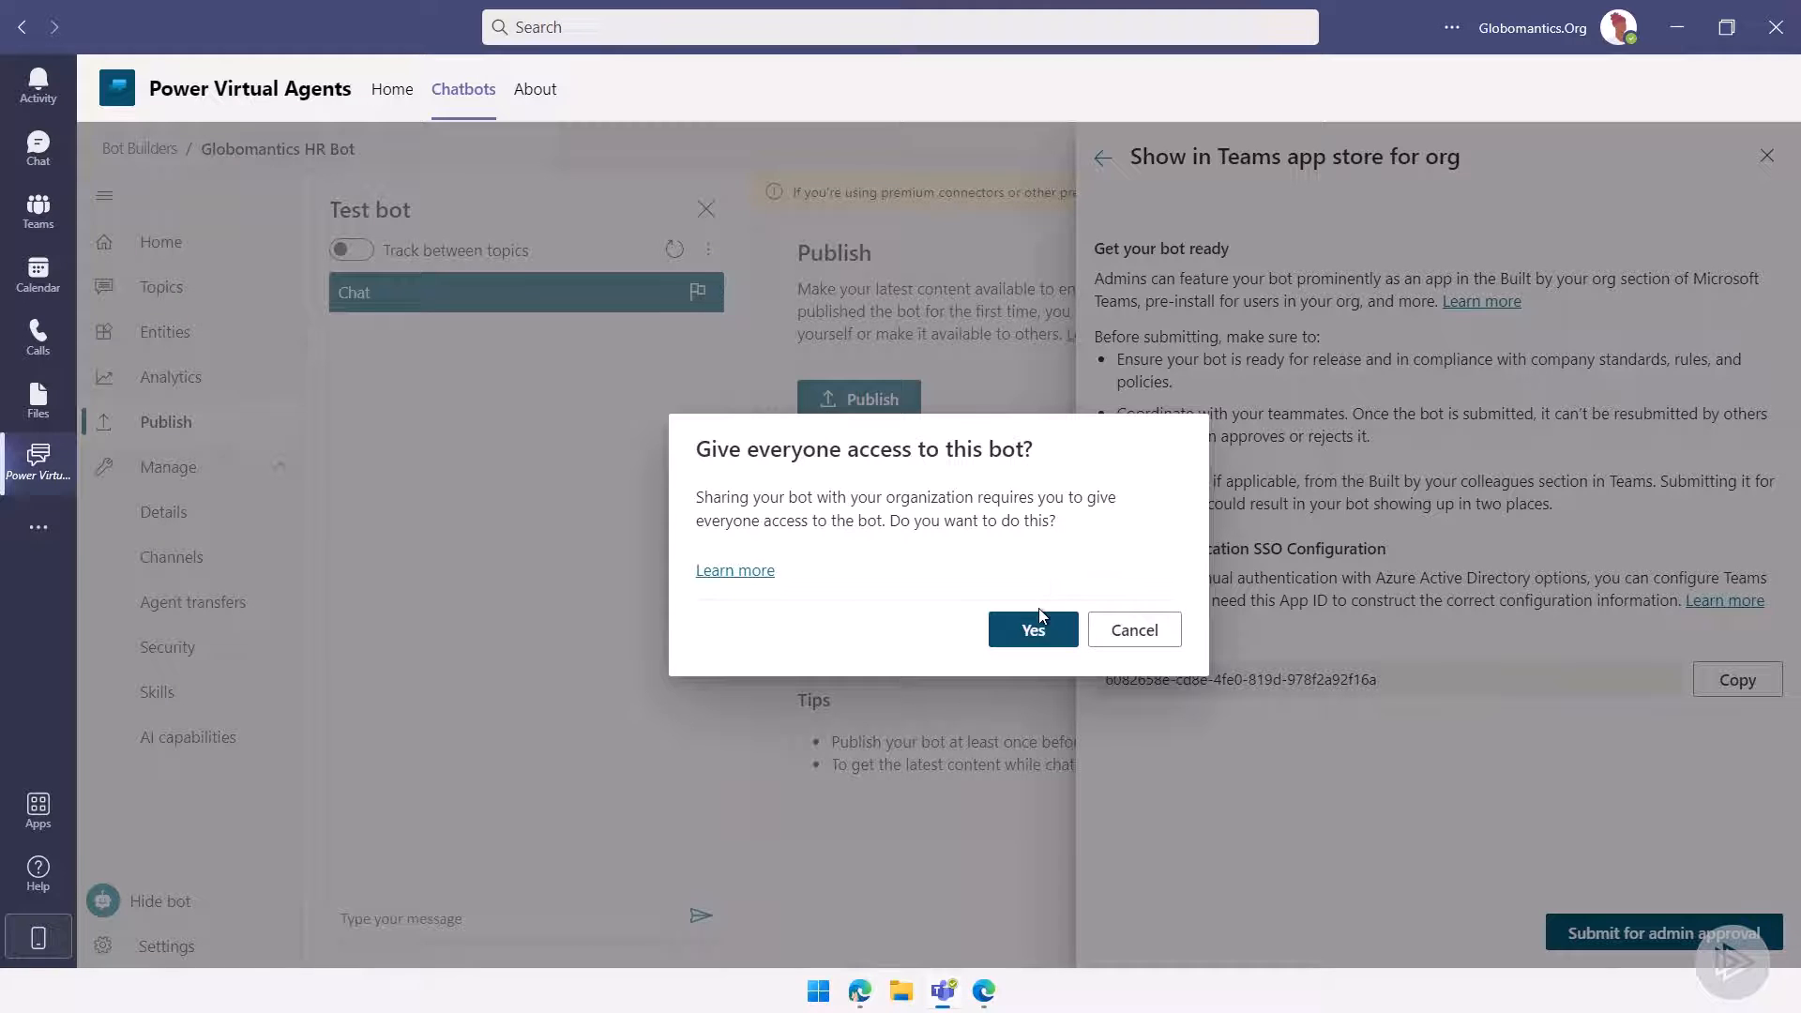
- Confirm giving everyone in the org access to the bot
click(1032, 629)
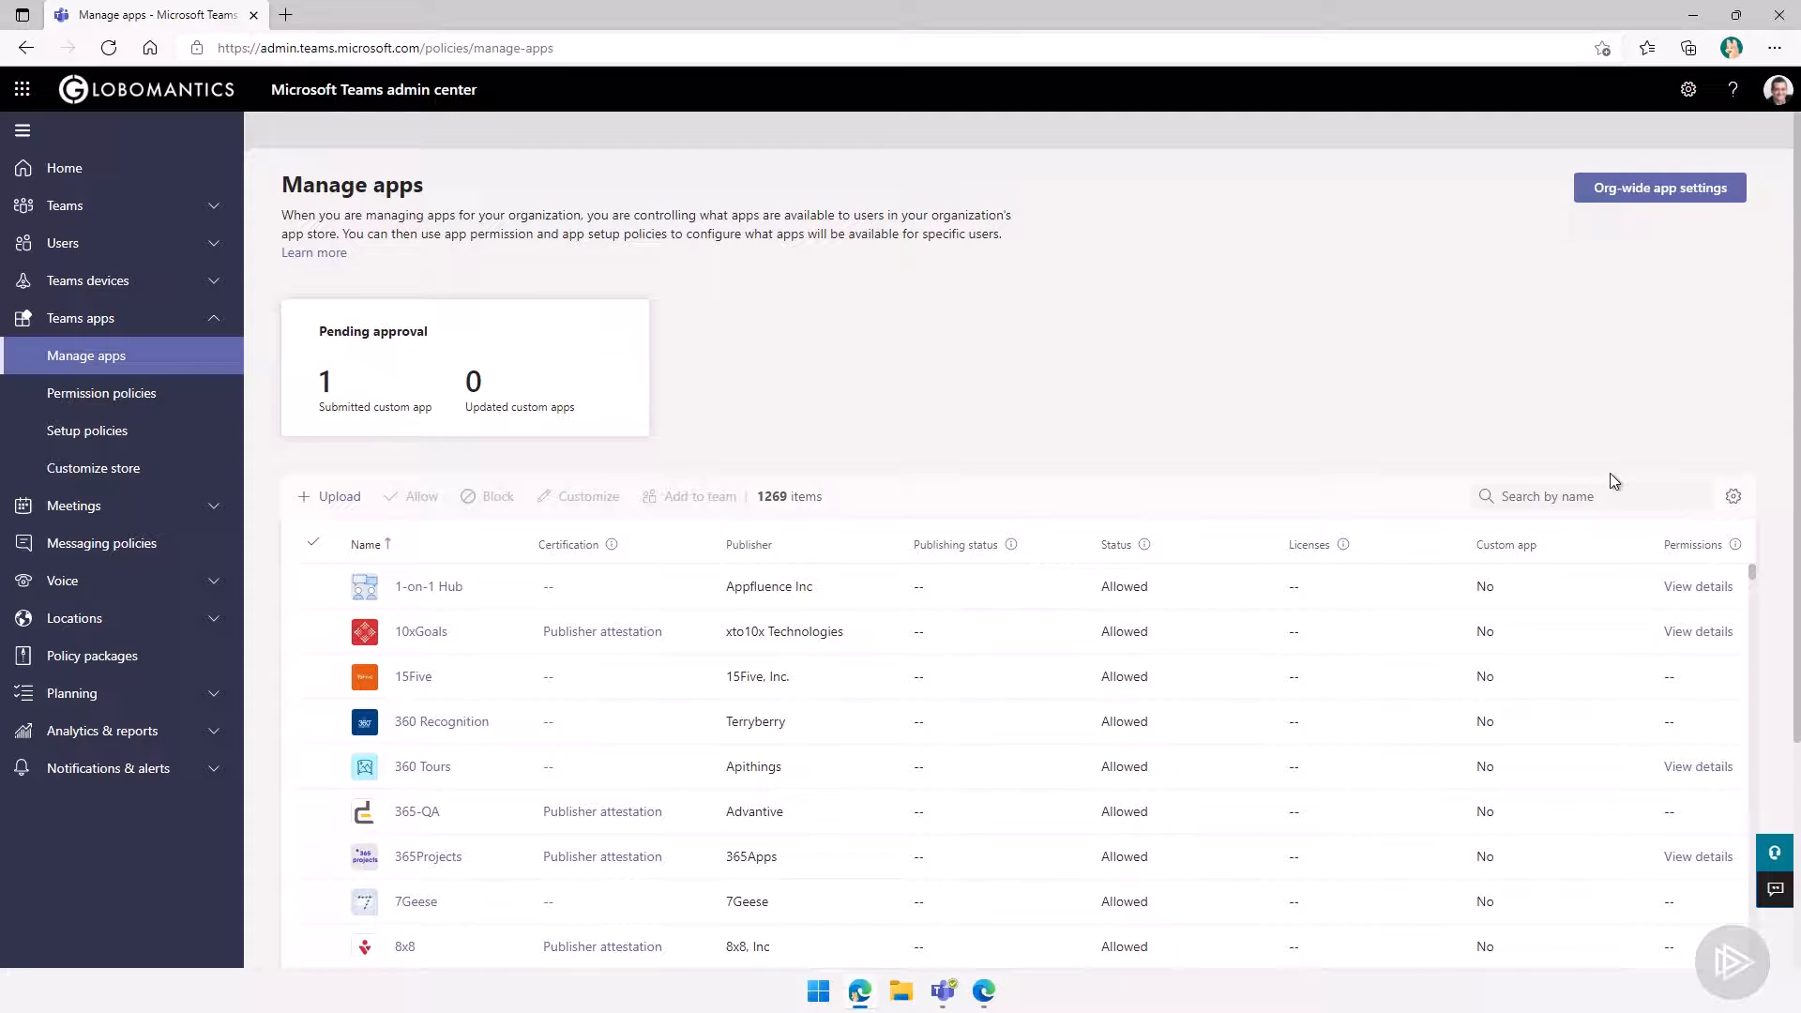
- Search Manage apps for 'globo' and open Globomantics HR Bot's details
click(1591, 496)
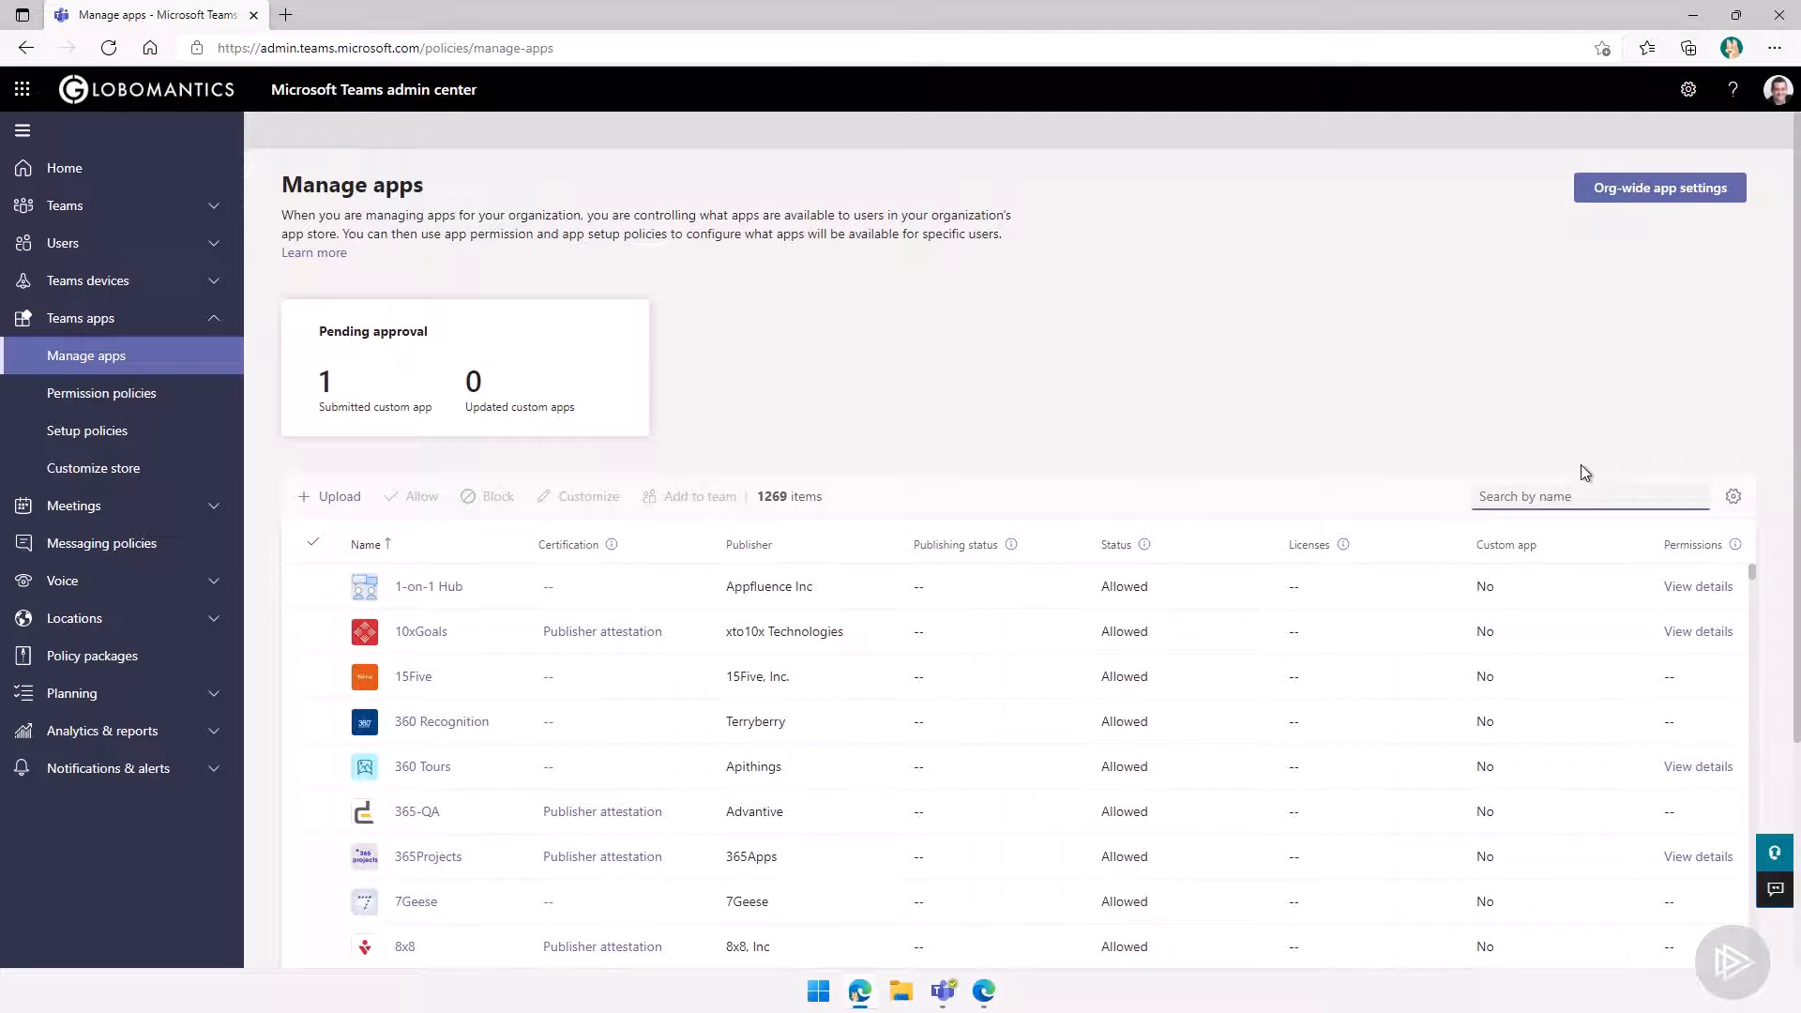
text(globo)
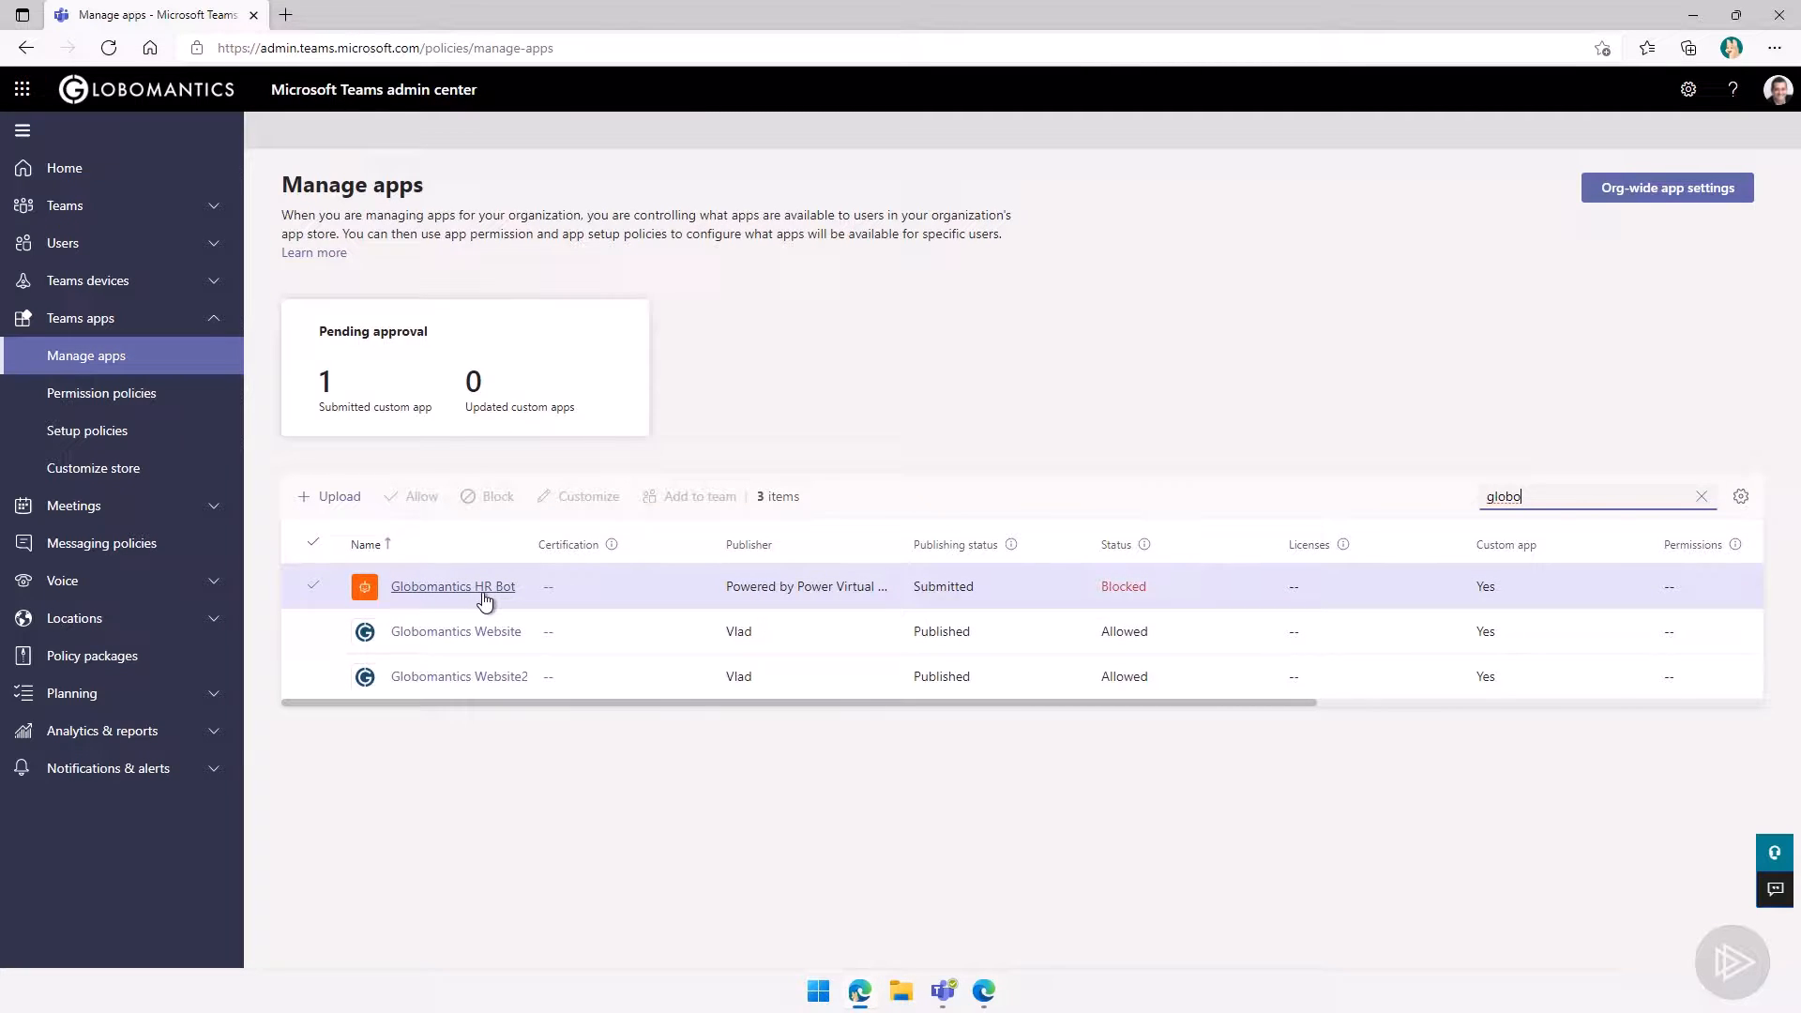
mouse_move(434, 605)
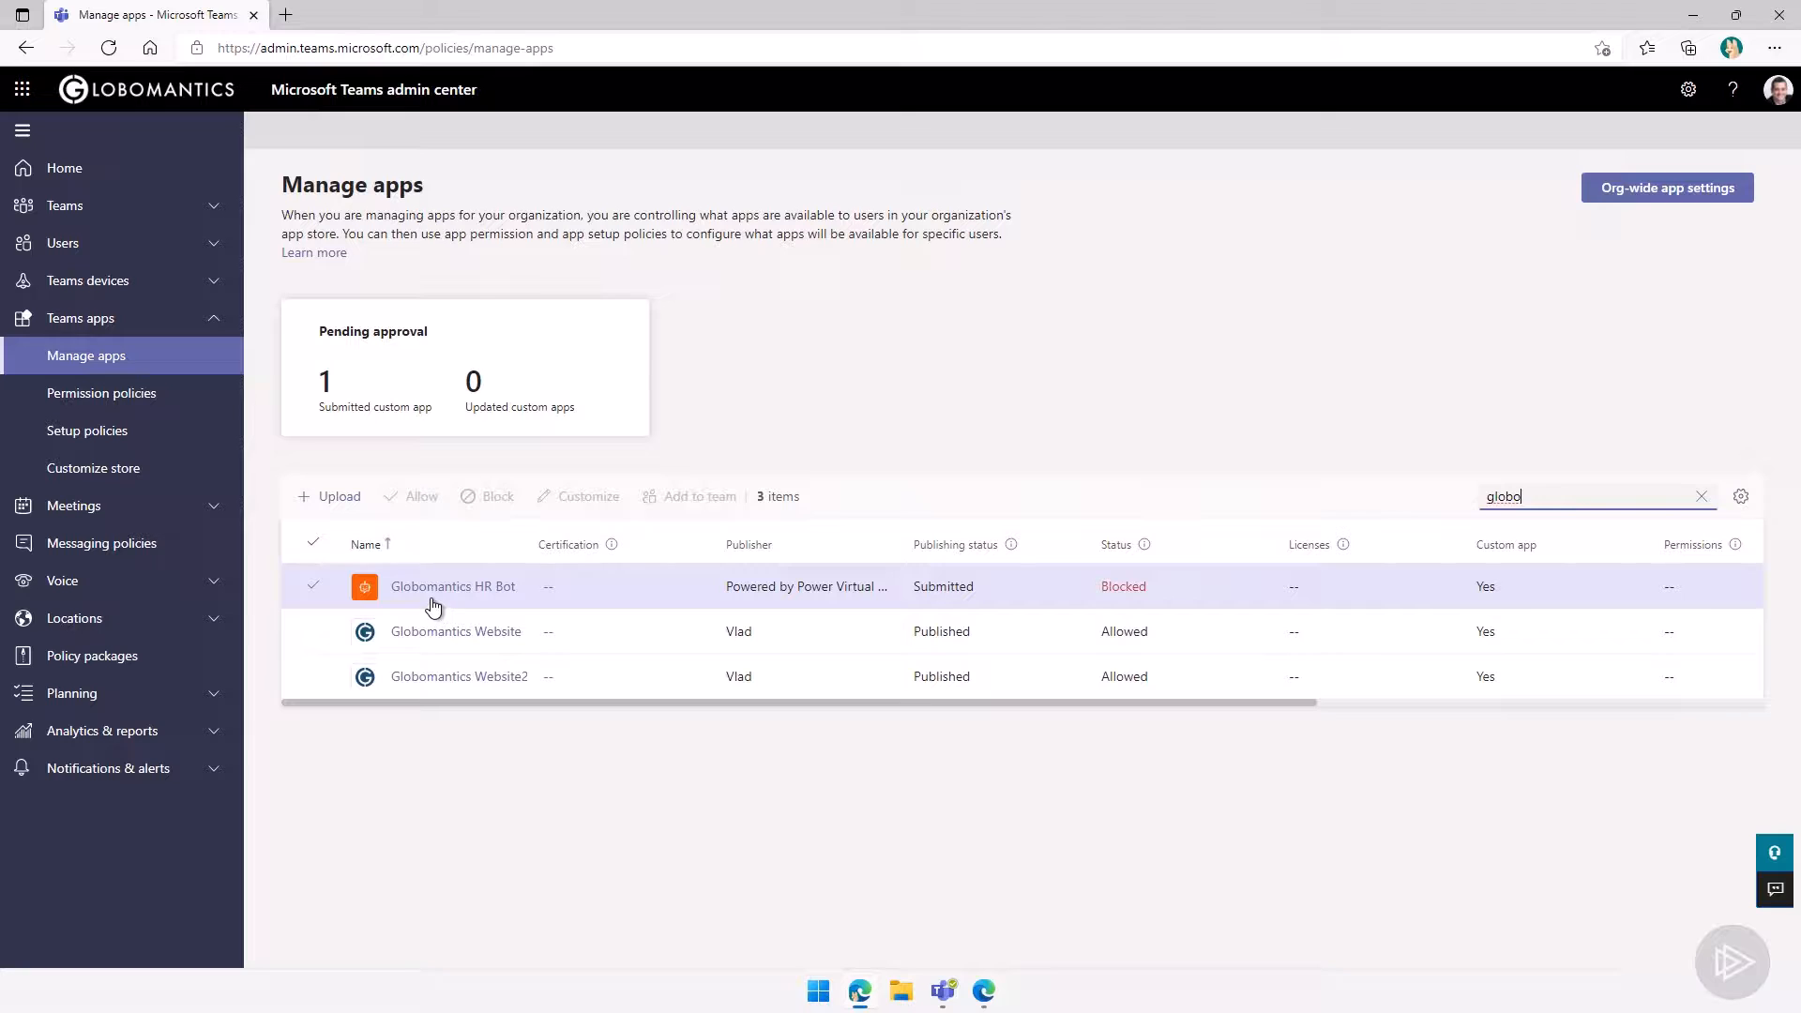
mouse_move(1122, 601)
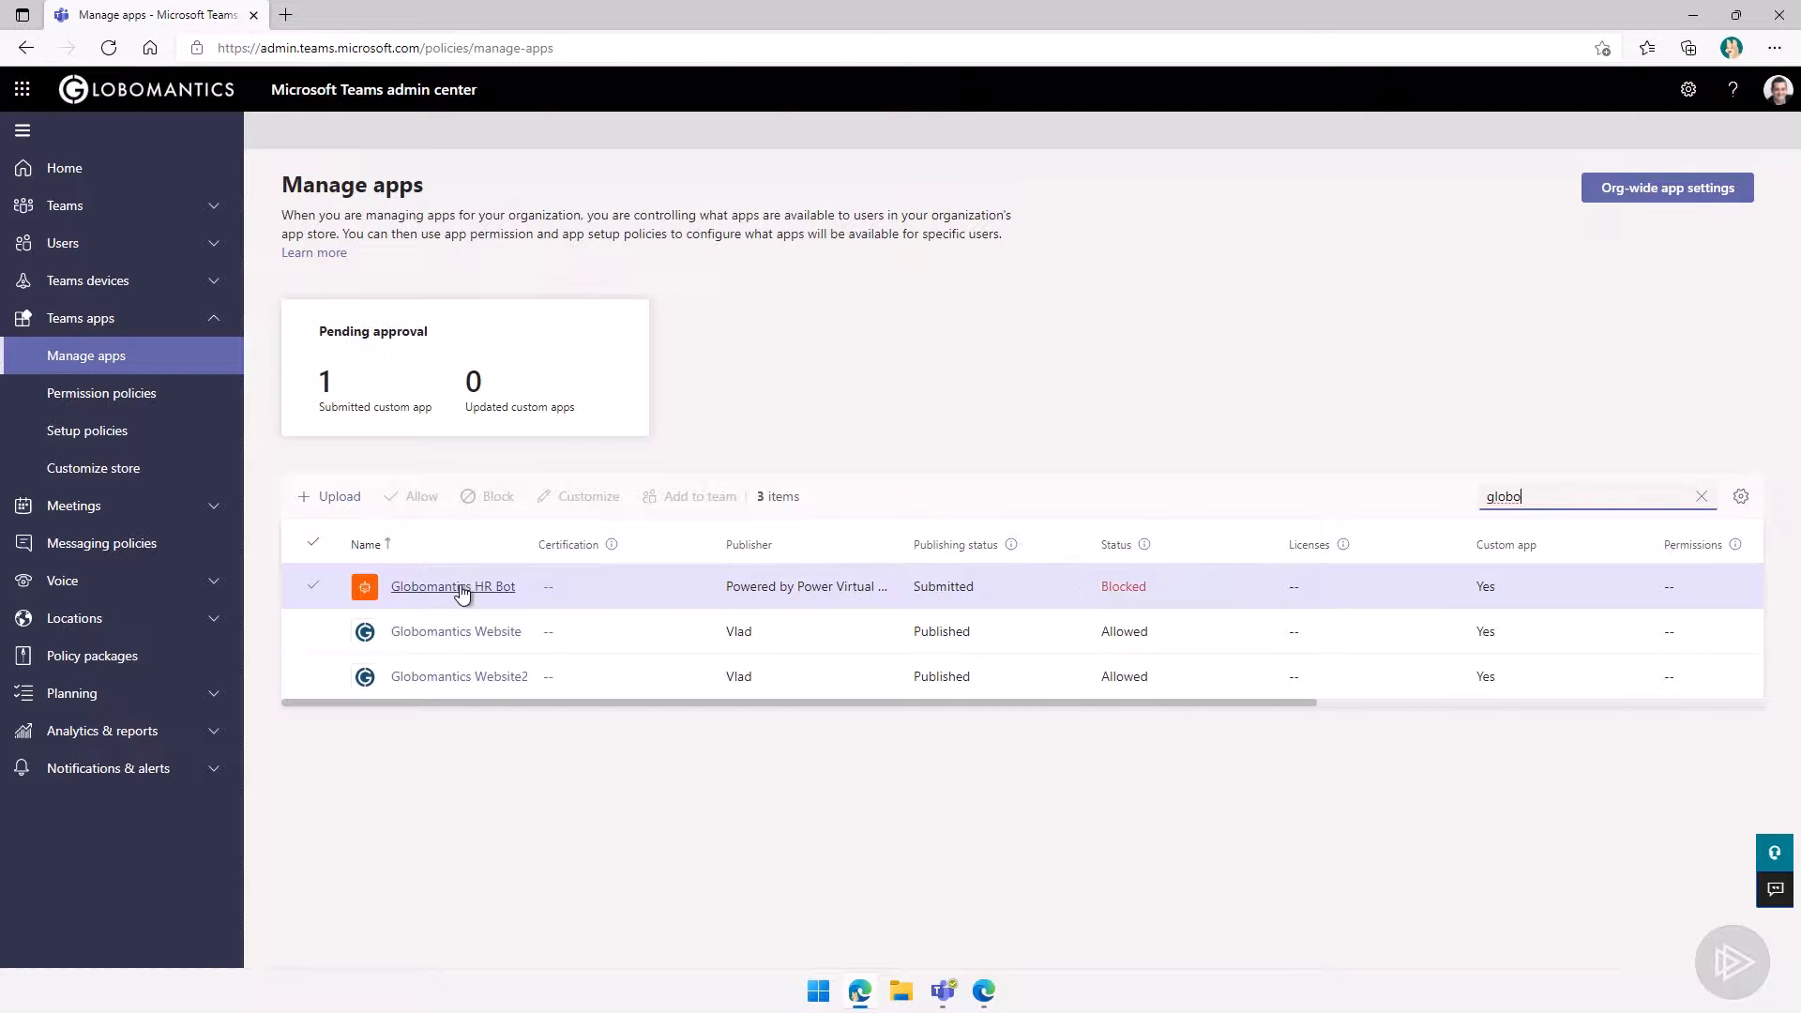
click(452, 585)
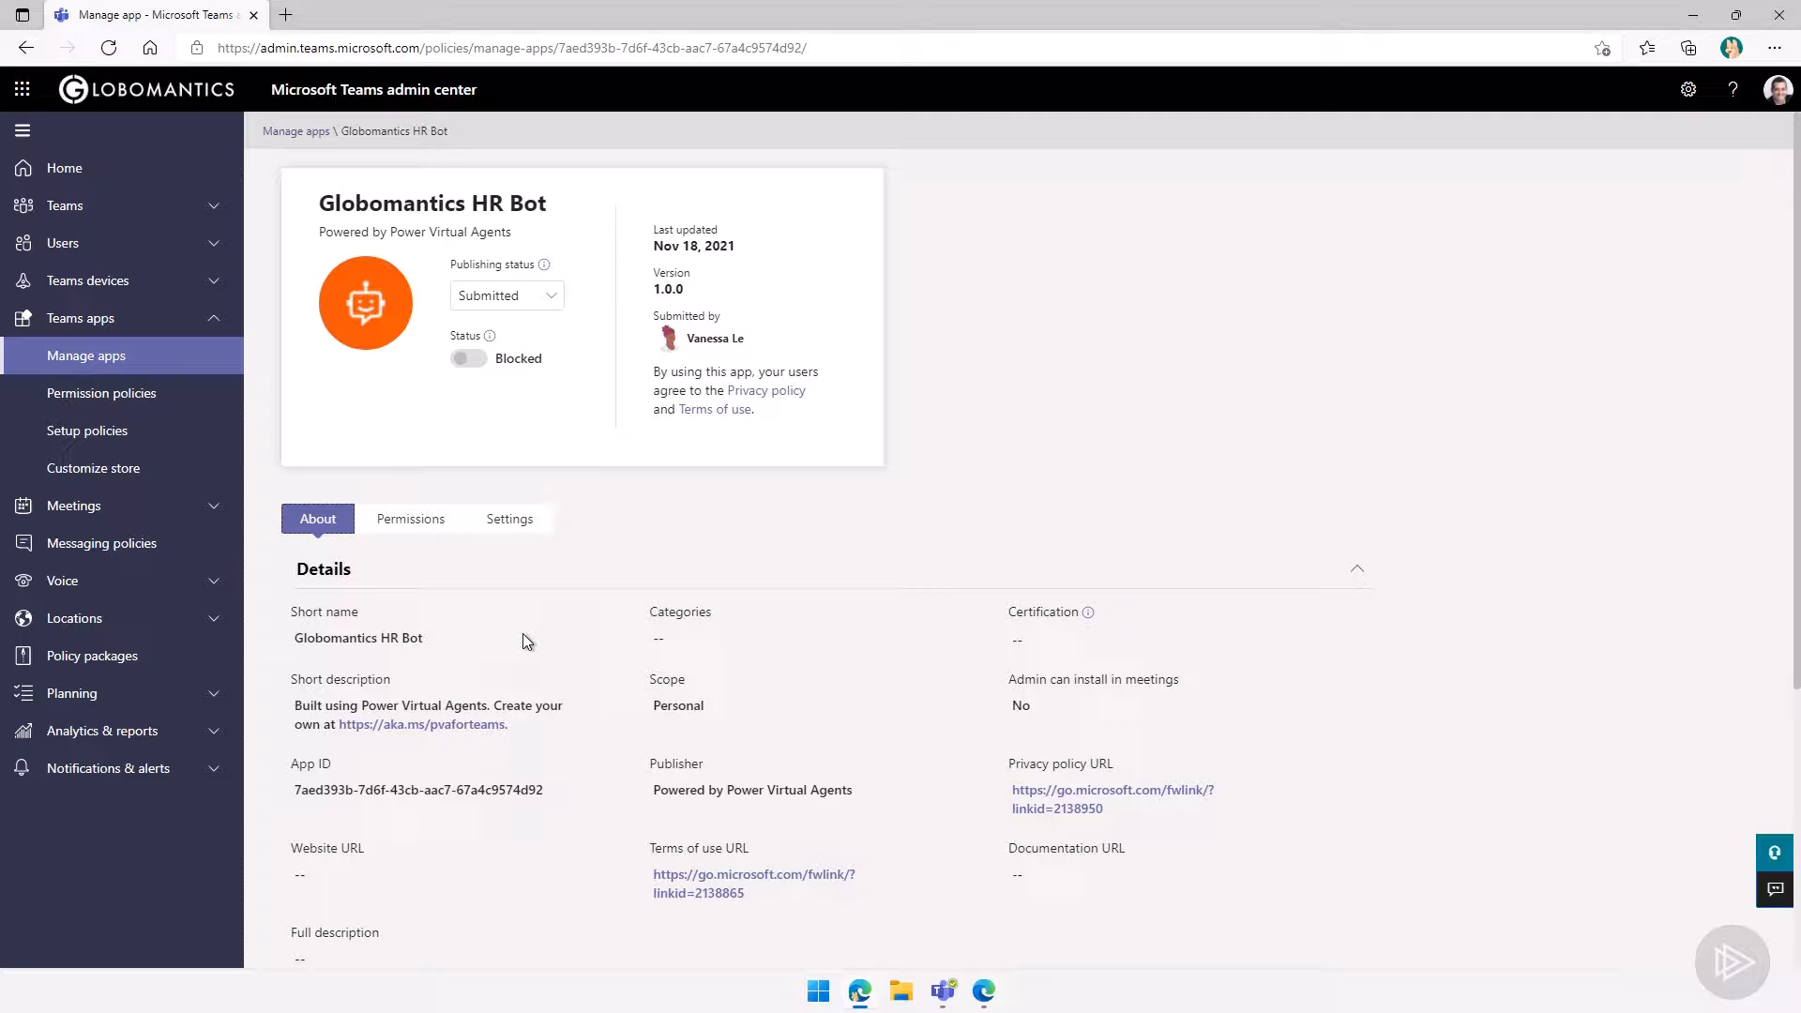
- Set the app's publishing status to Publish, confirm, and dismiss the success banner
click(505, 295)
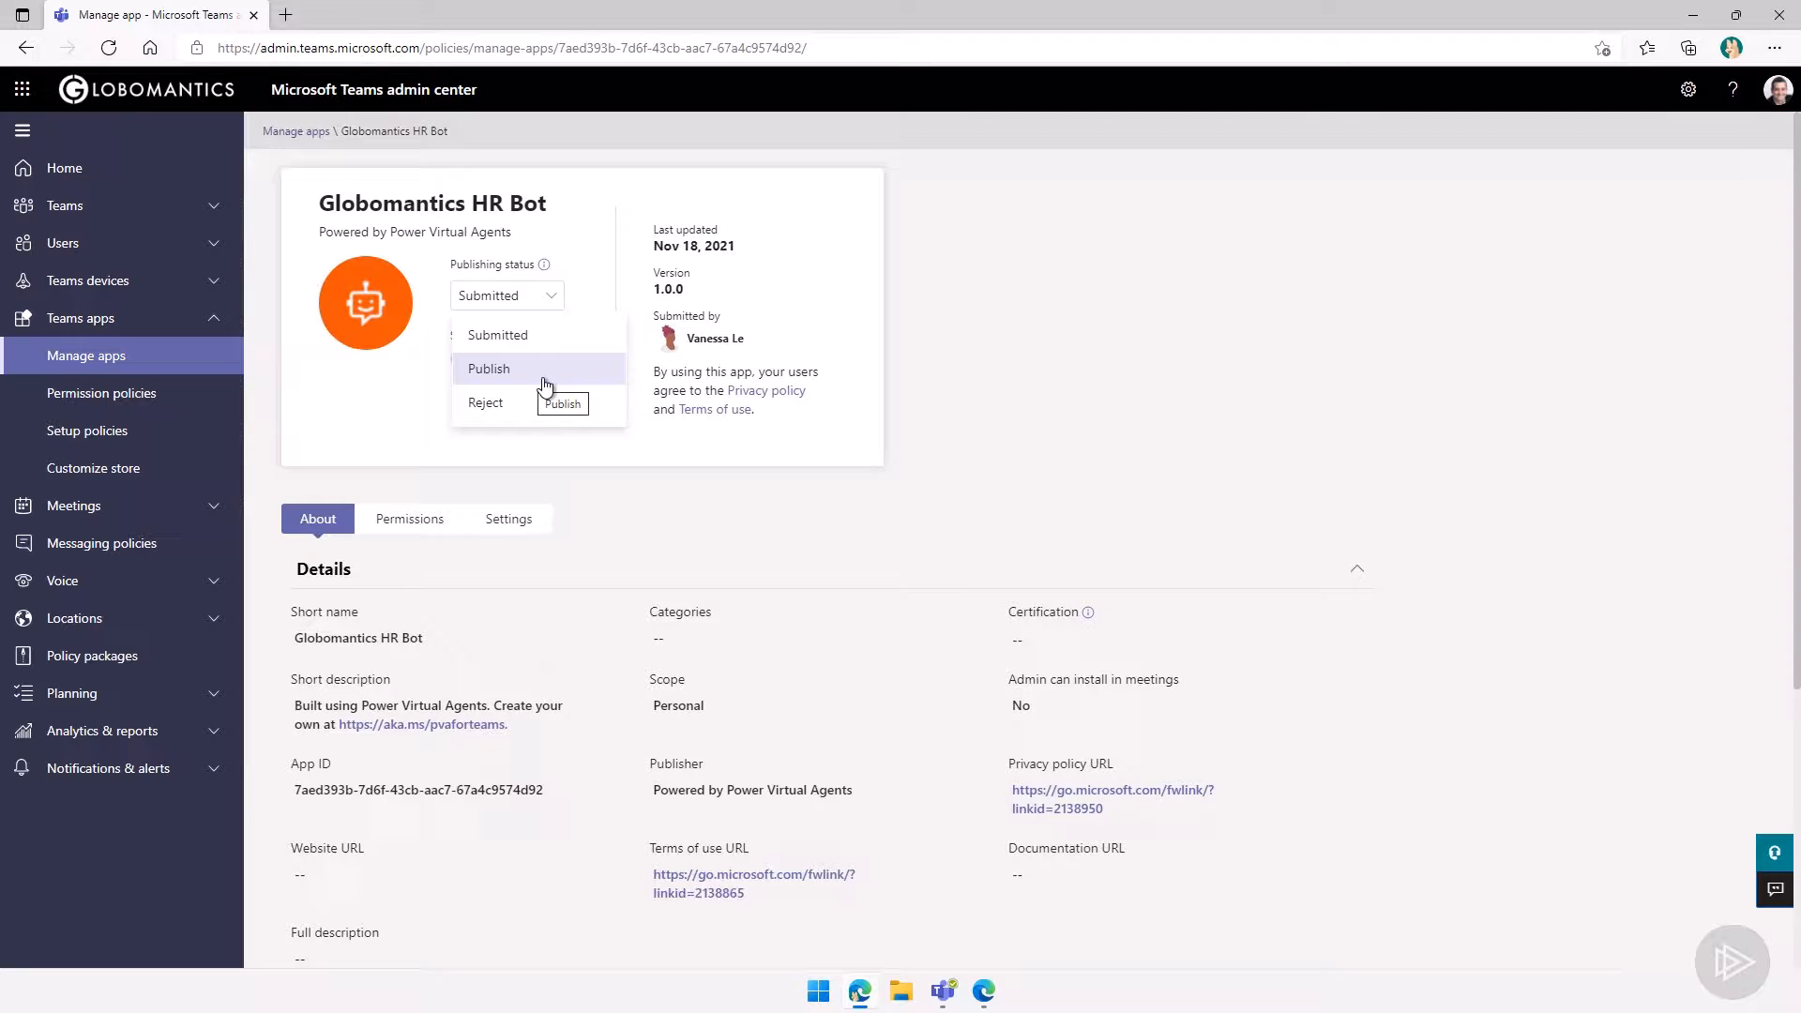
click(488, 369)
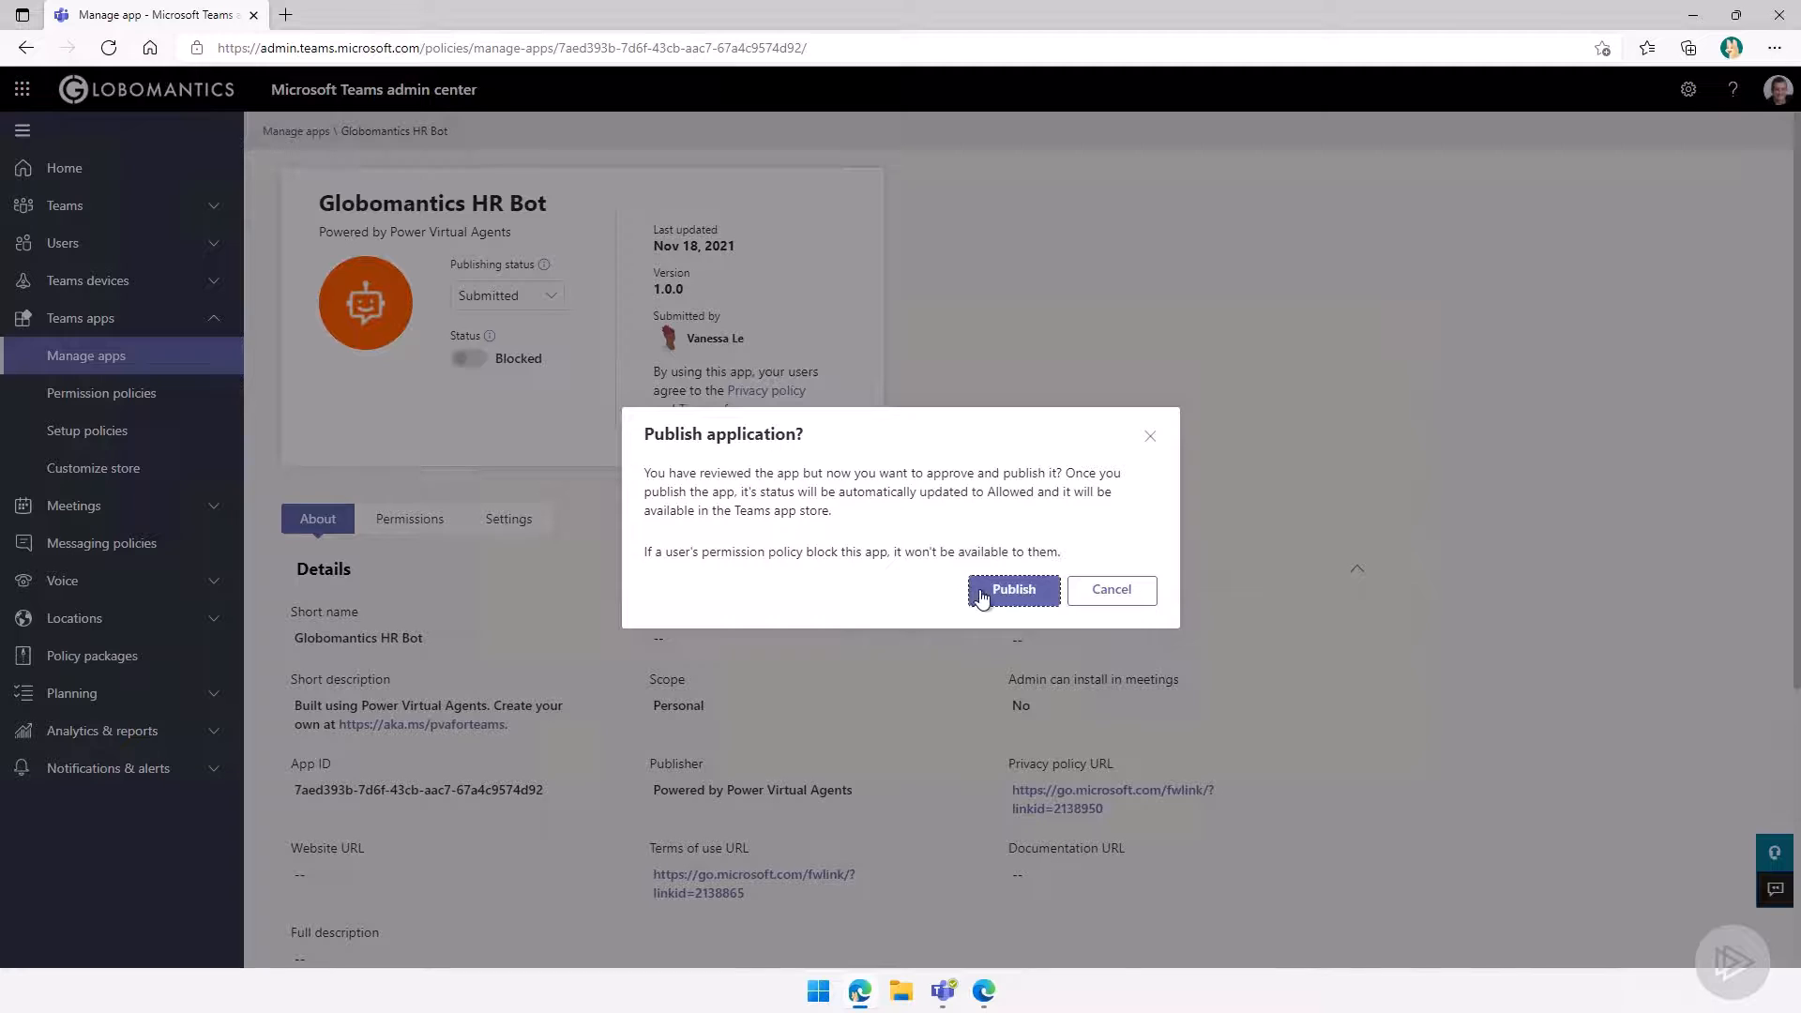
click(1012, 589)
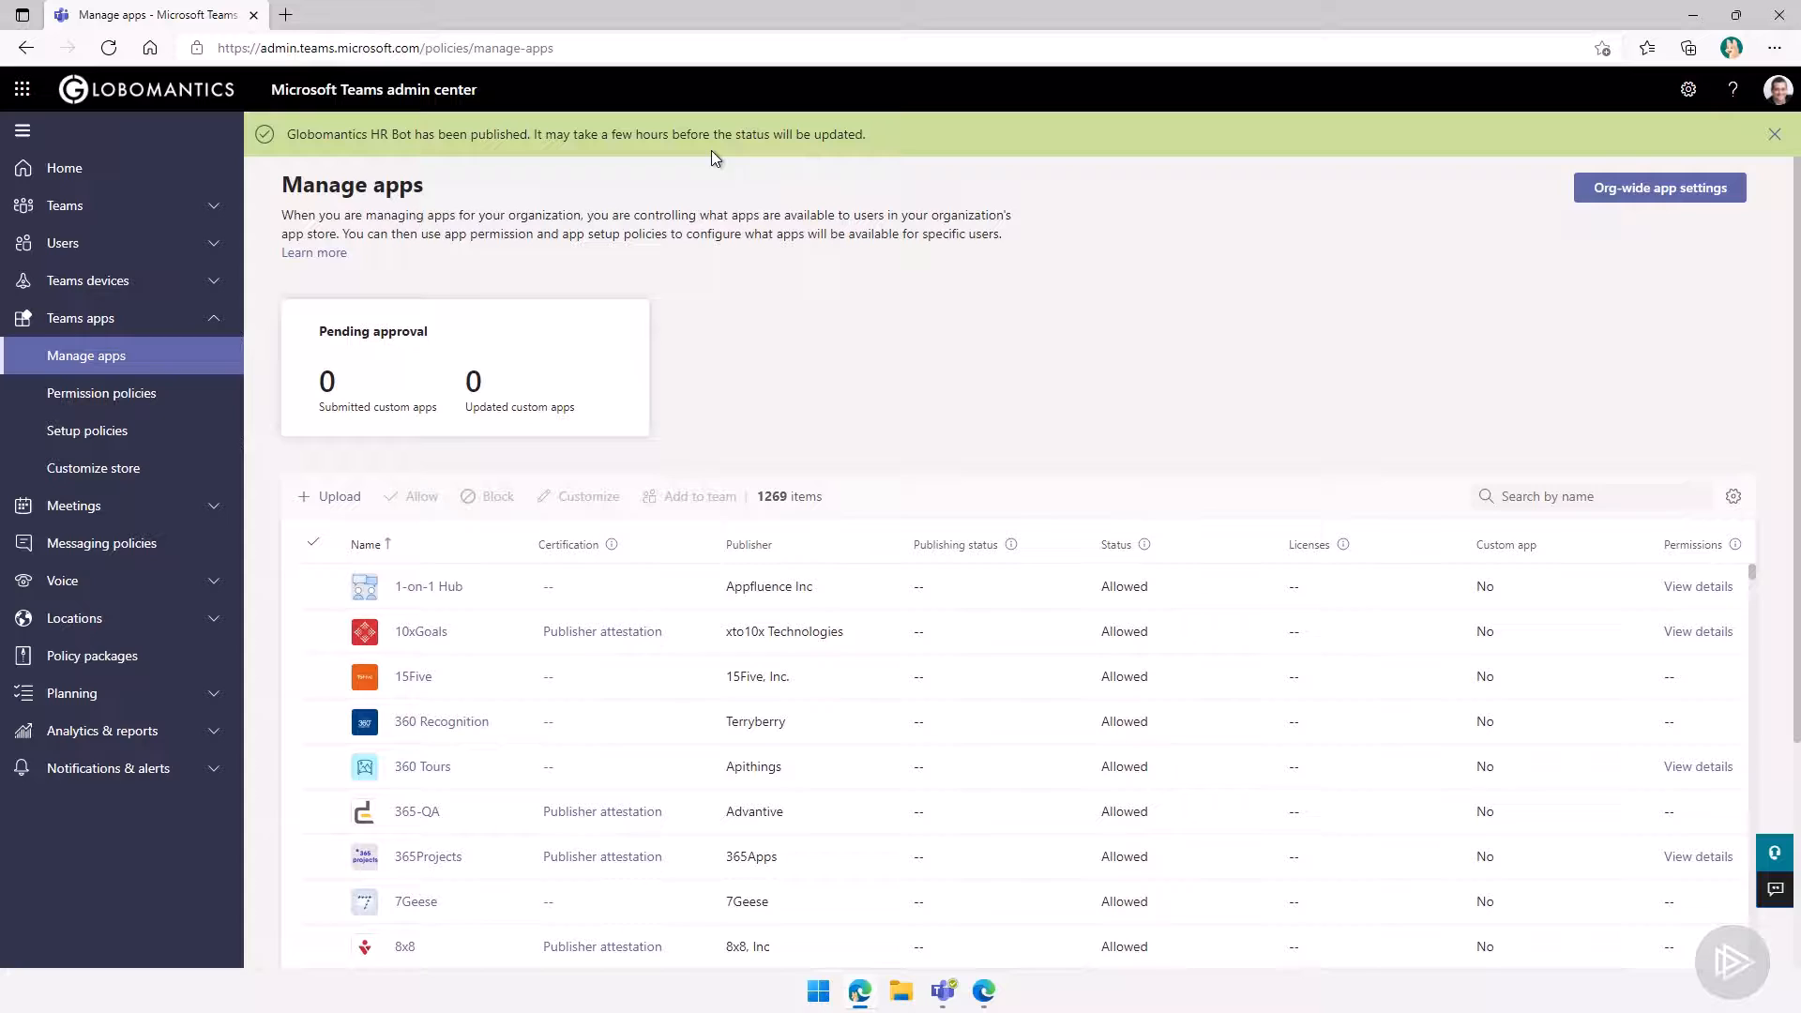
click(1774, 134)
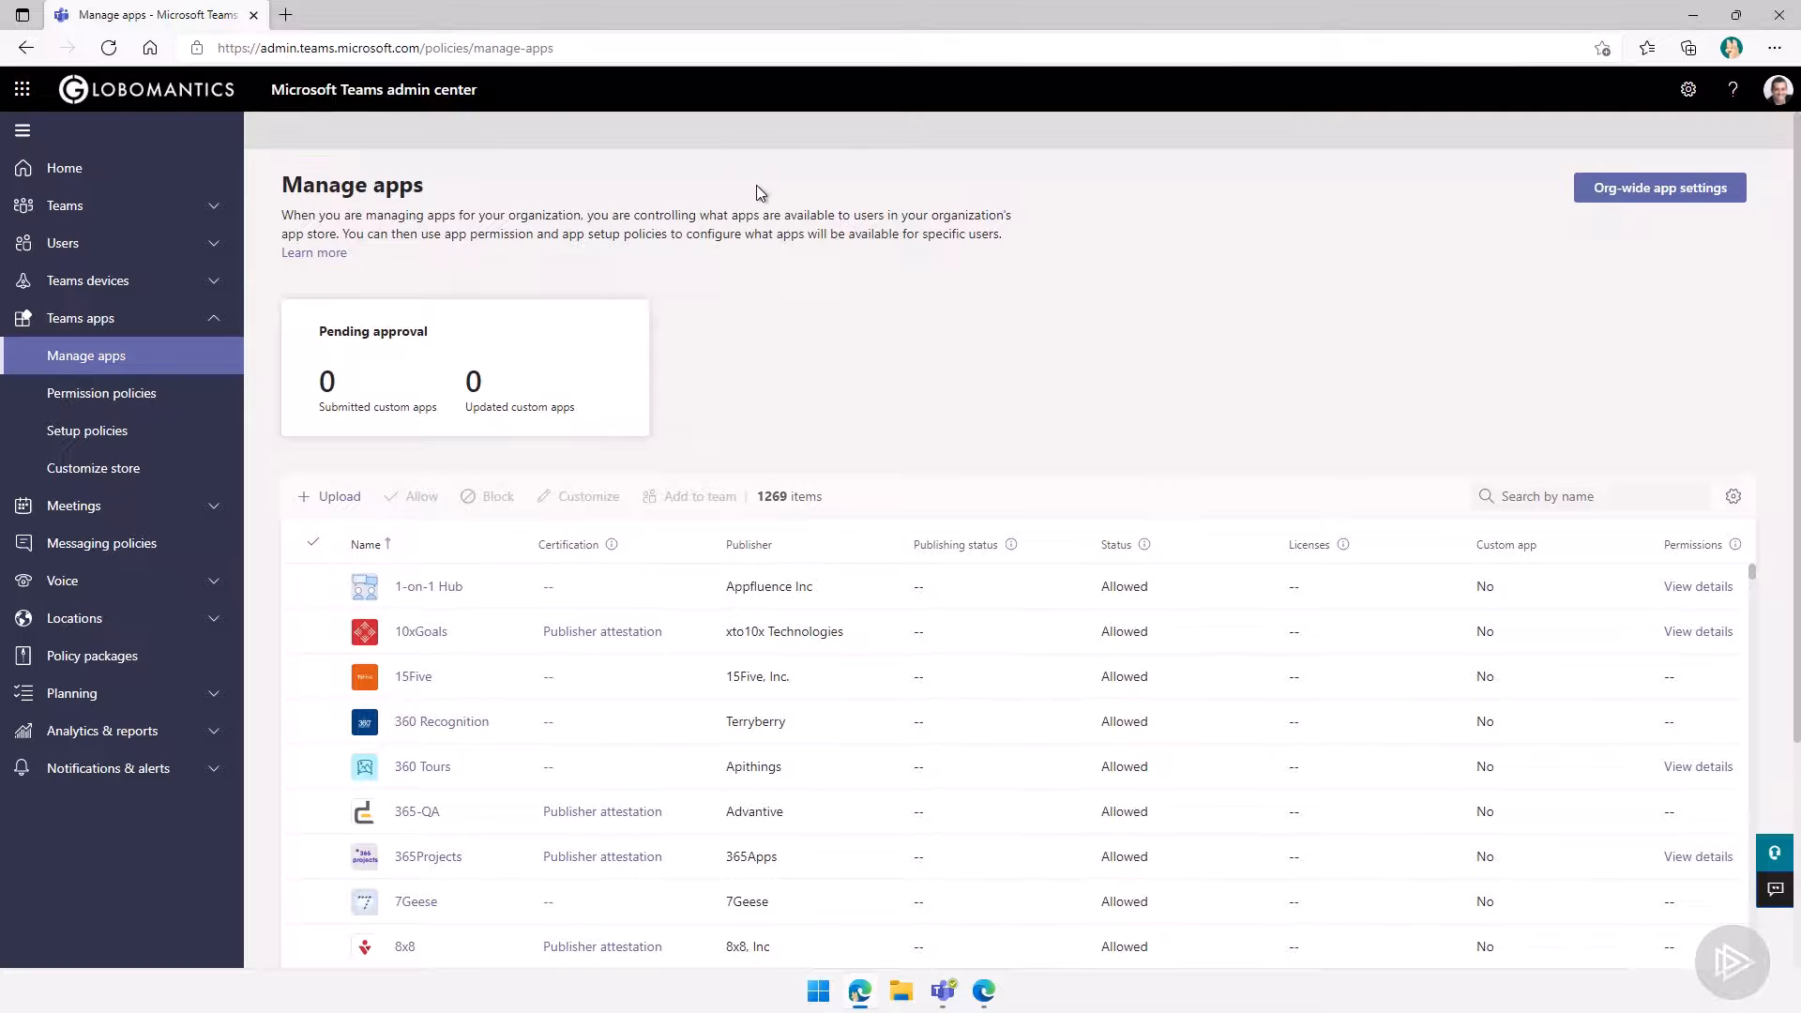
mouse_move(737, 188)
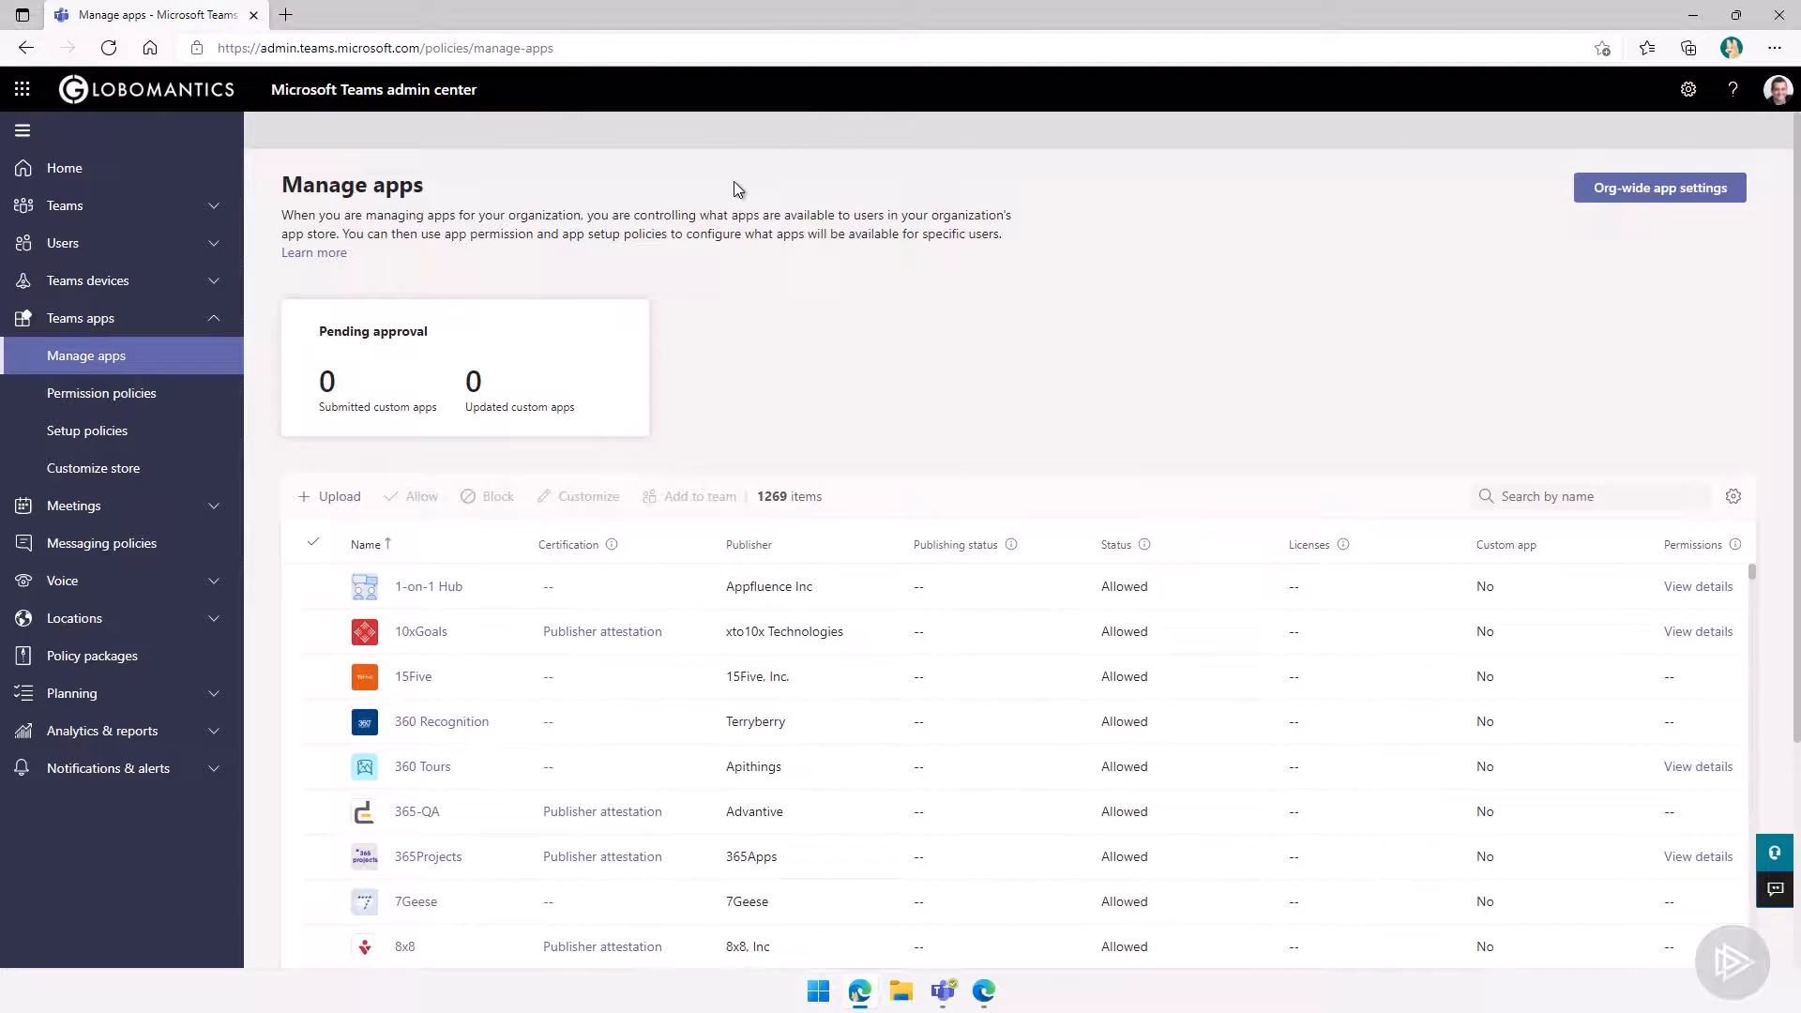
mouse_move(724, 211)
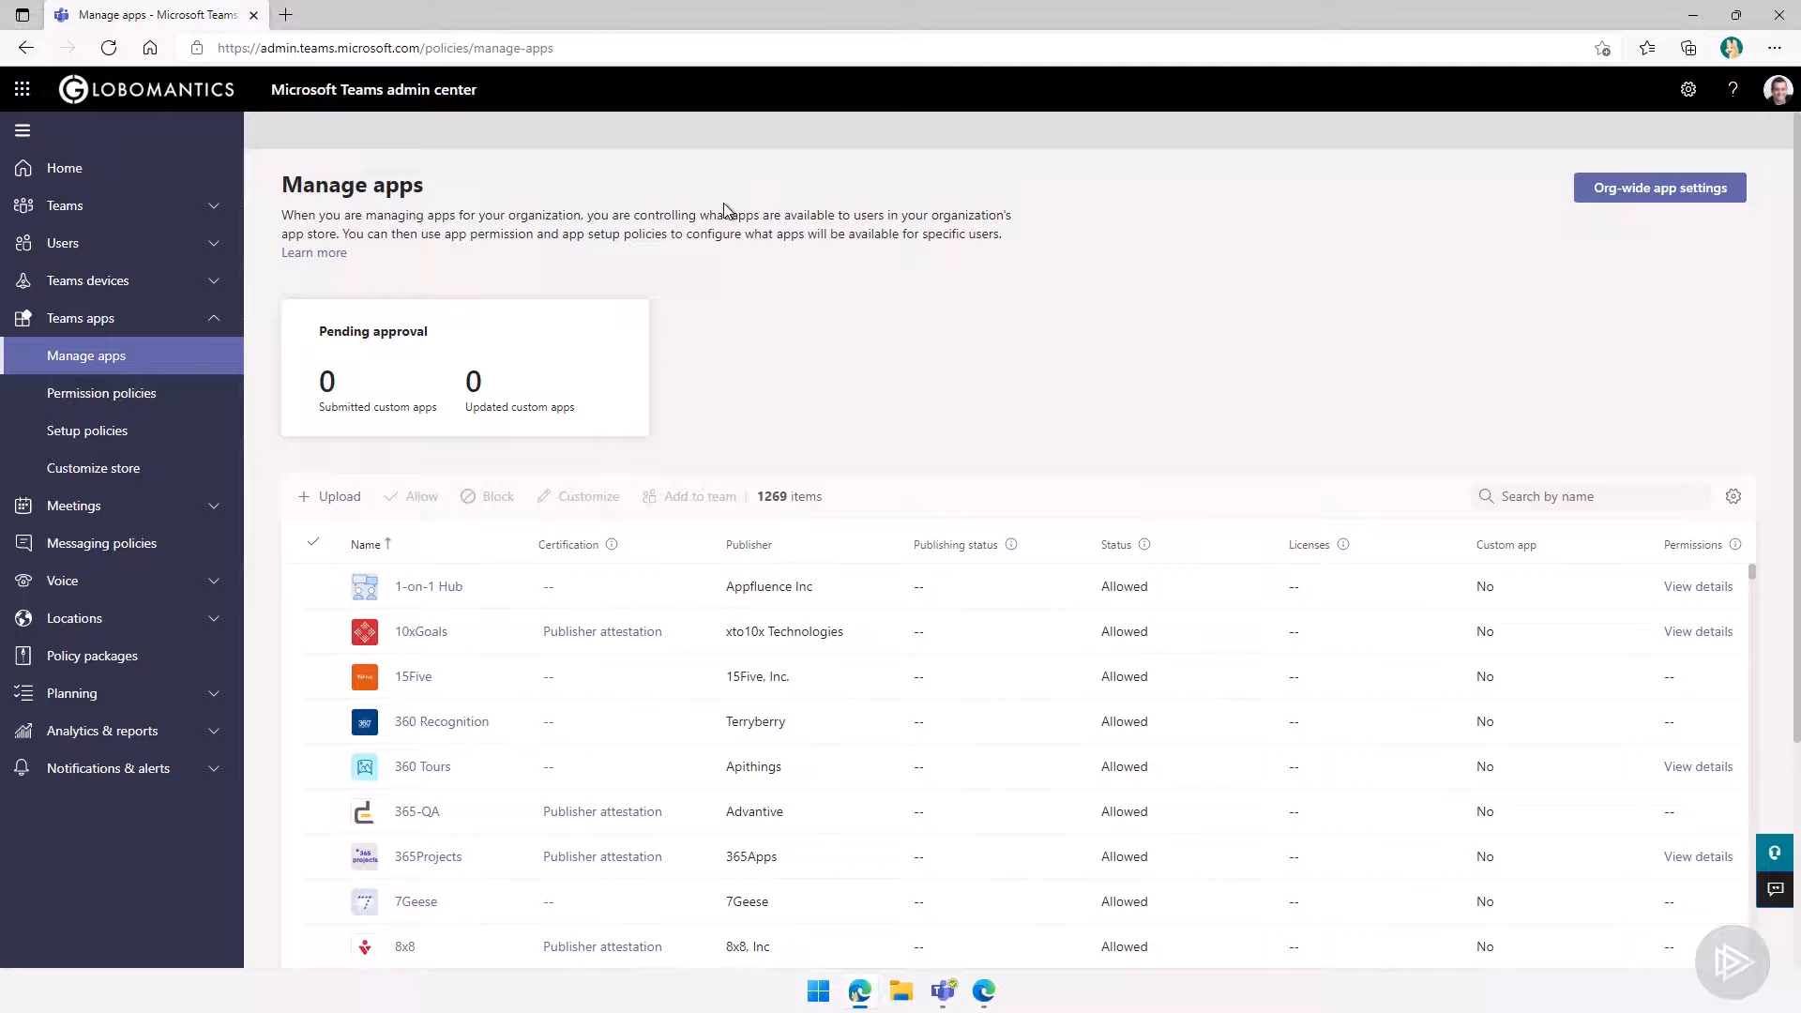
mouse_move(867, 482)
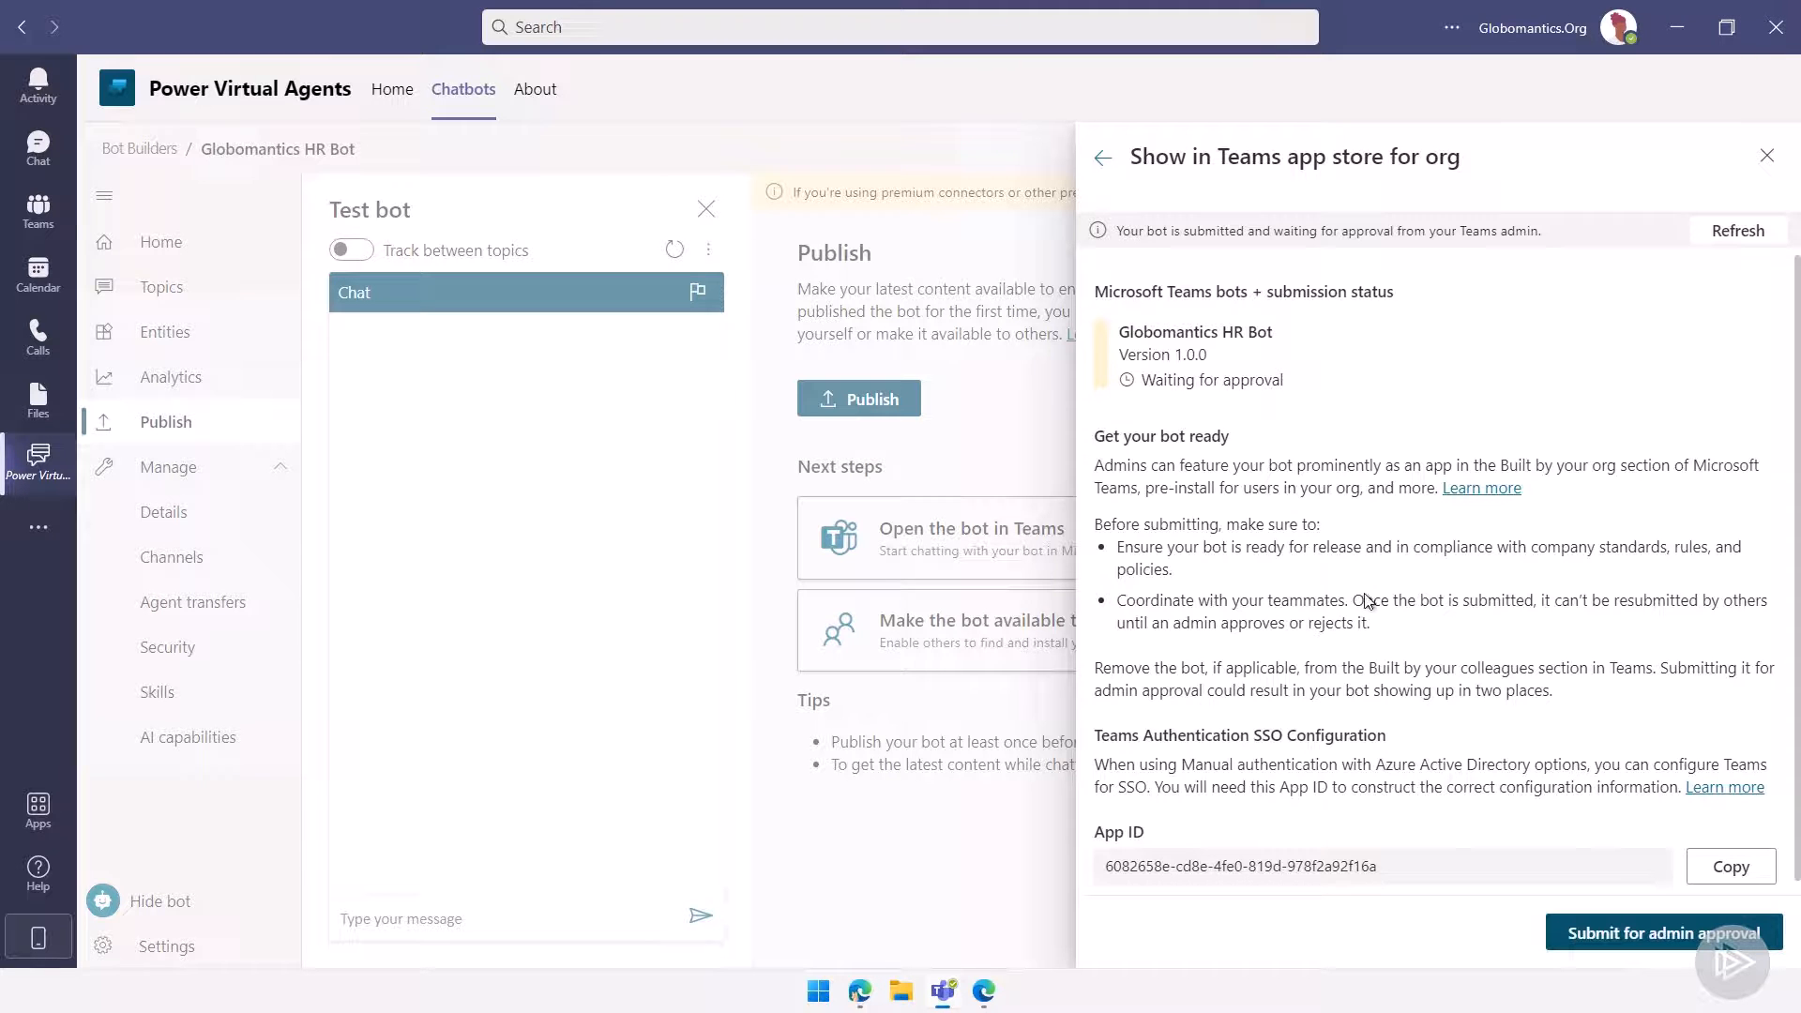
mouse_move(1104, 157)
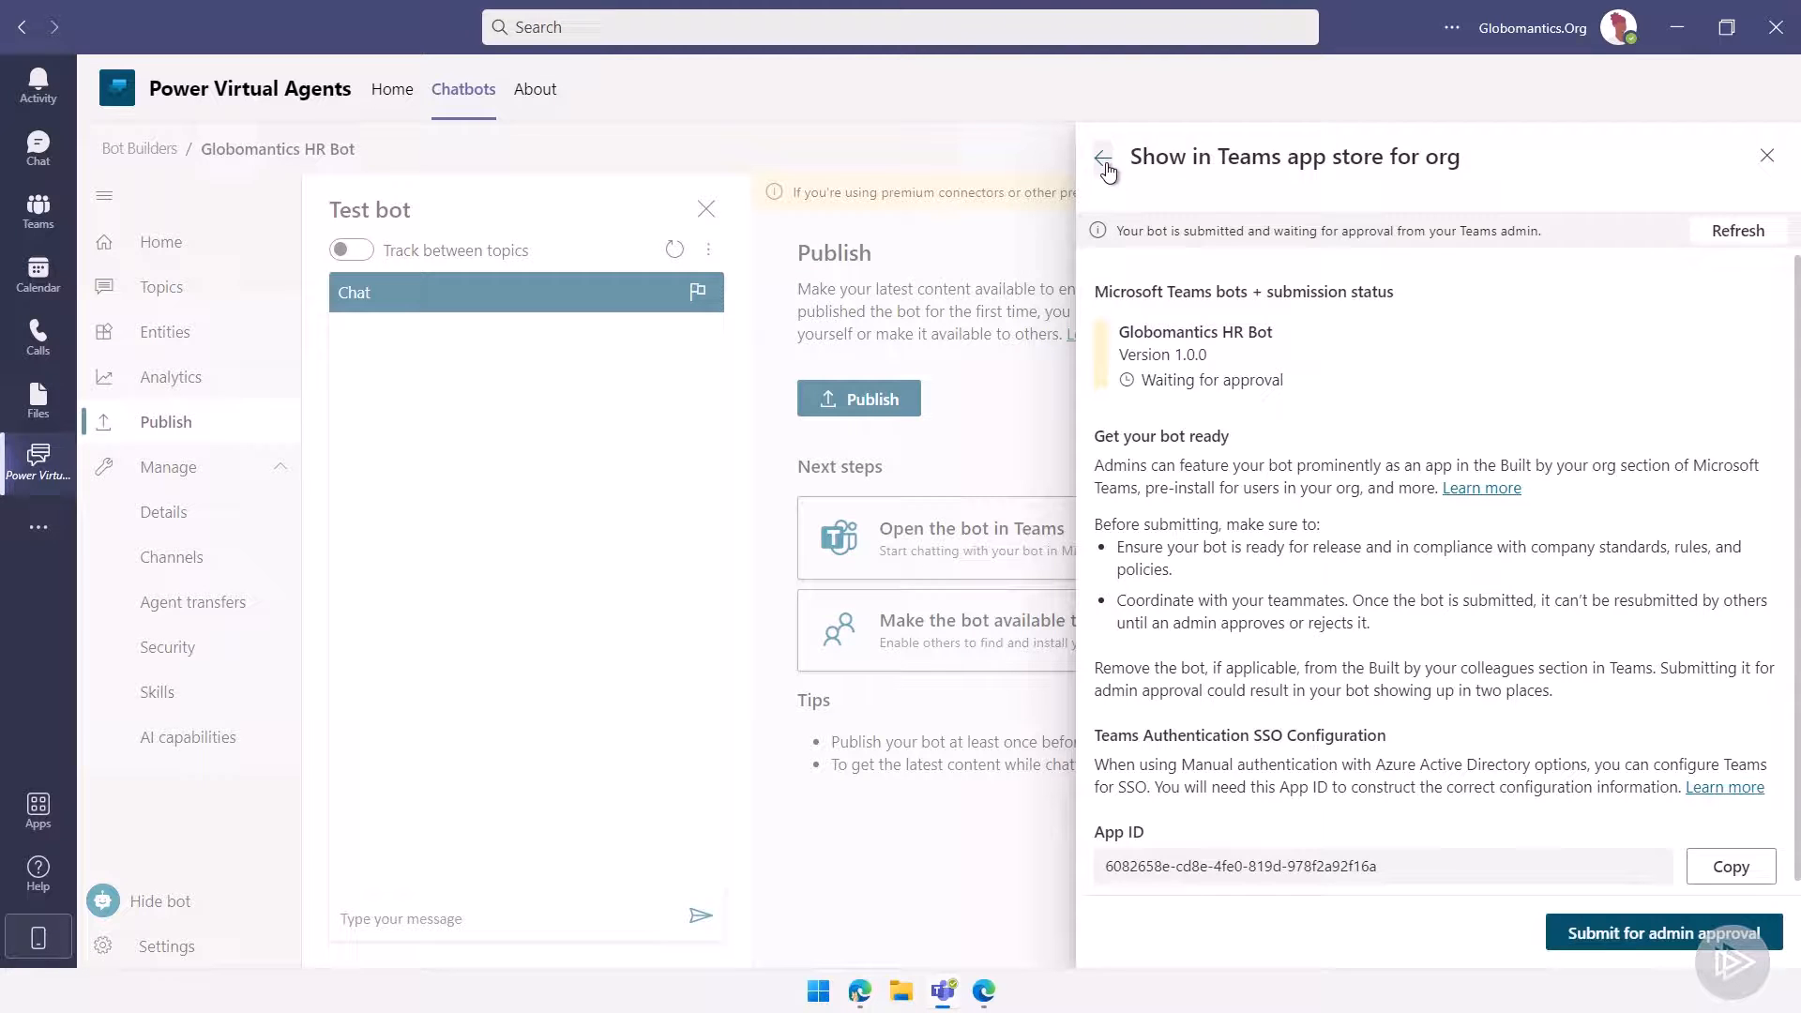
- Copy the bot's Teams share link from Availability options
click(1104, 157)
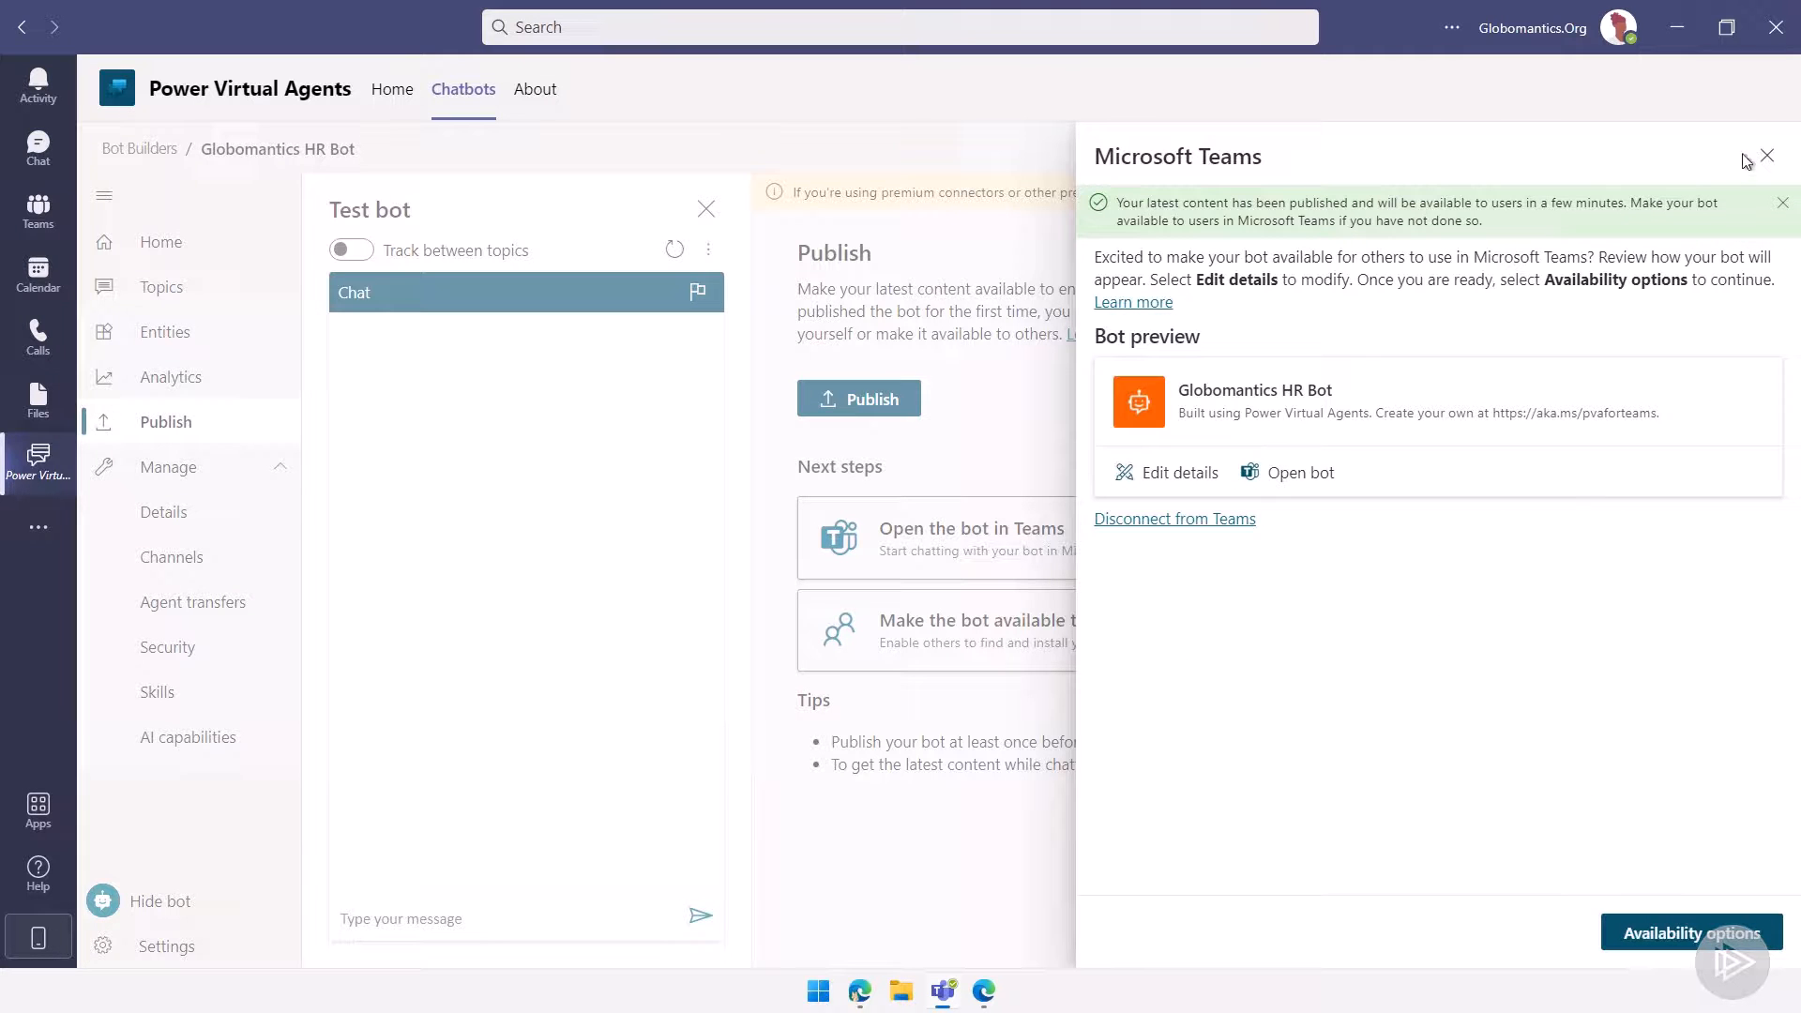
click(1690, 932)
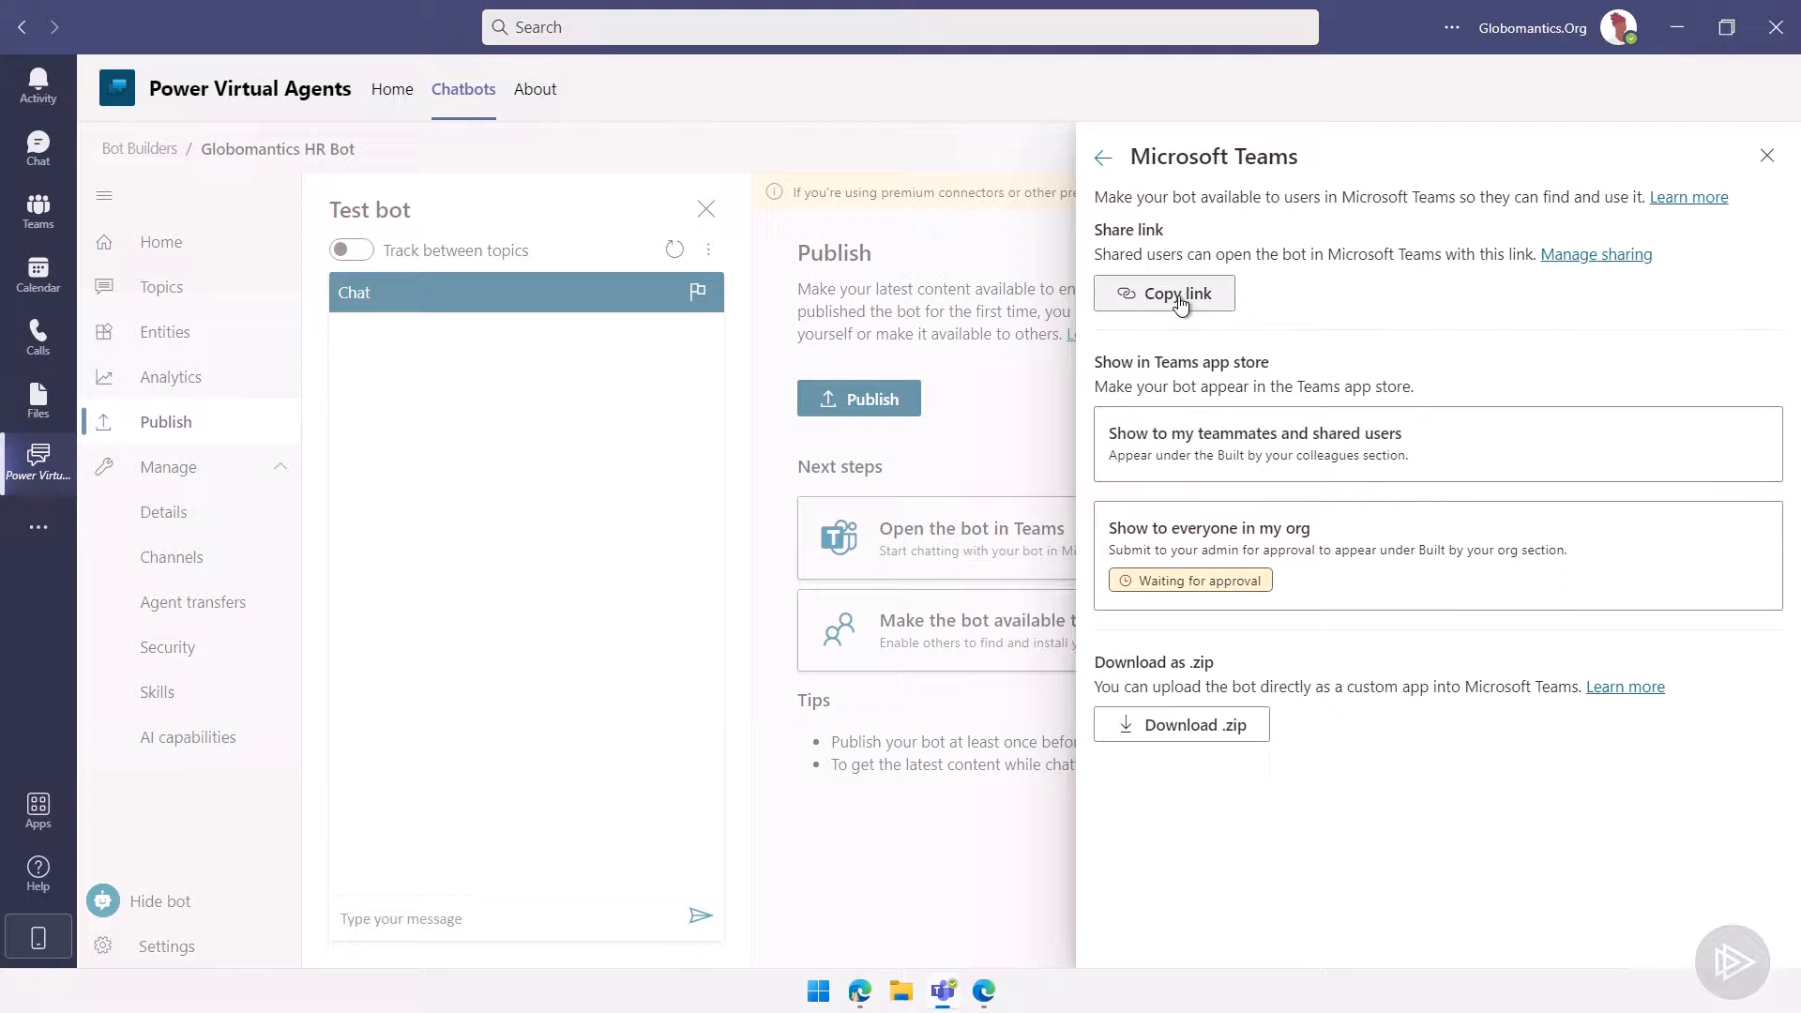
click(1163, 293)
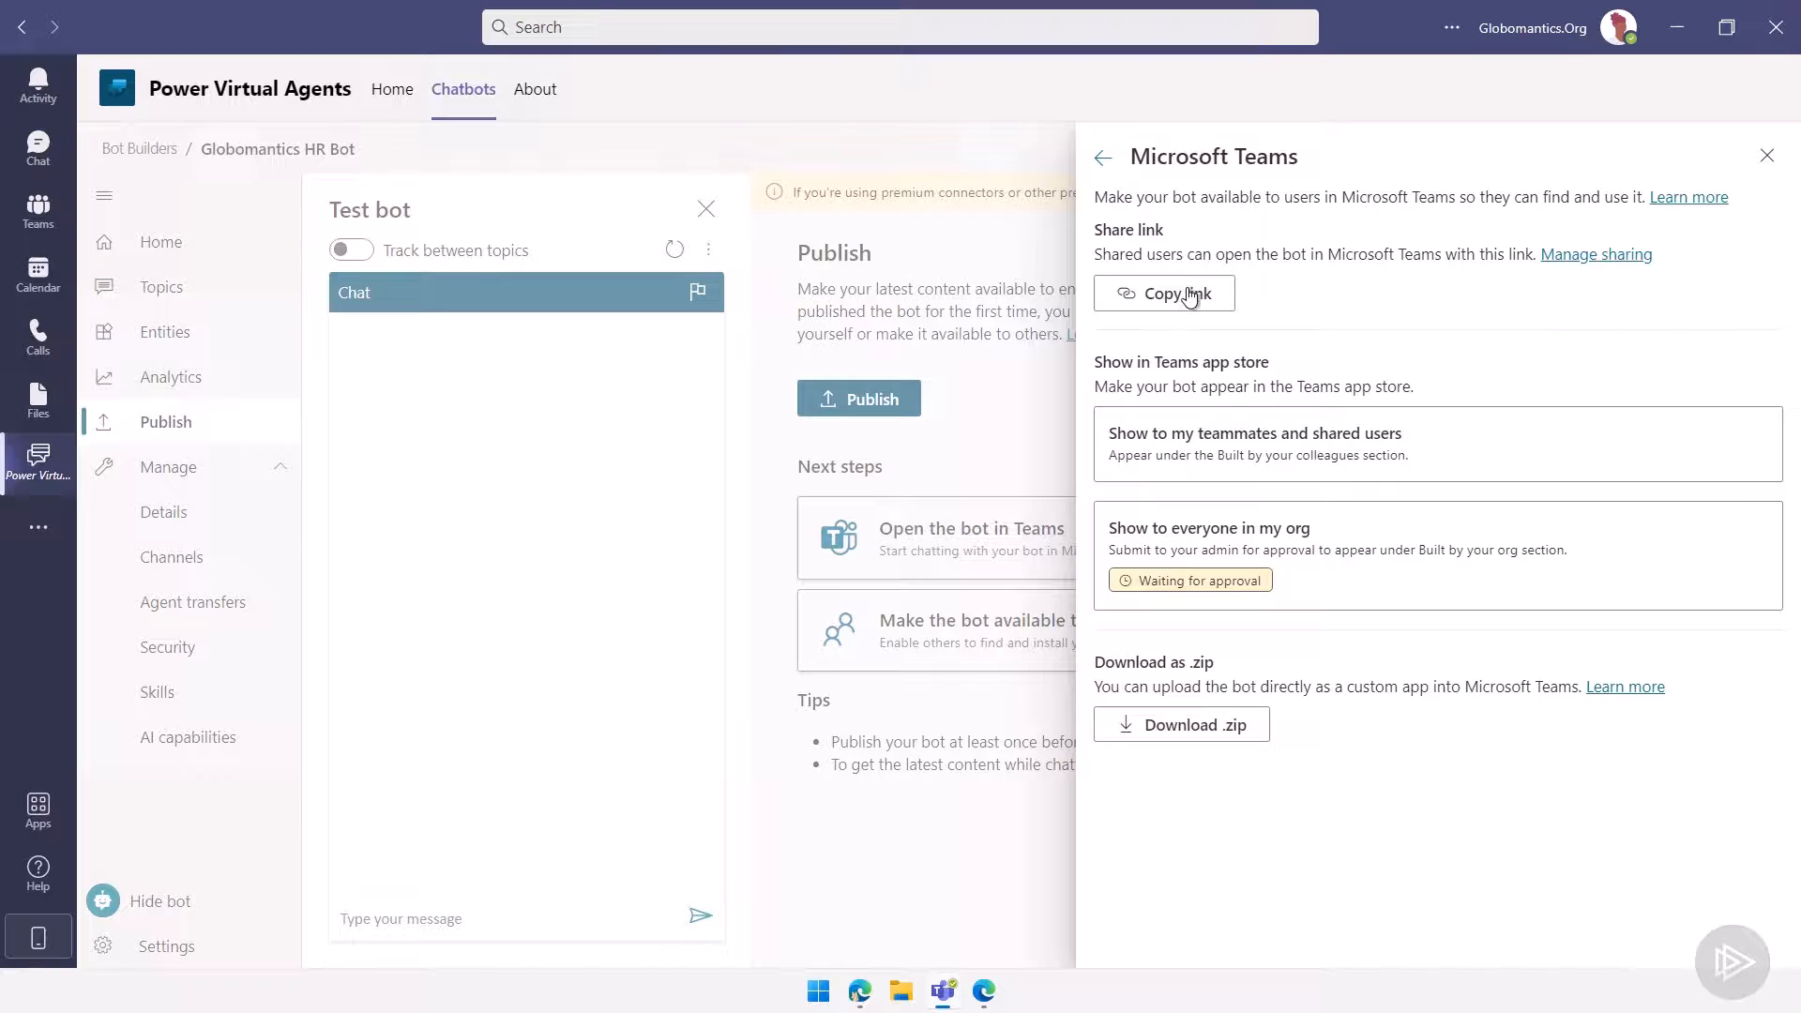
mouse_move(948, 963)
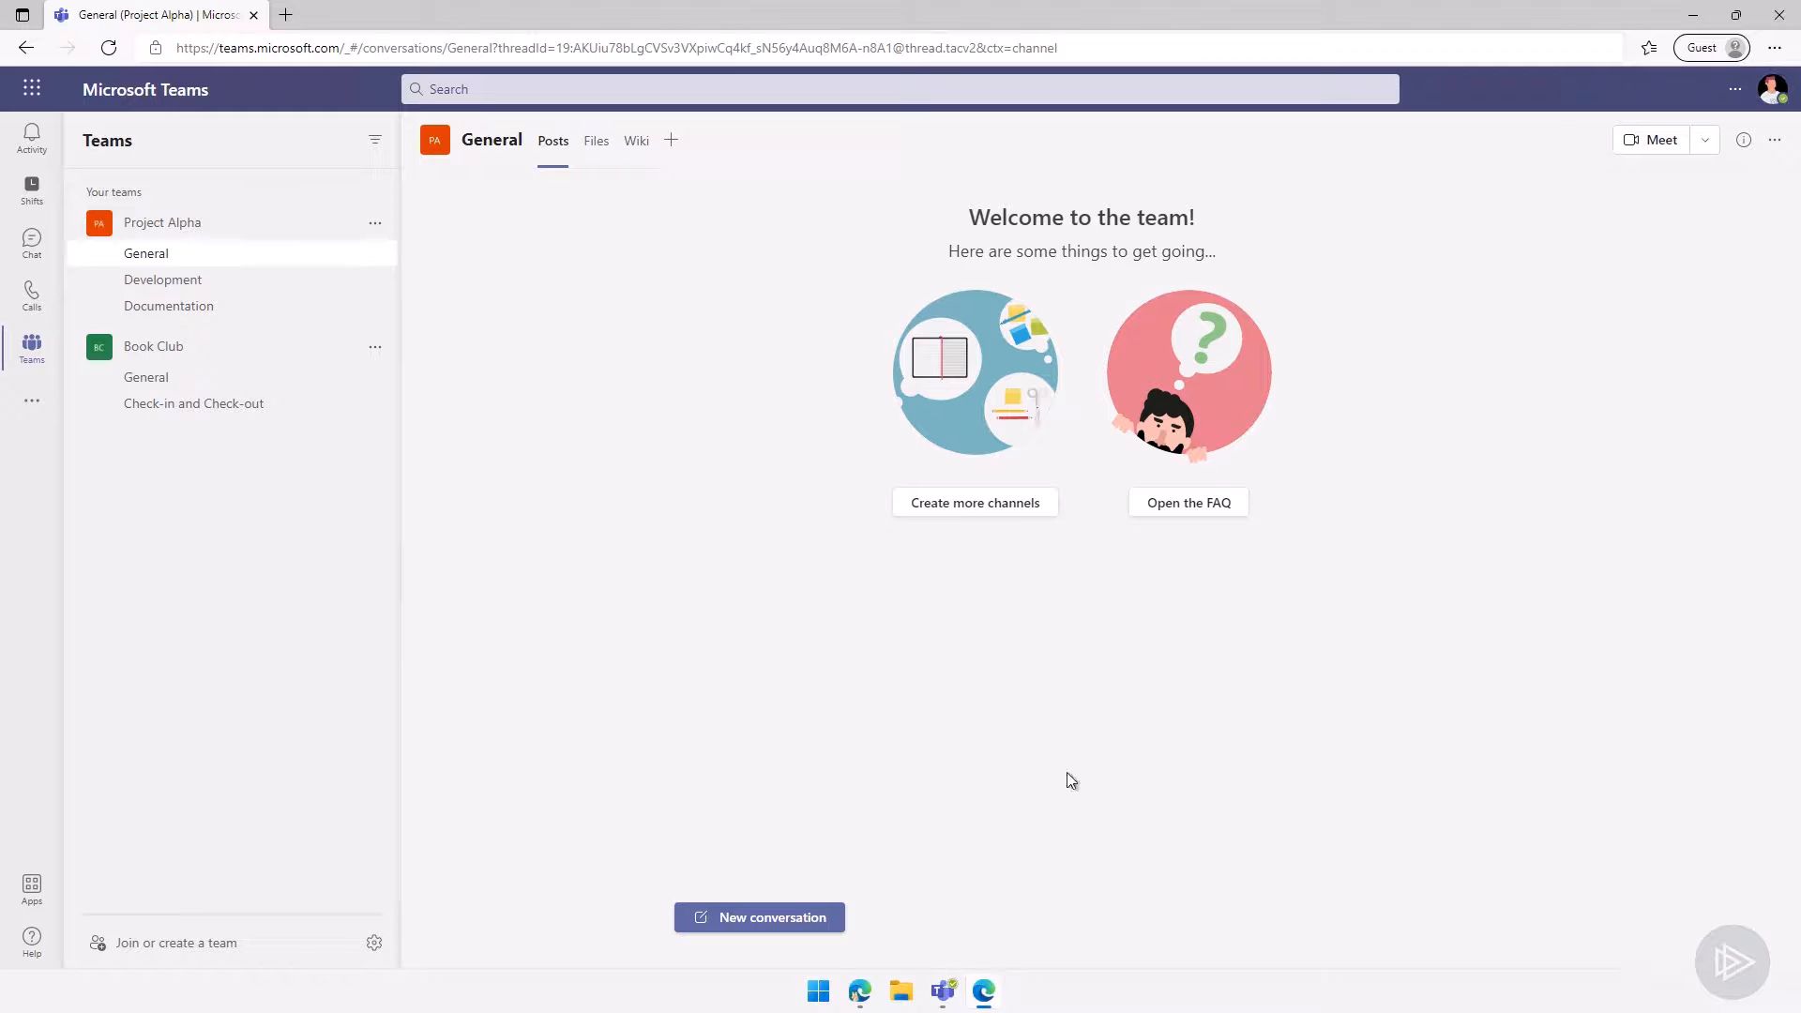
- Check the signed-in Teams web account, then go to the Apps catalogue
click(1772, 88)
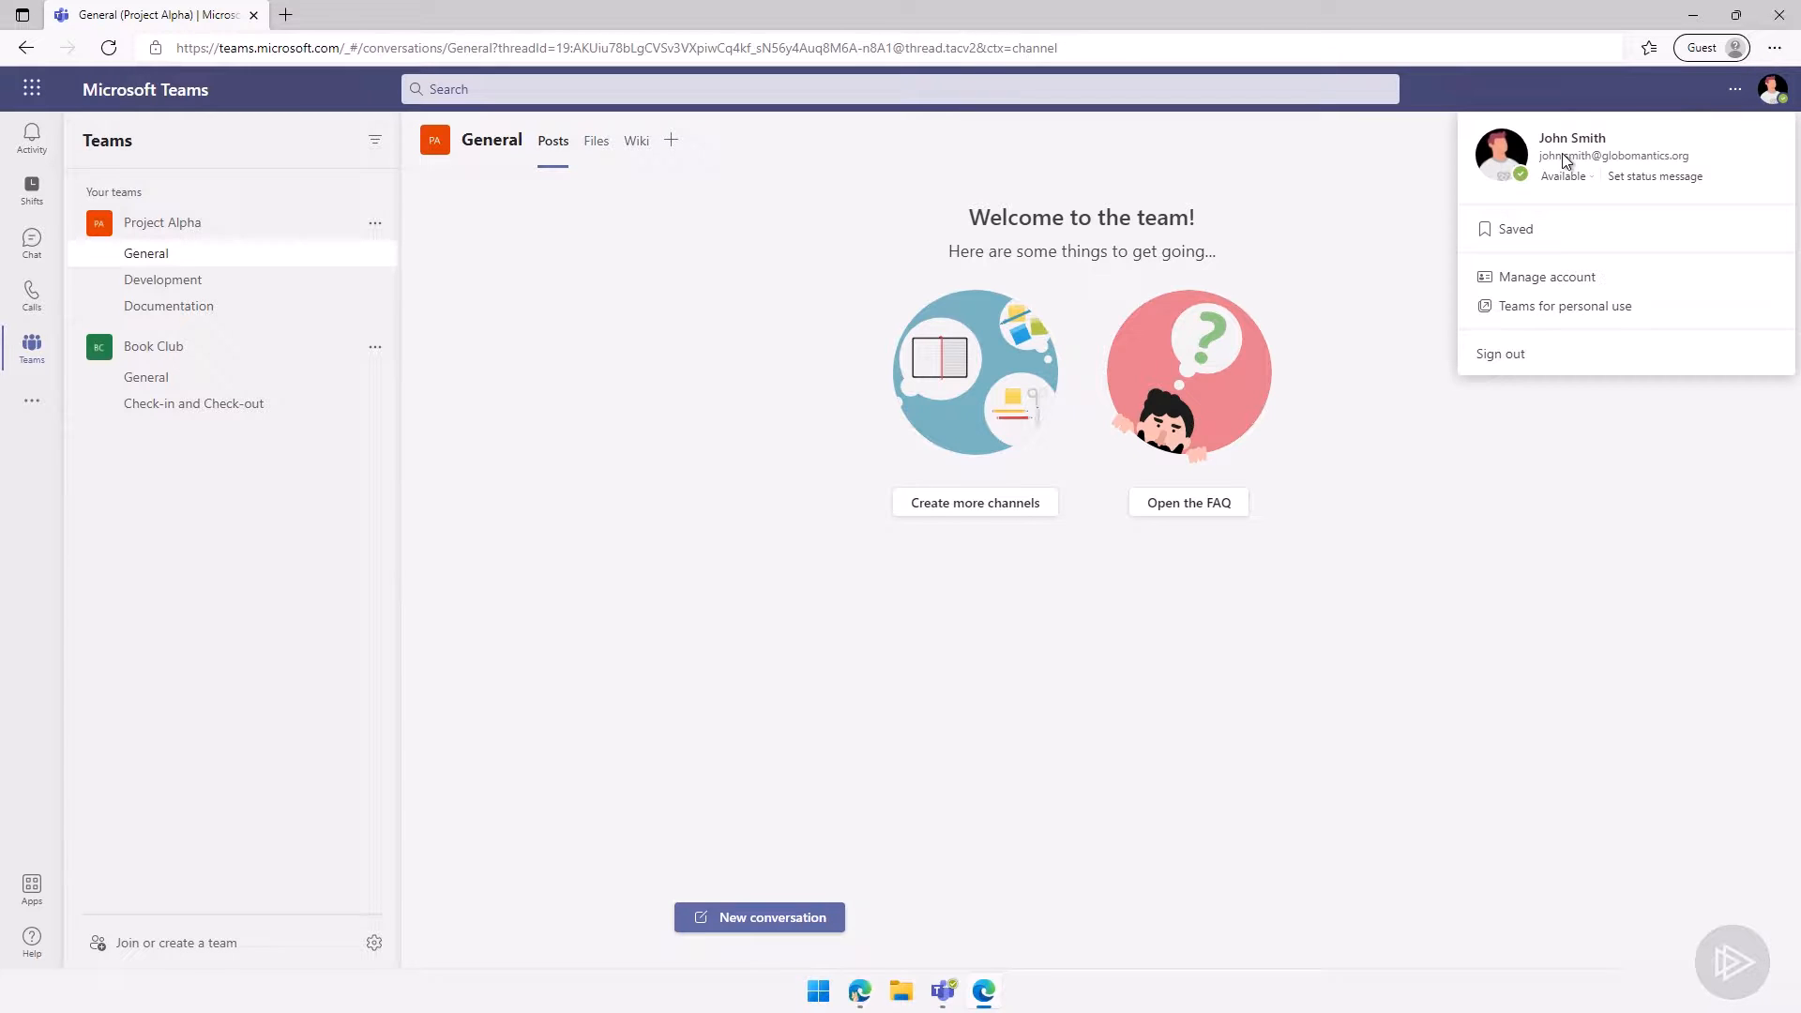
mouse_move(357, 638)
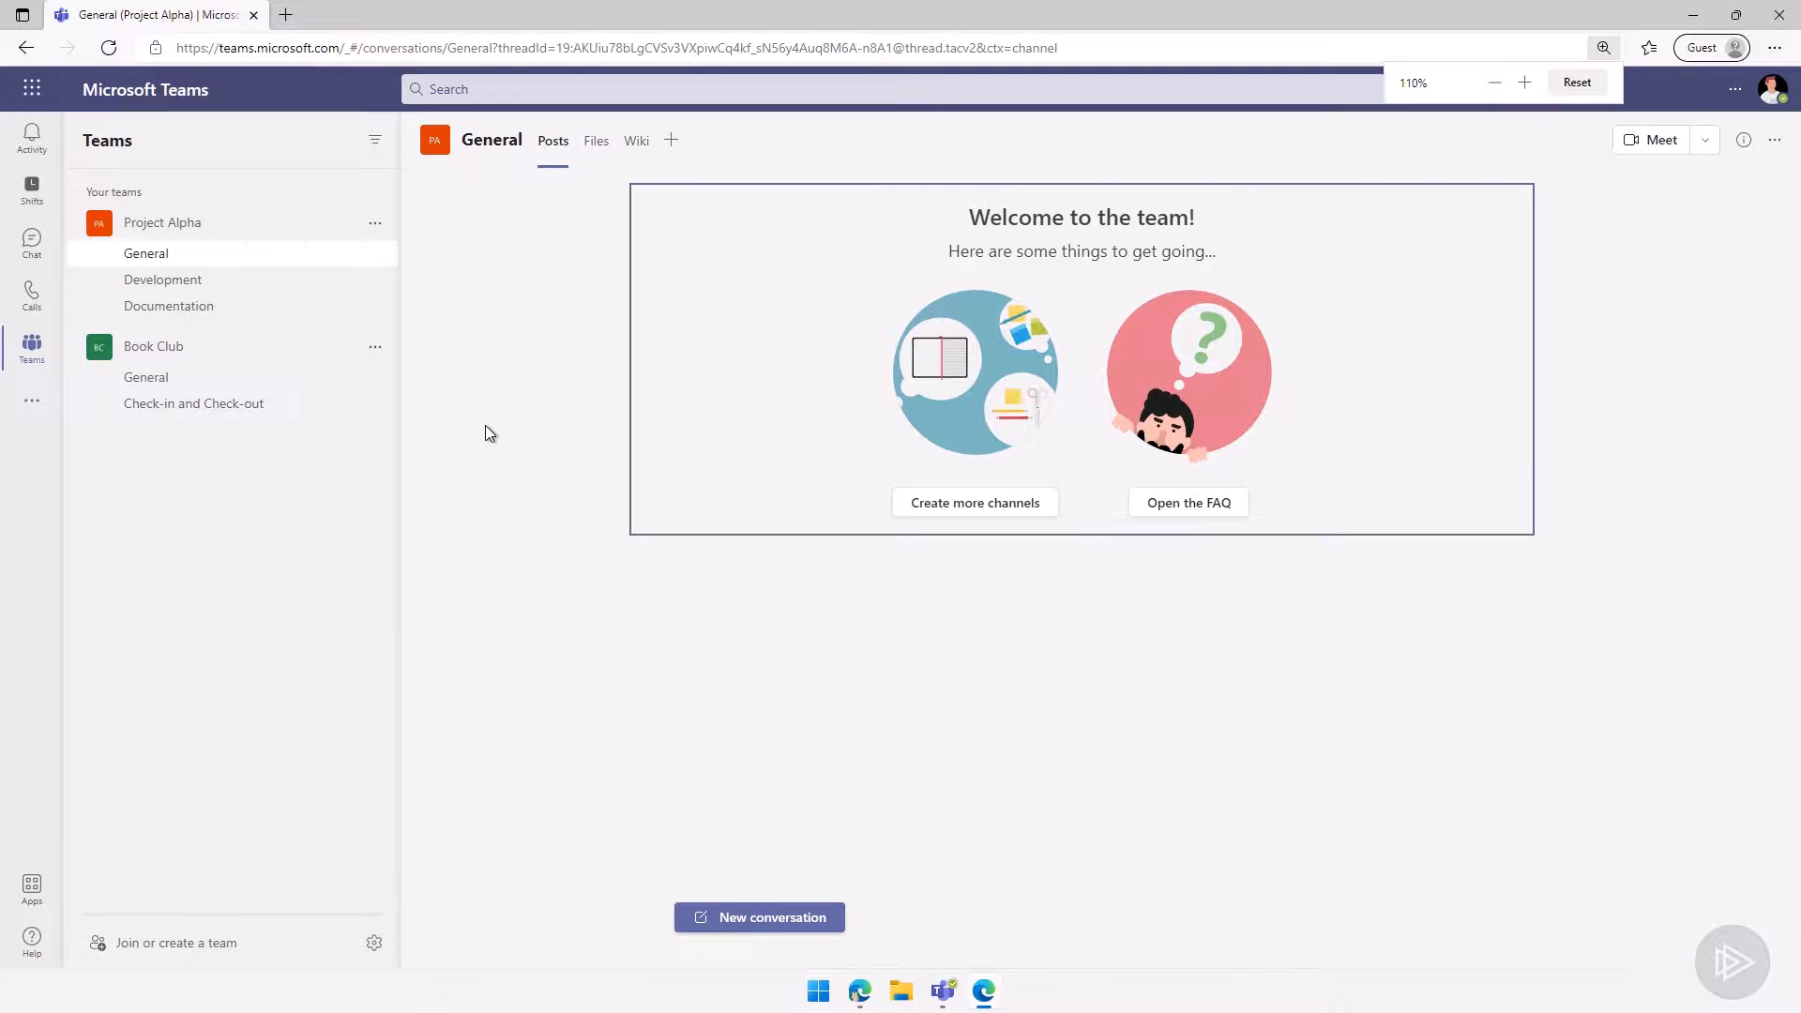
click(1577, 82)
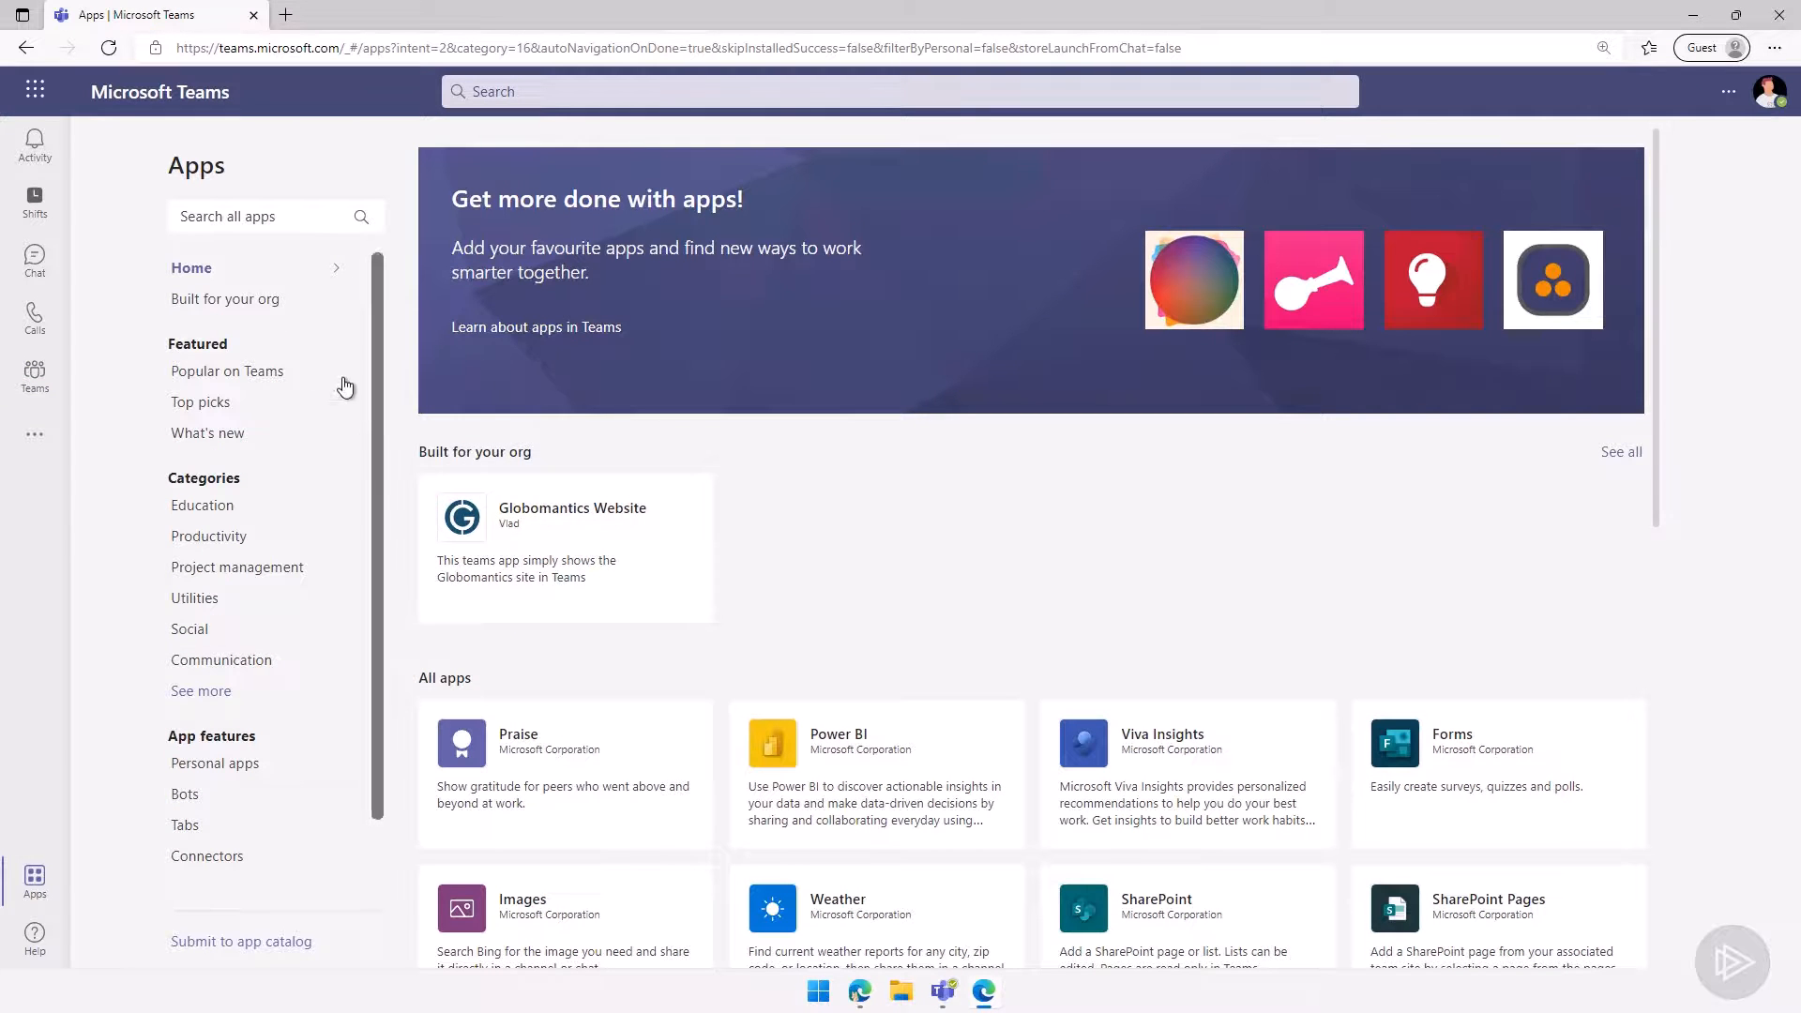
click(229, 298)
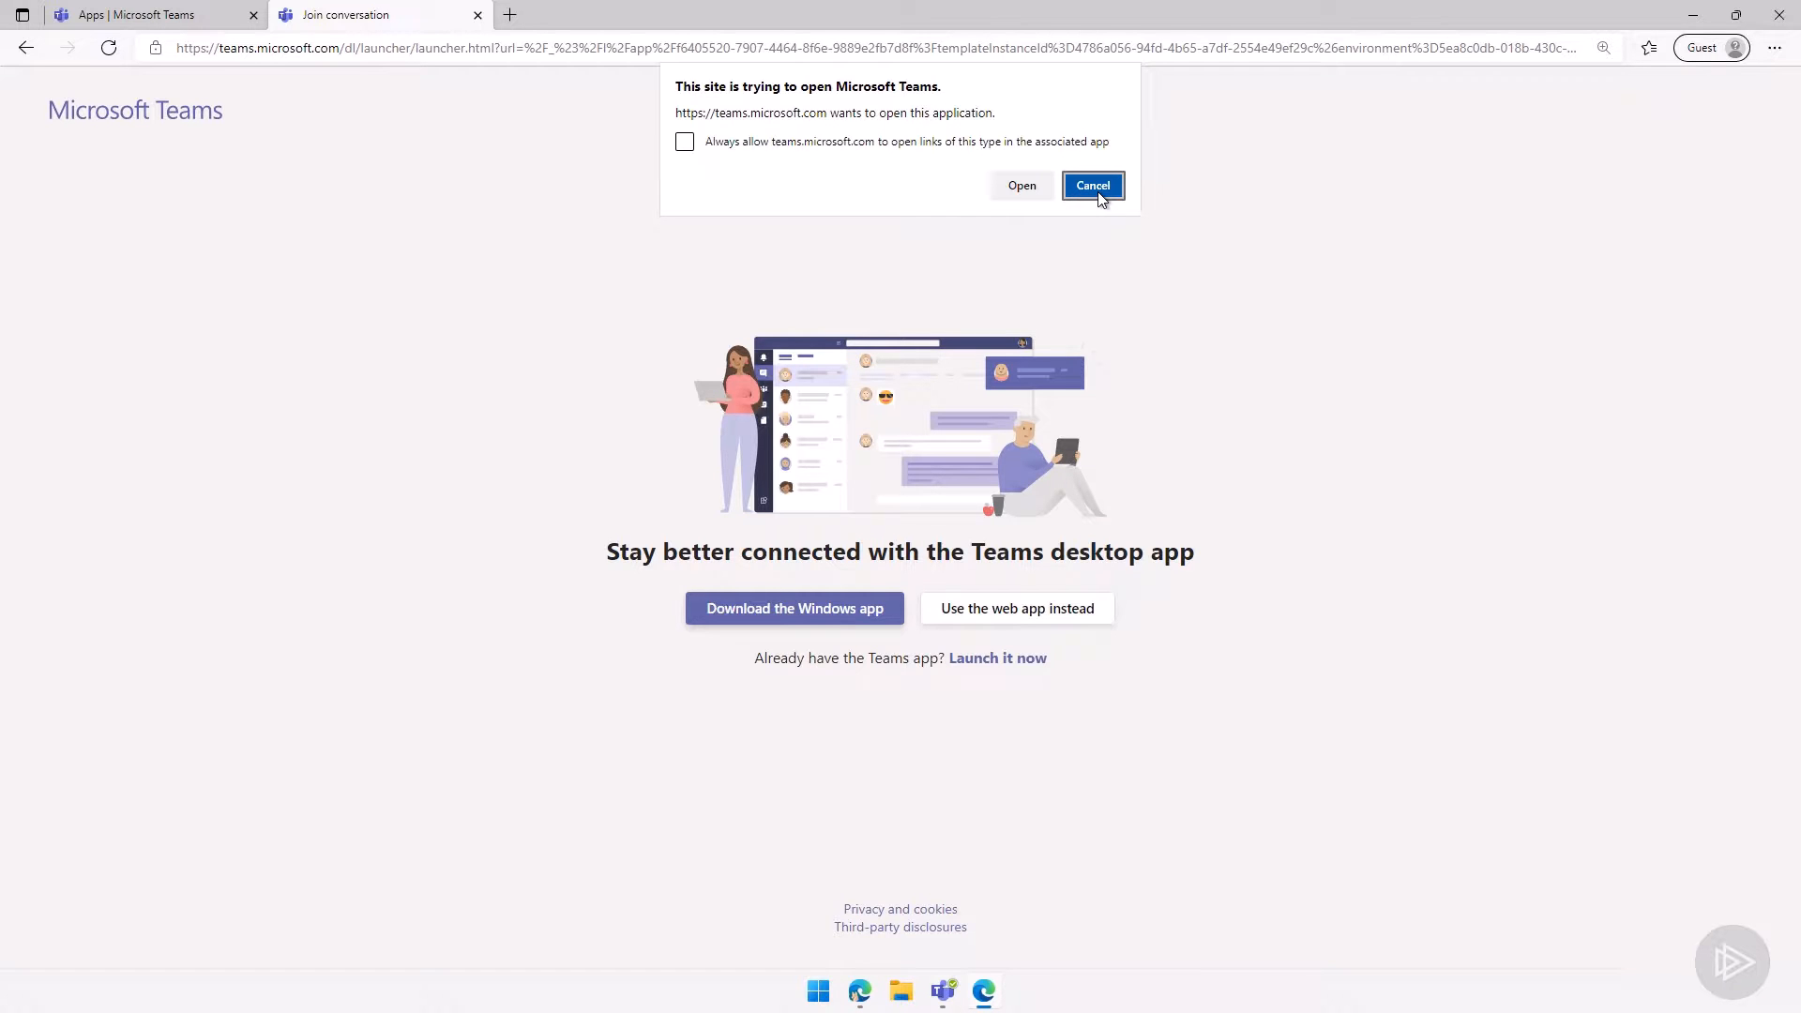
- Use the Teams web app instead of desktop and add Globomantics HR Bot
click(1091, 185)
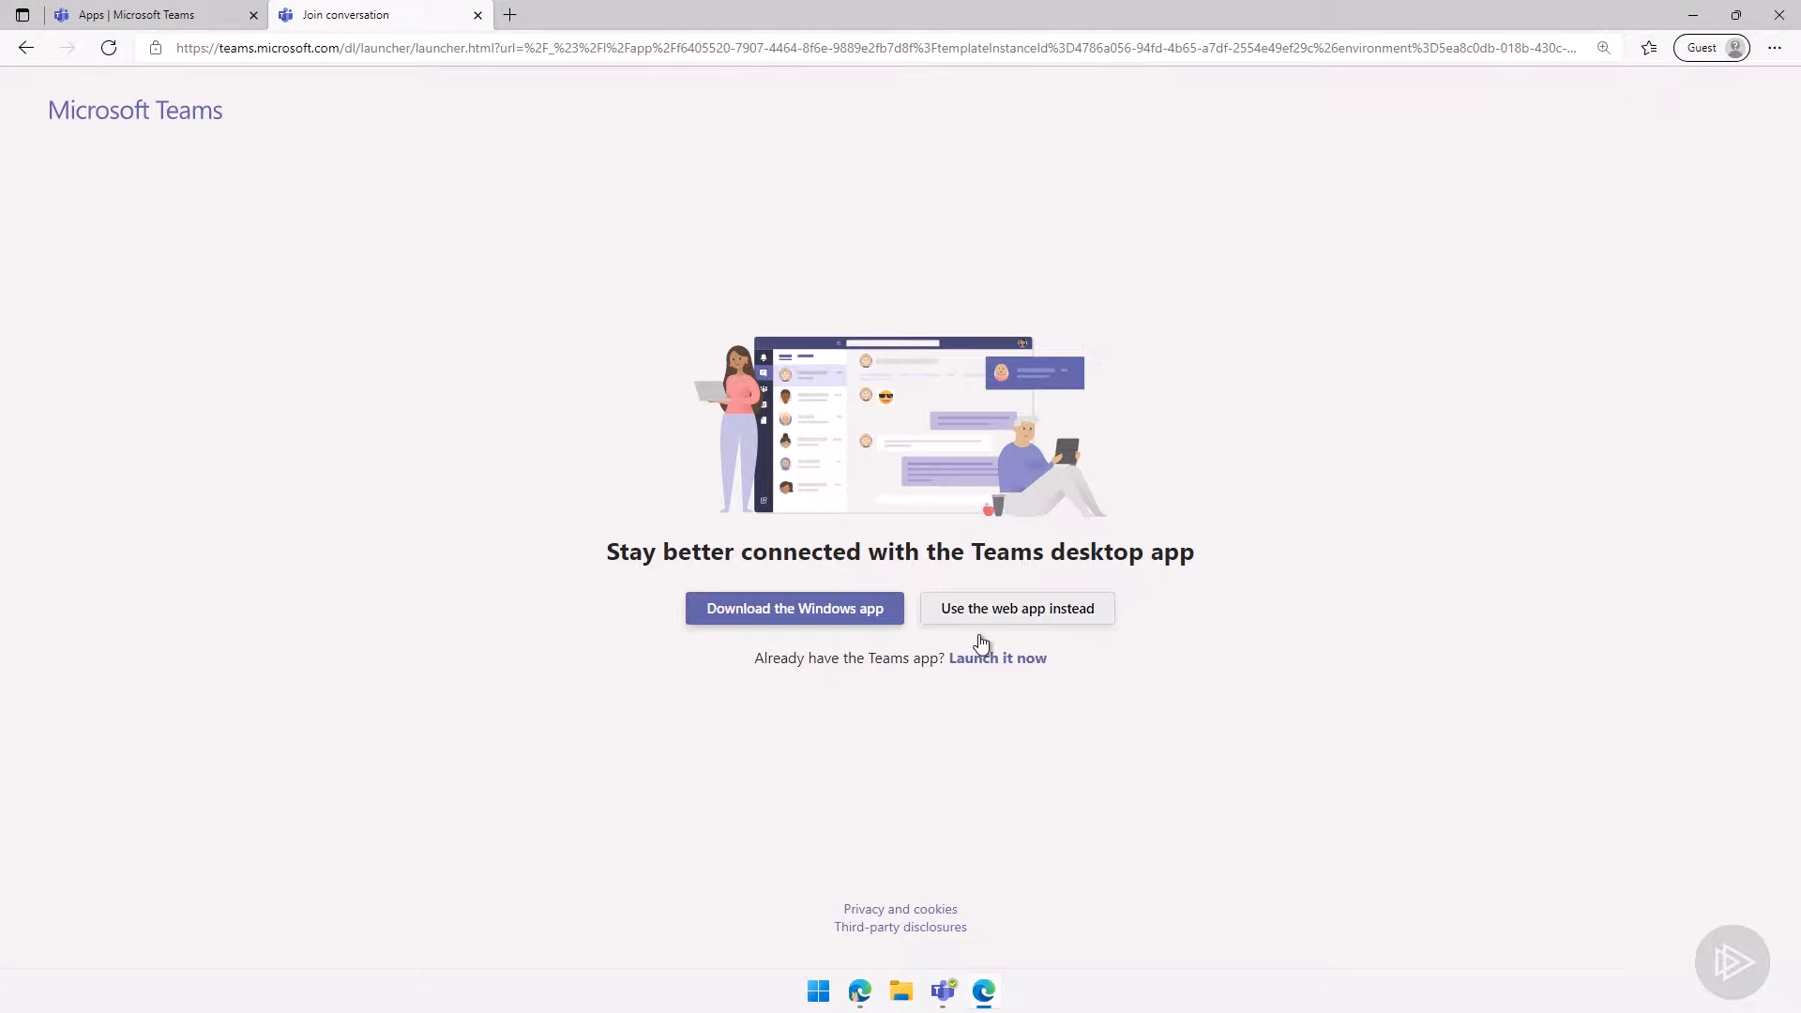
click(1015, 608)
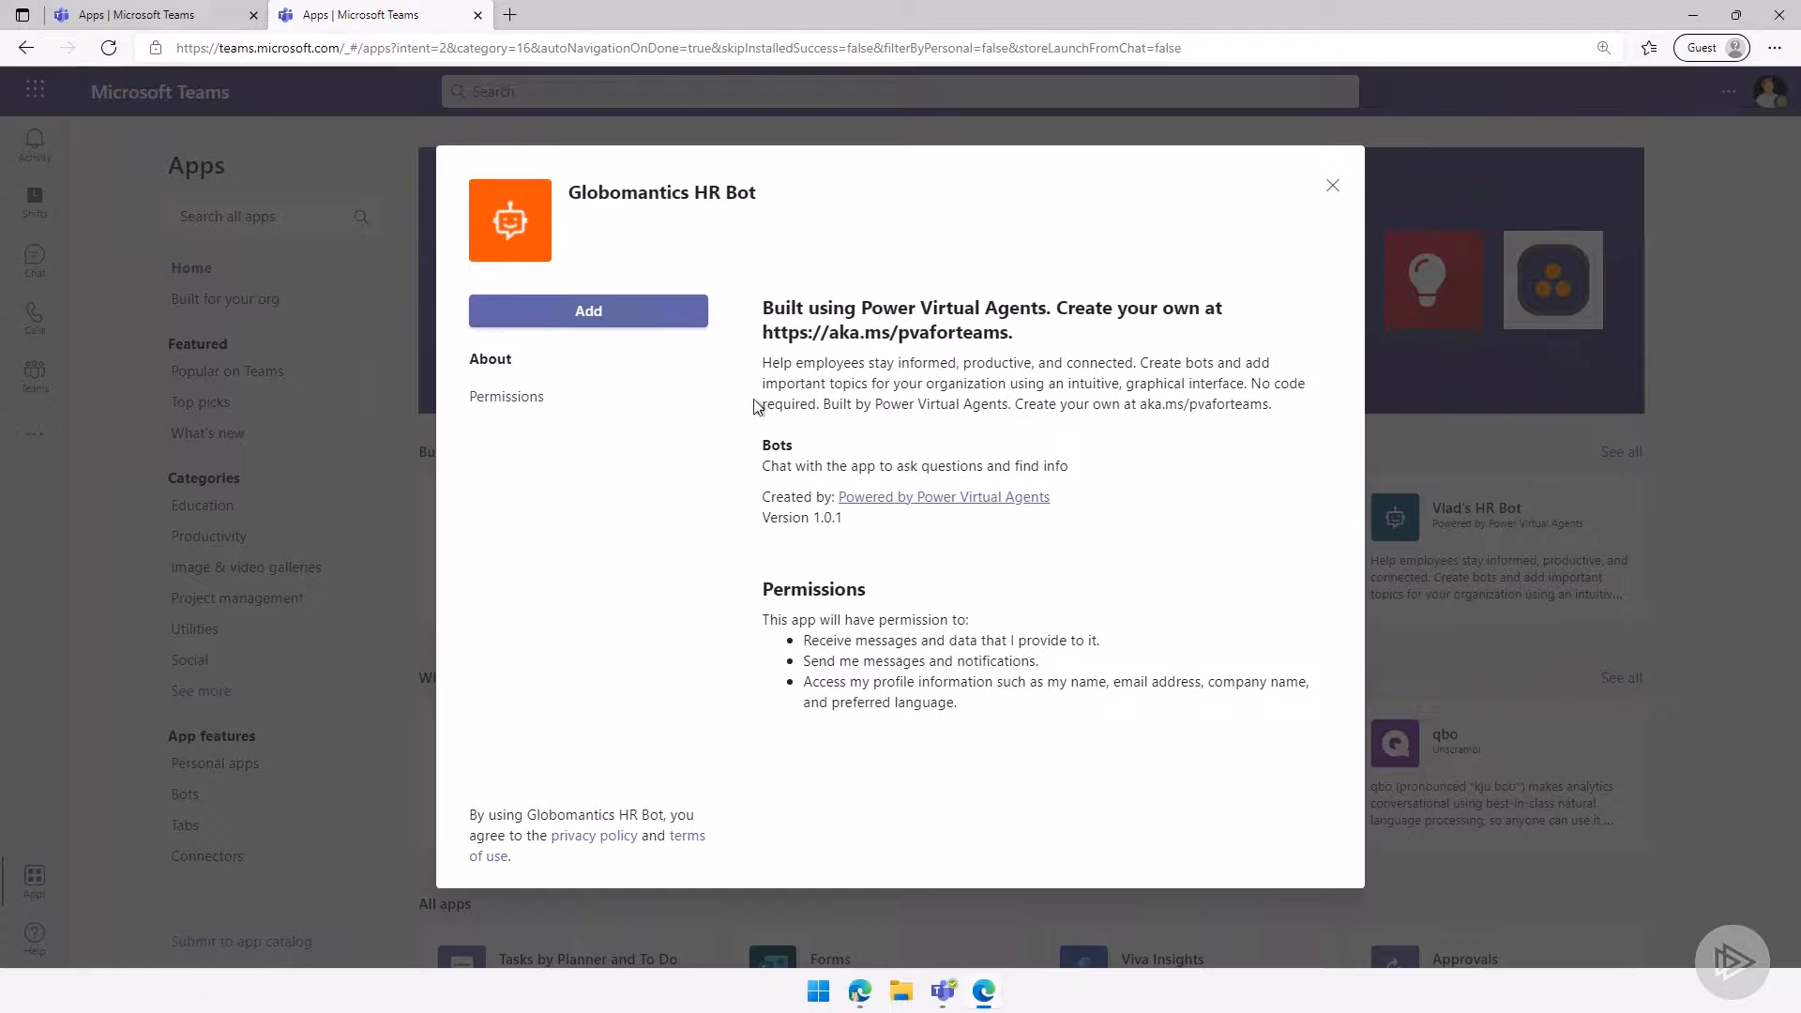
click(588, 311)
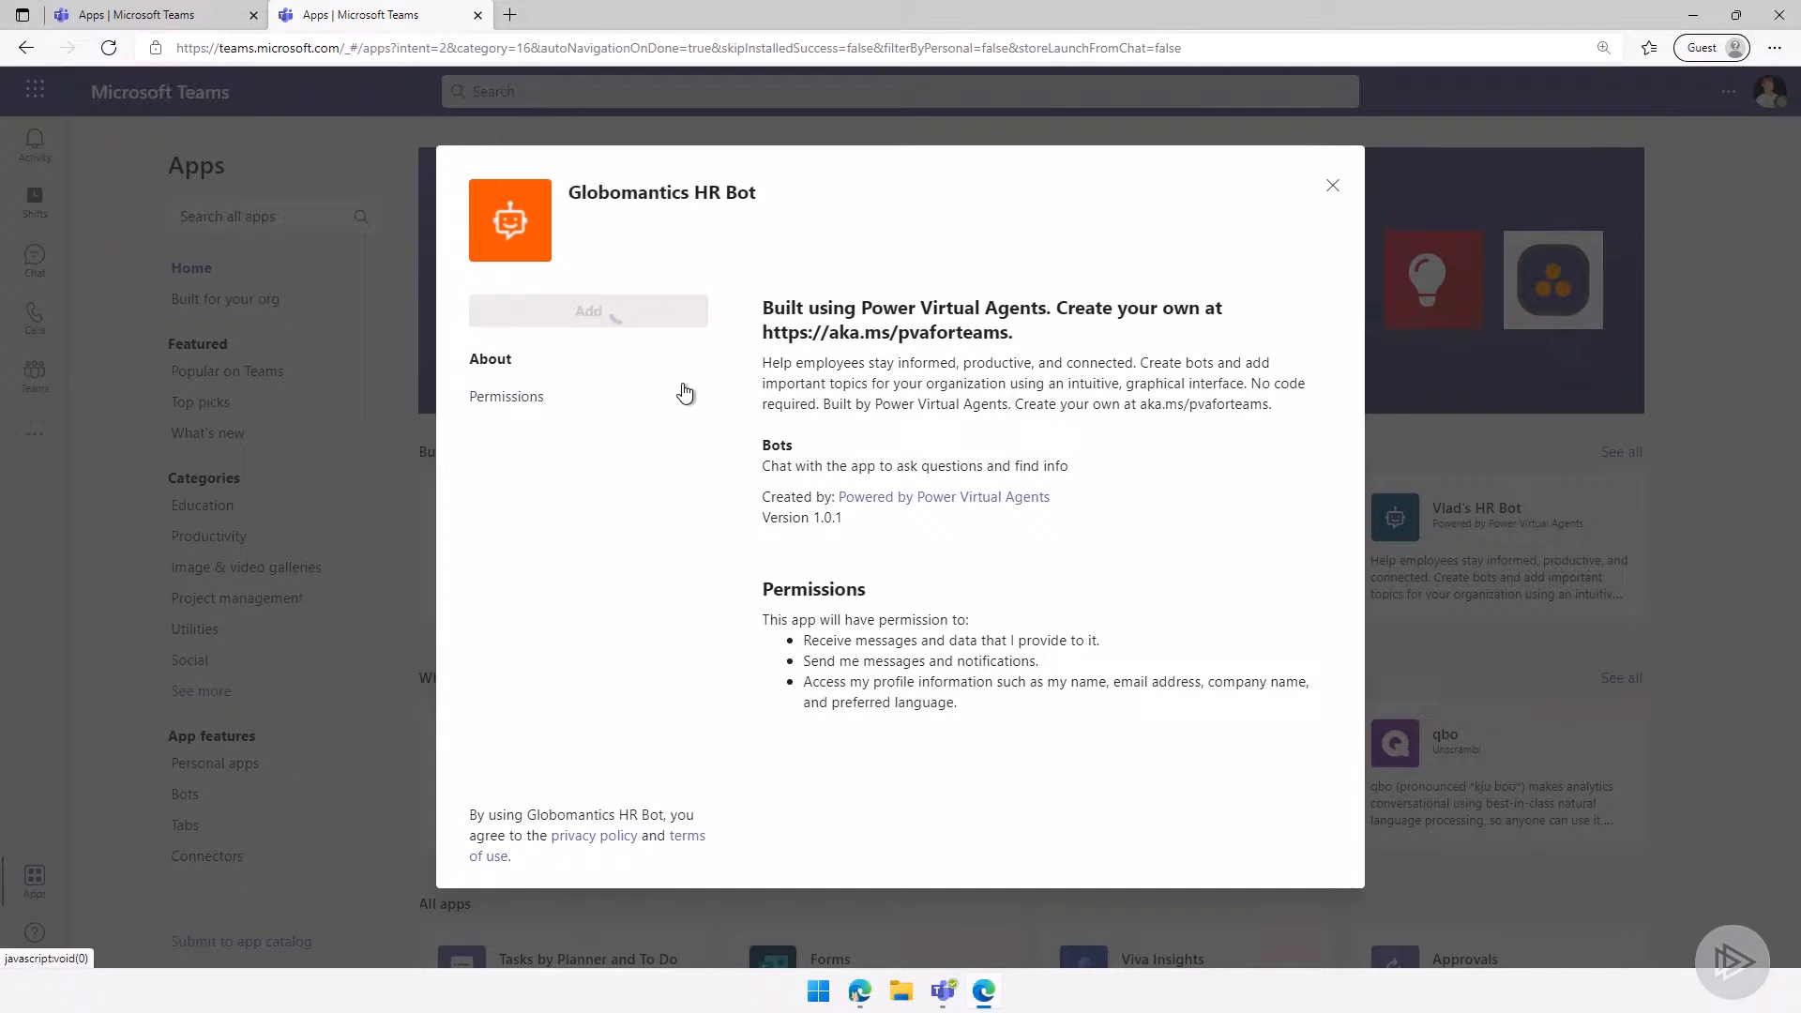
click(588, 311)
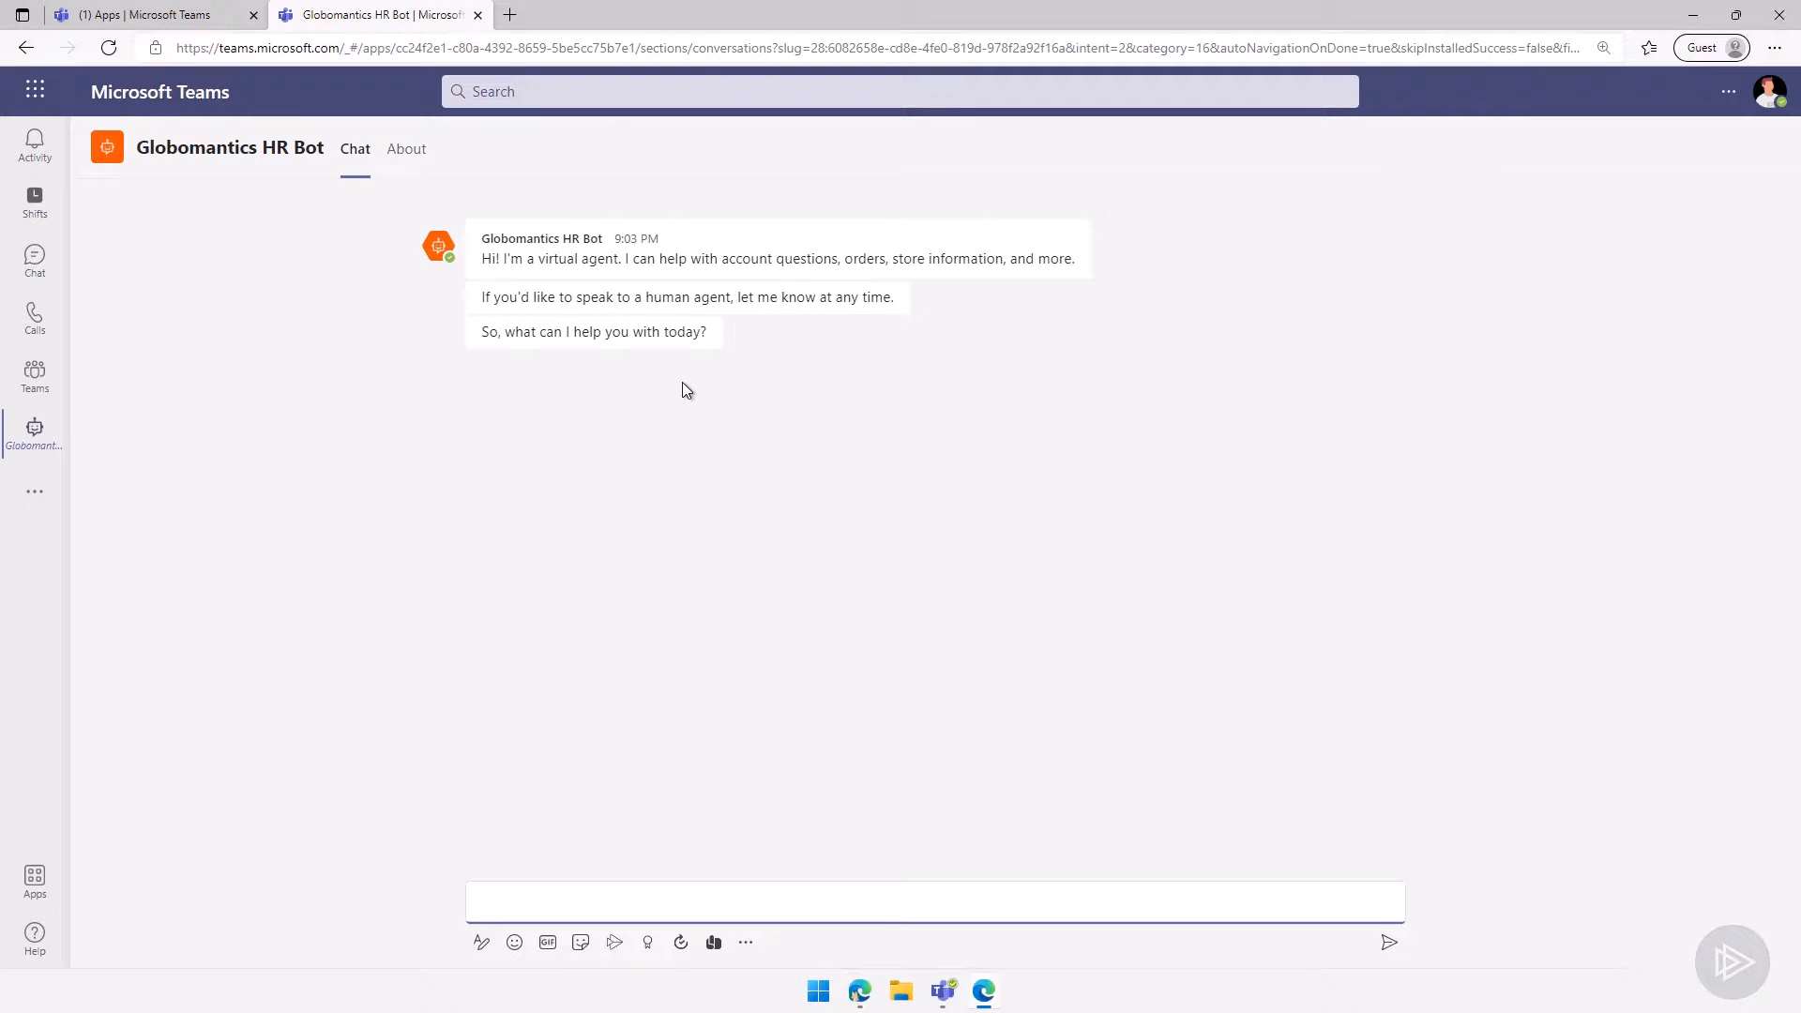
- Send 'National Holidays' to the bot, read the 2022 holiday list, then go to Apps
click(580, 900)
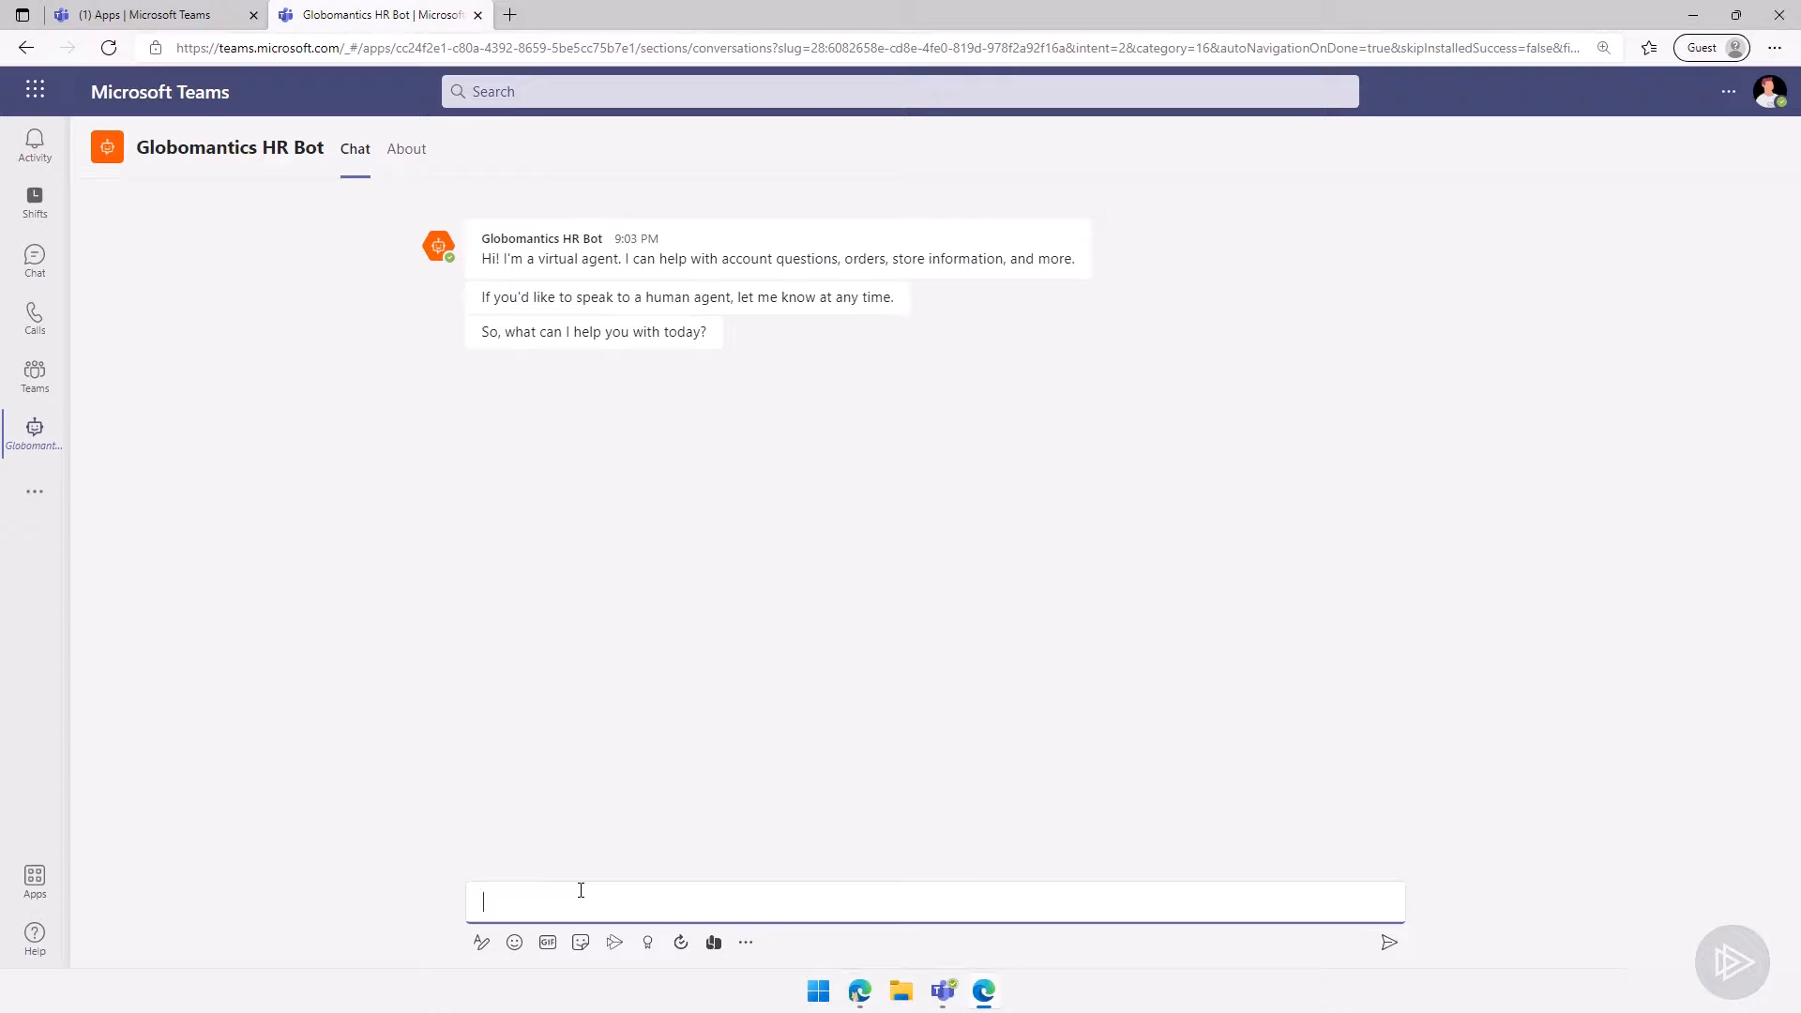
text(National)
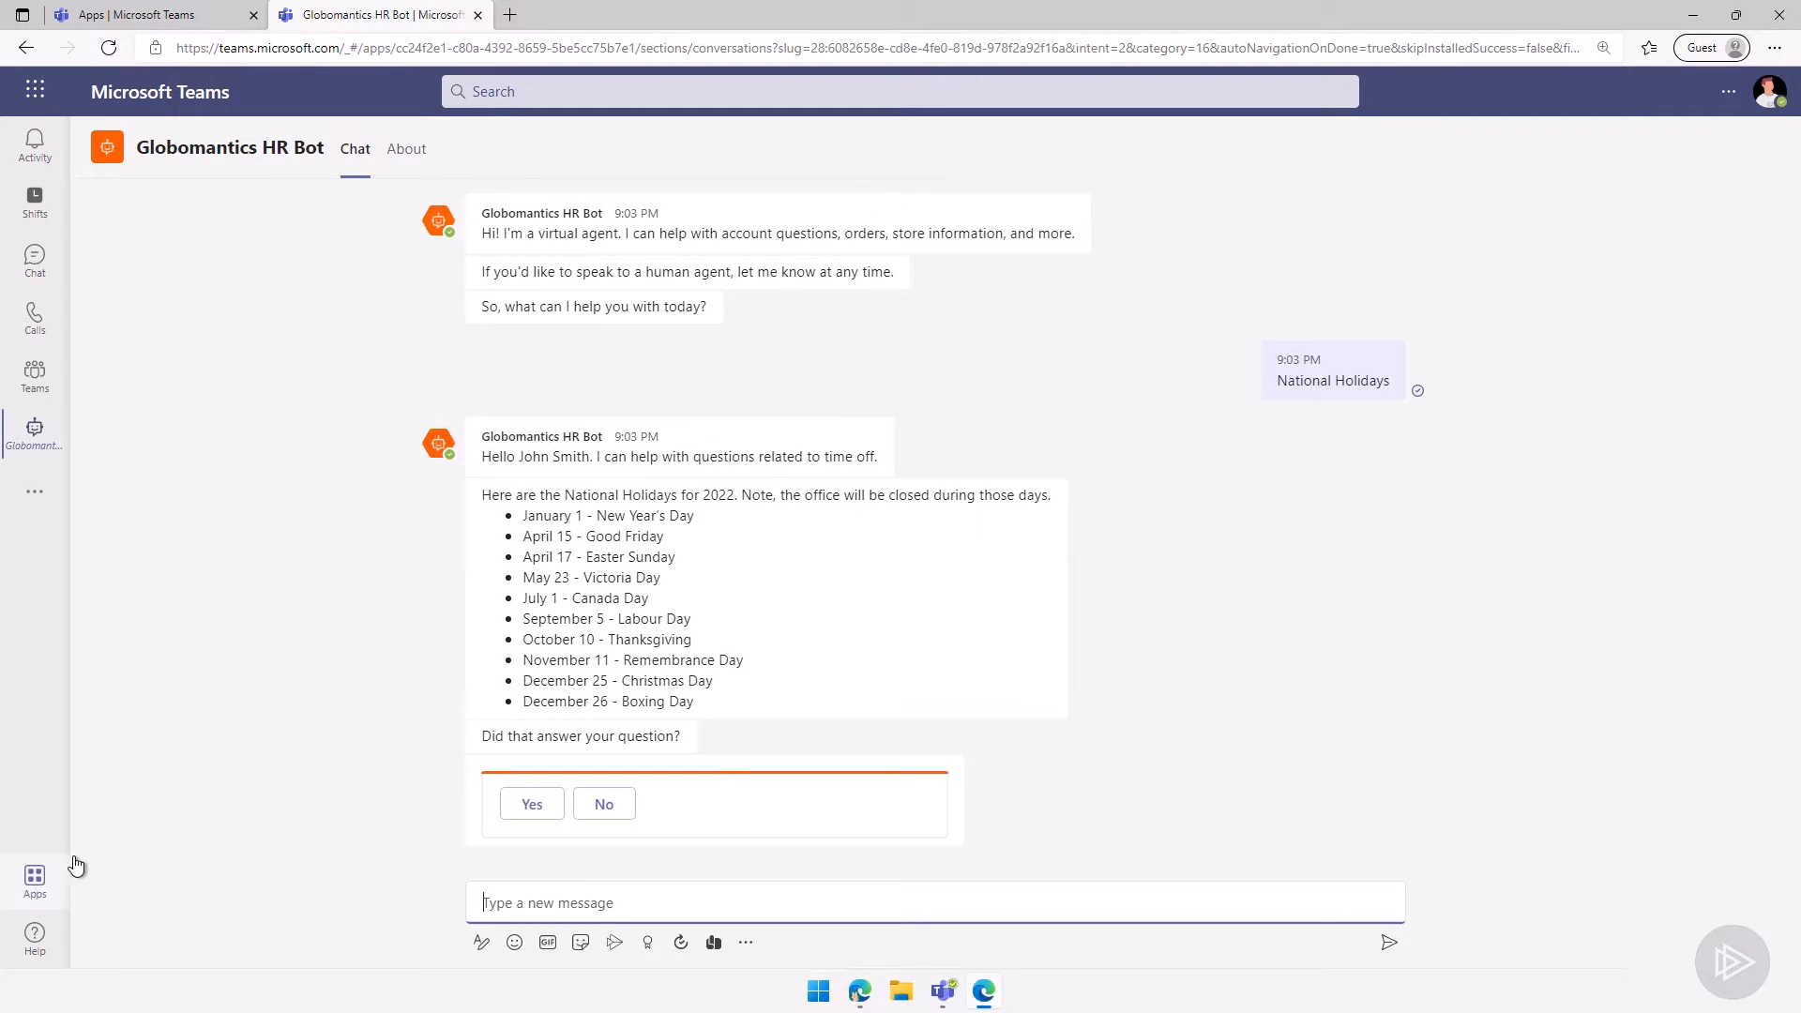
click(35, 879)
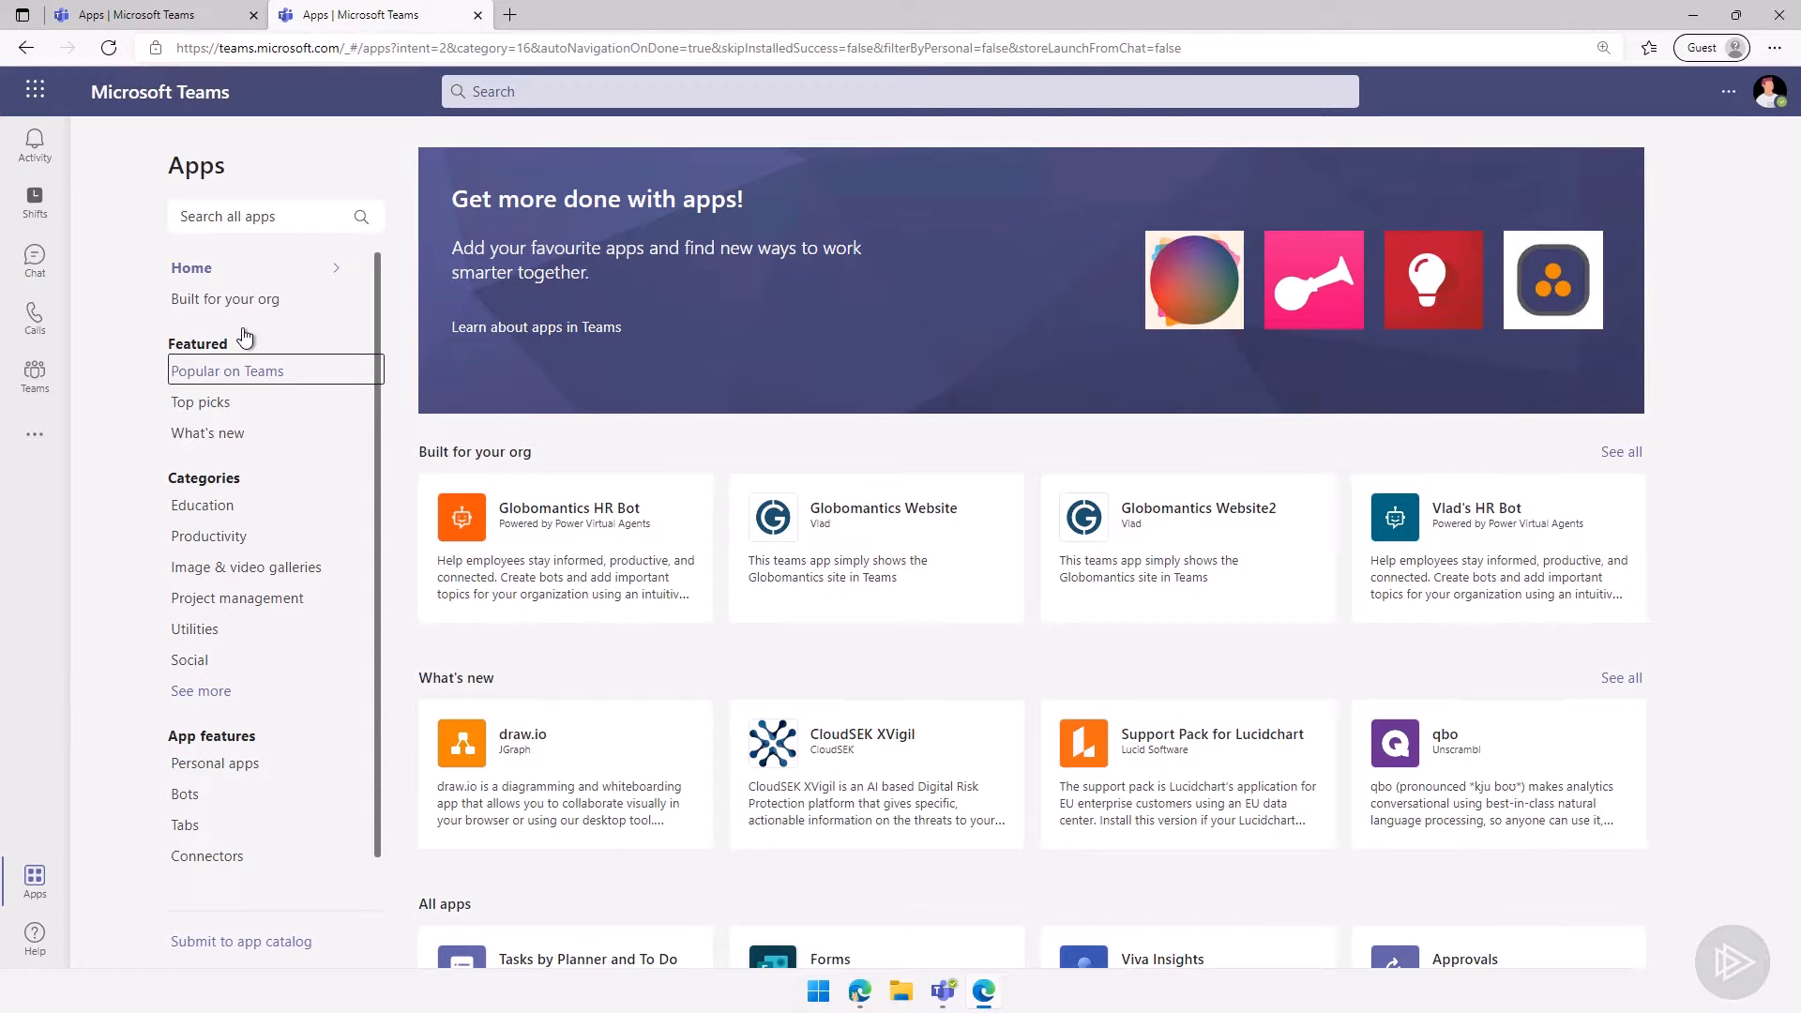
- Open the Built for your org apps list, where Globomantics HR Bot appears
click(225, 298)
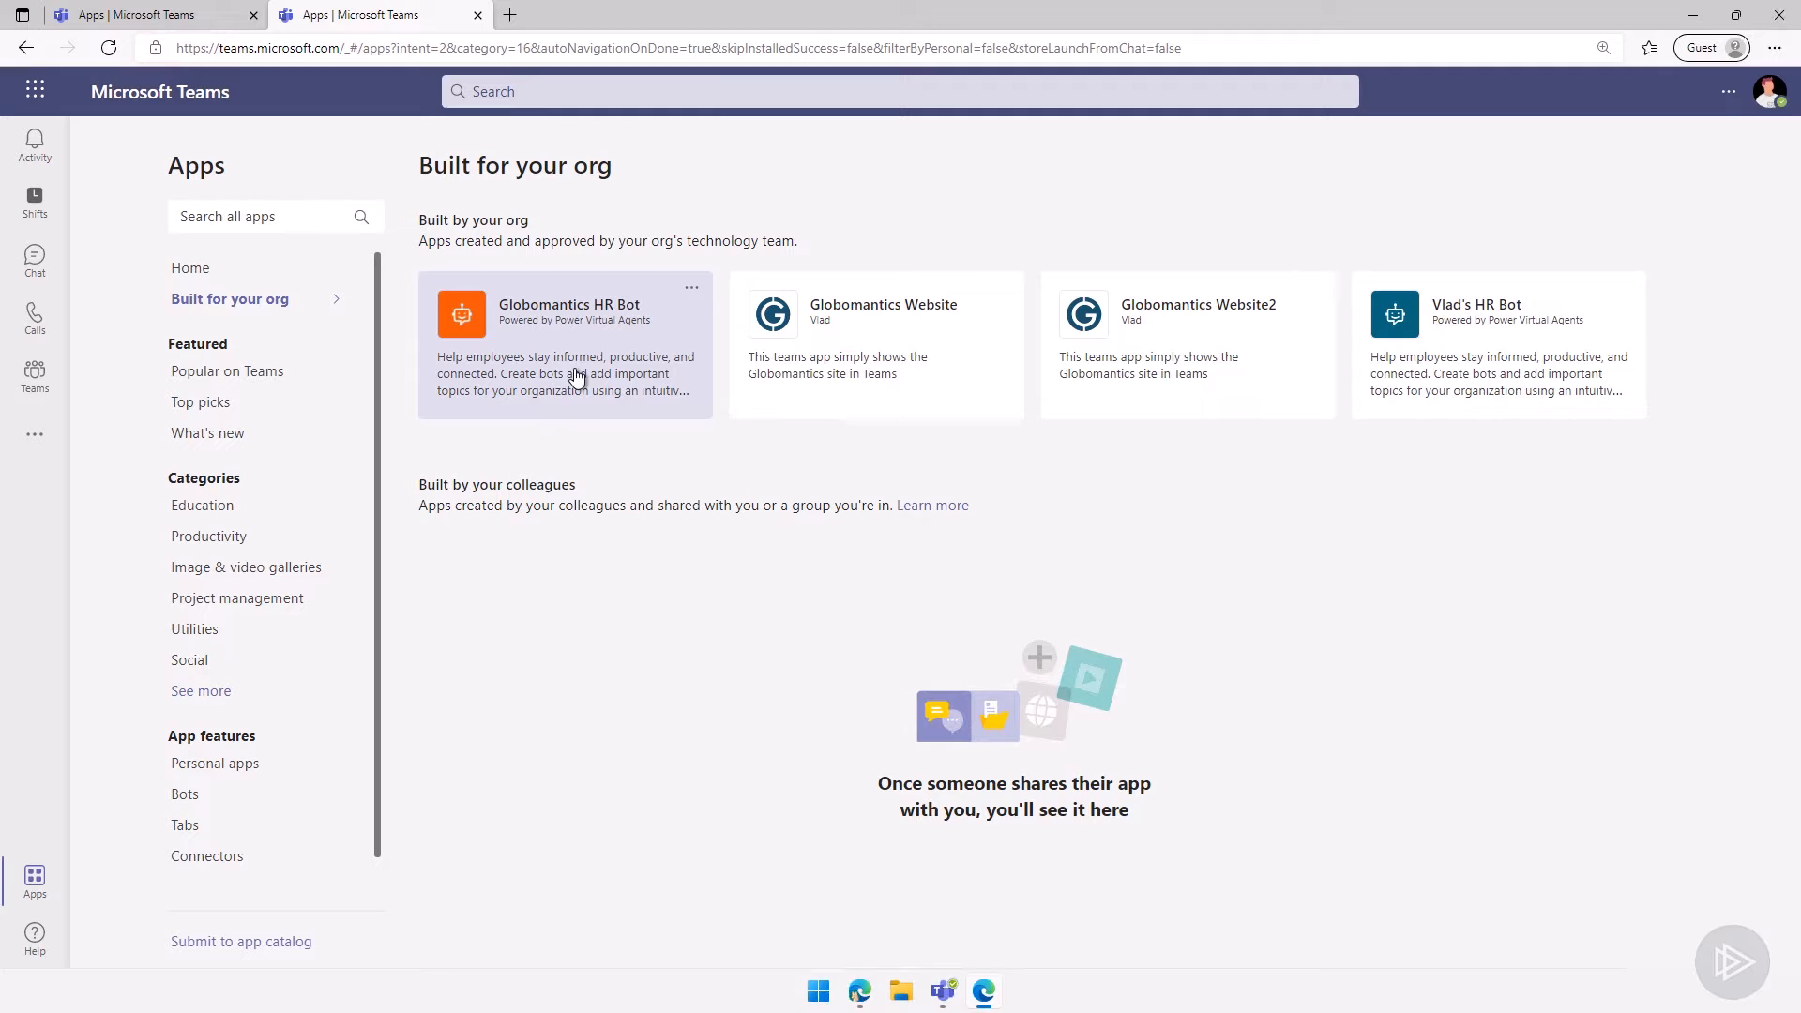
mouse_move(625, 365)
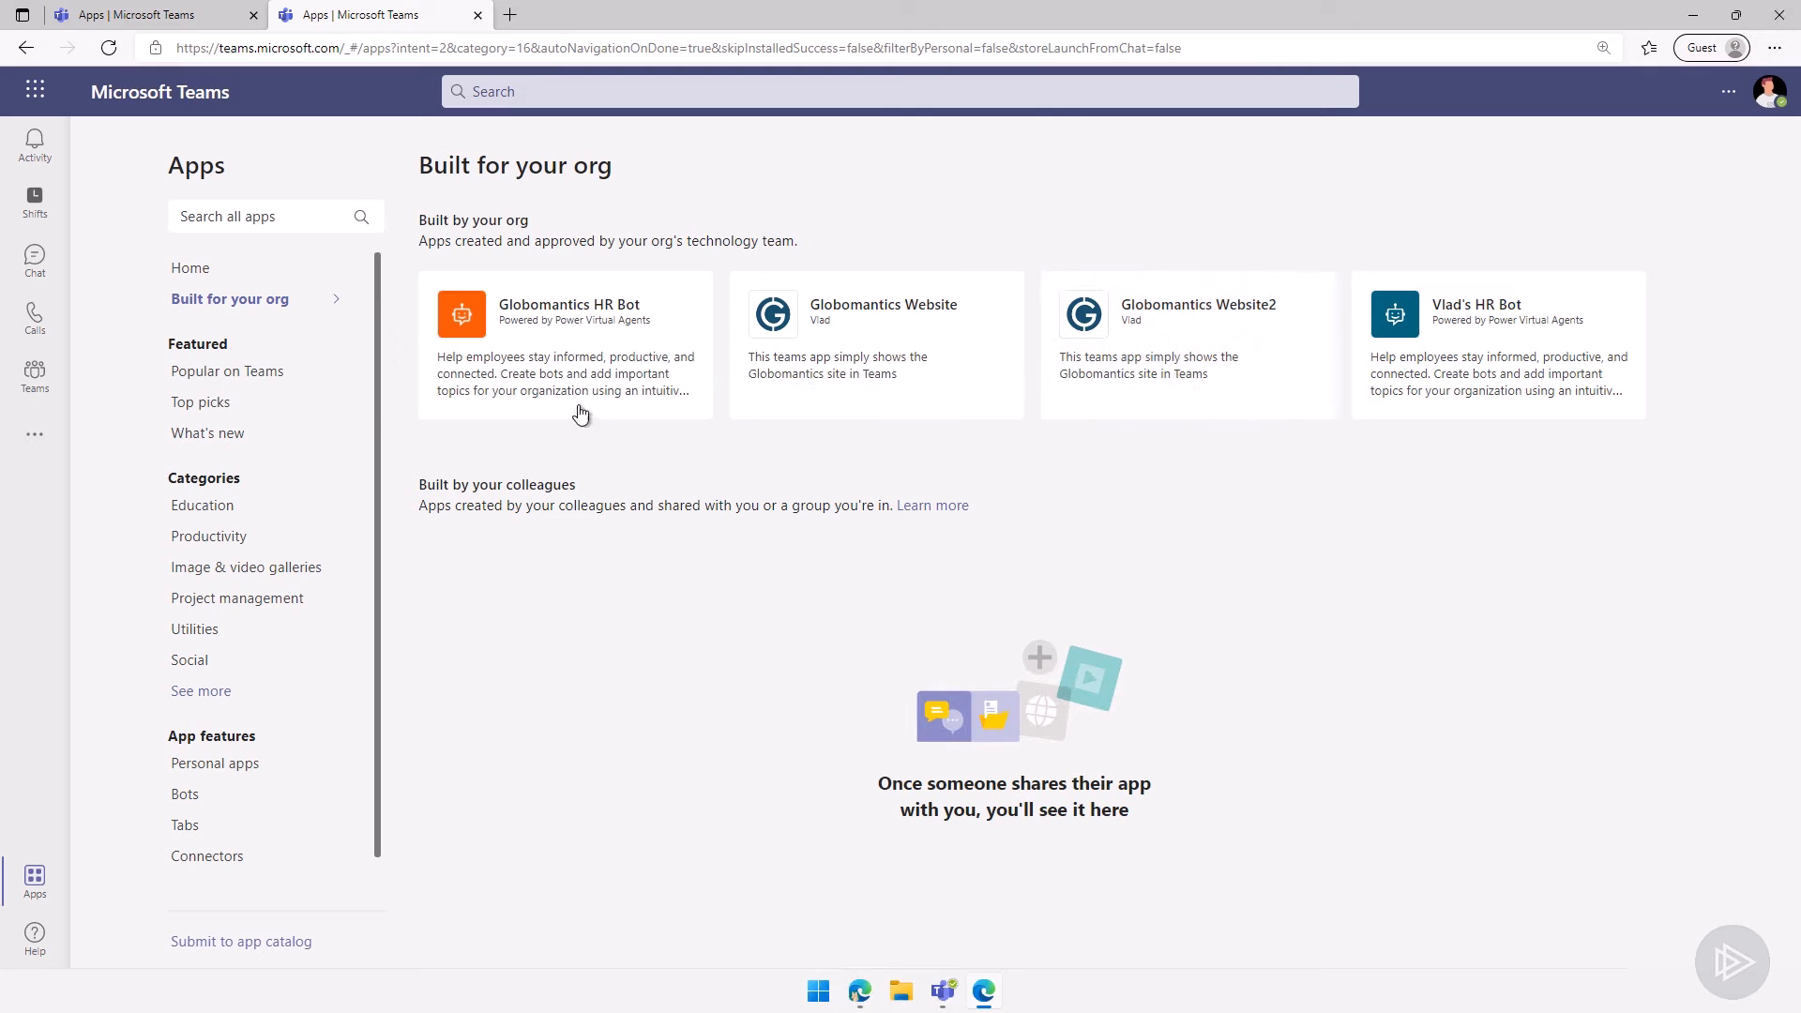
mouse_move(548, 405)
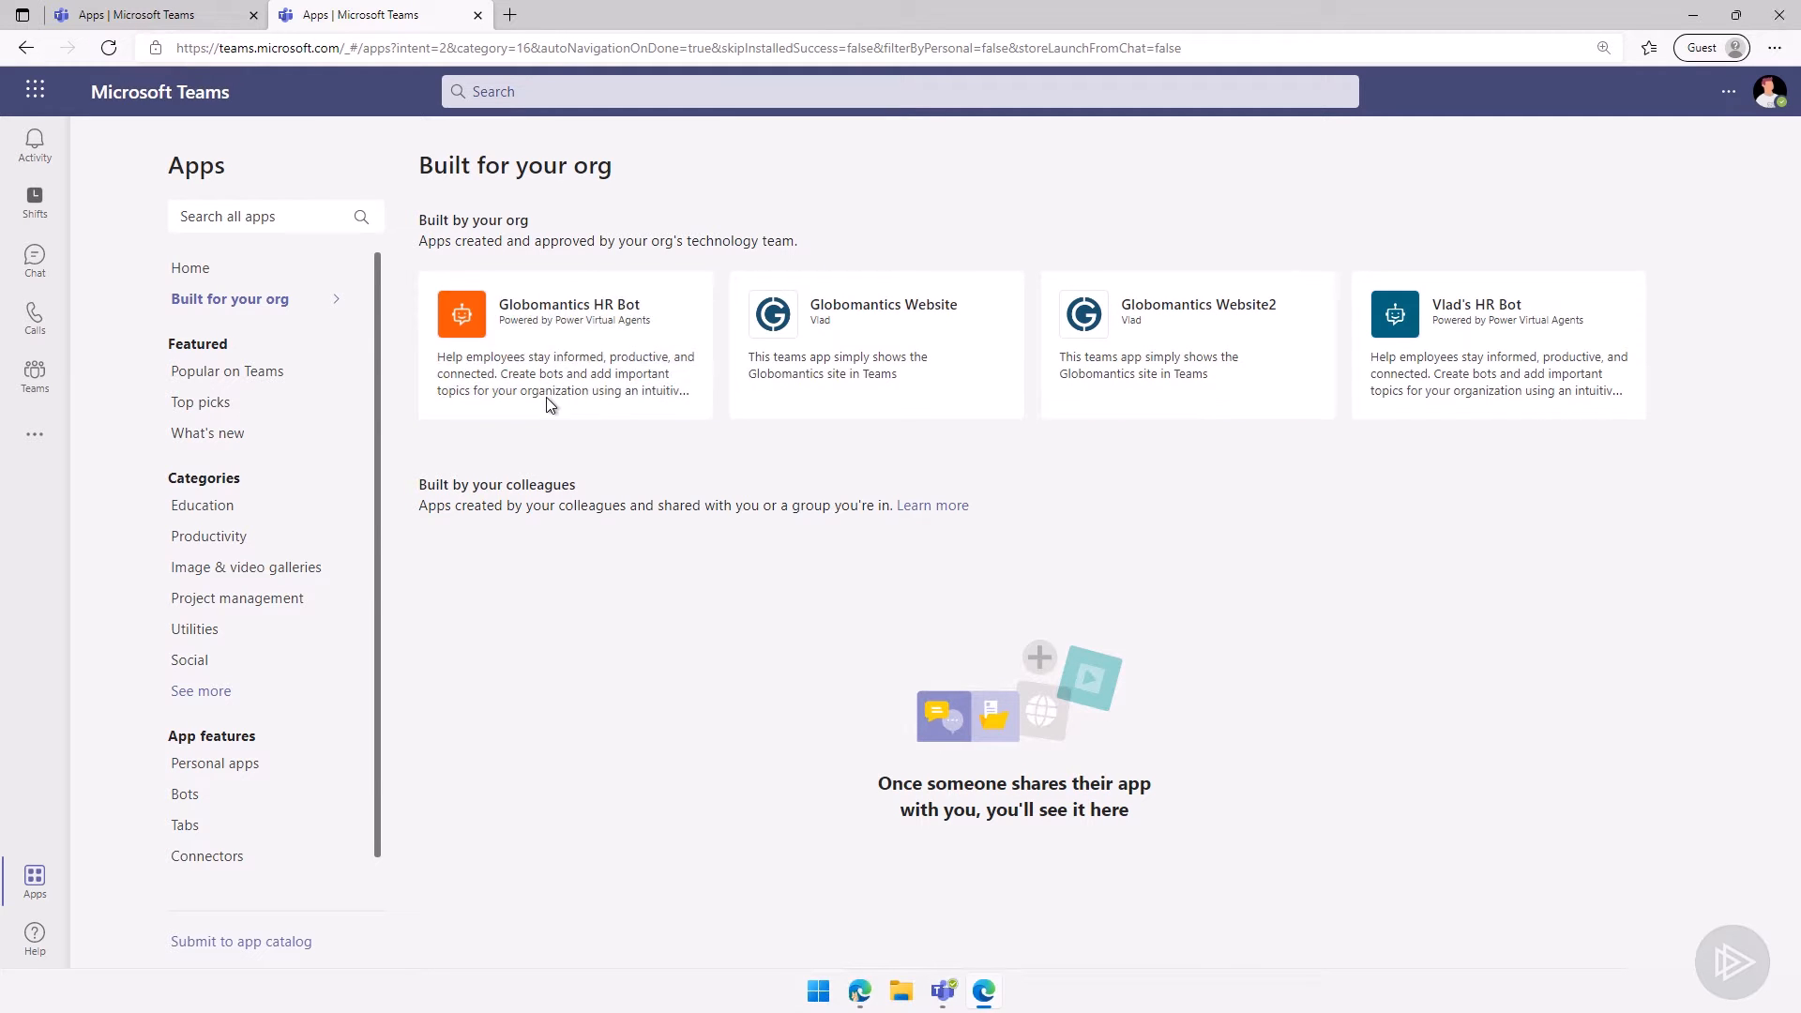
mouse_move(547, 390)
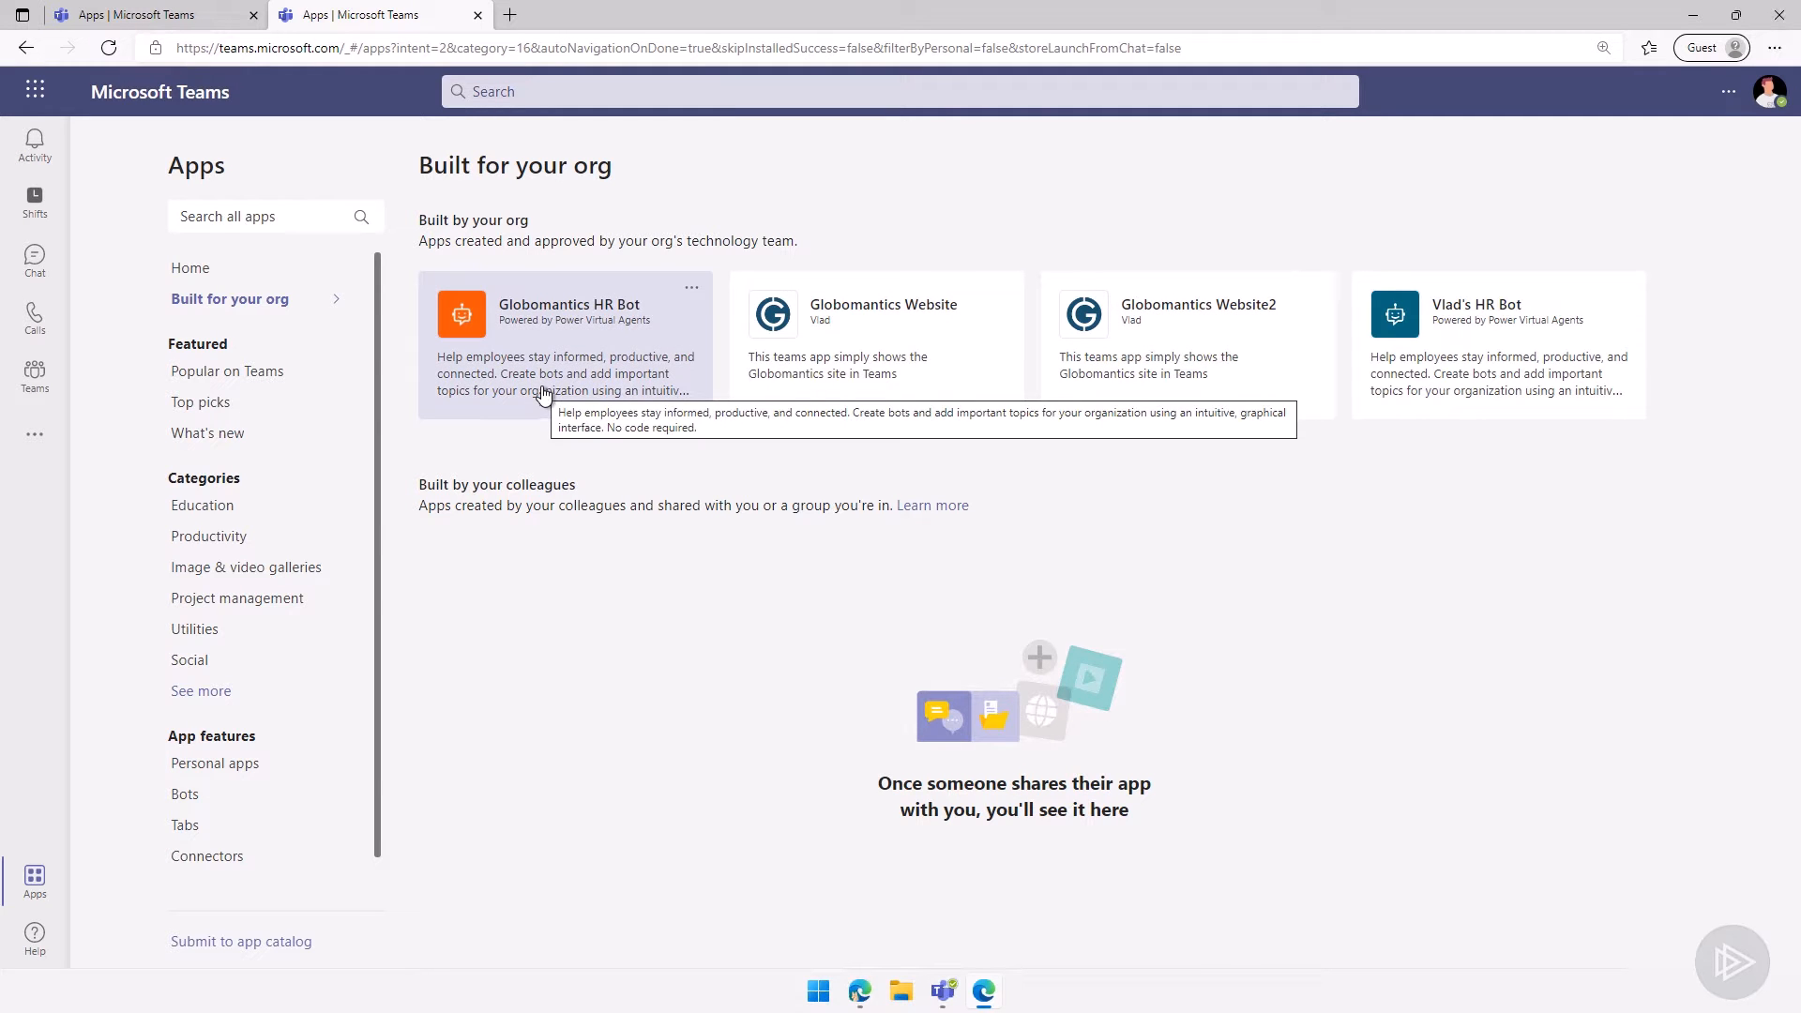